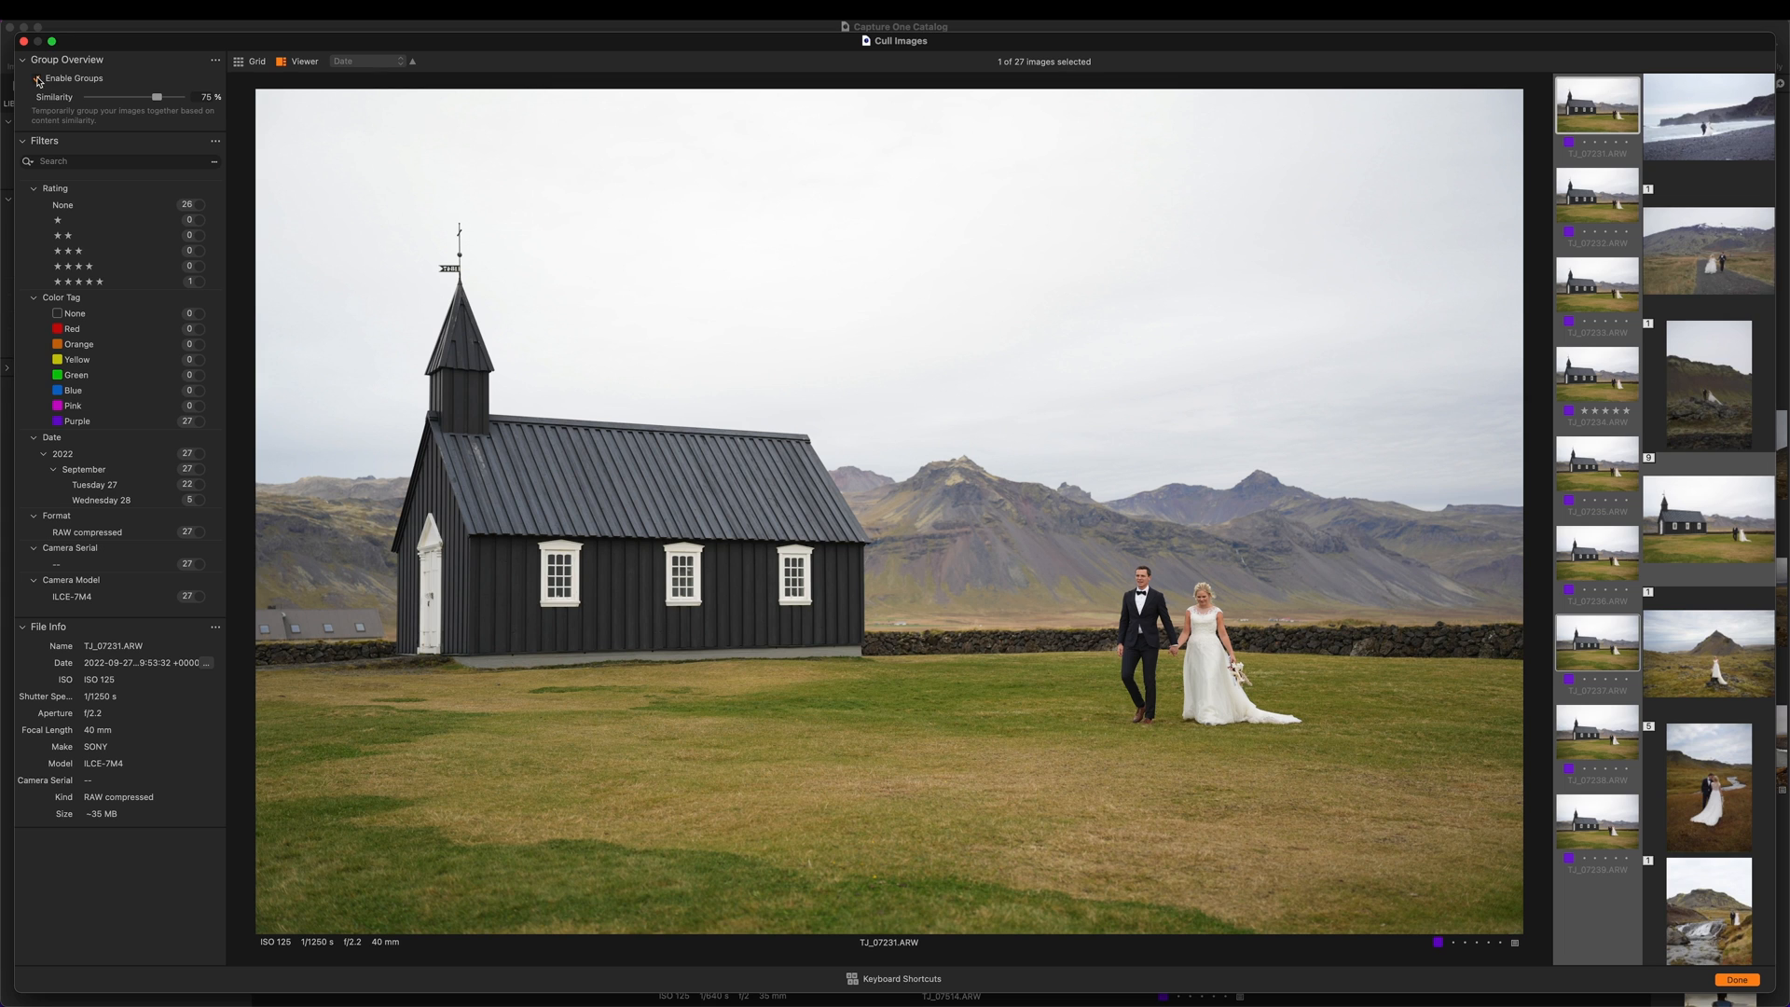
- Enable Groups in the culling view and adjust the Similarity slider to regroup the shots
left_click(37, 77)
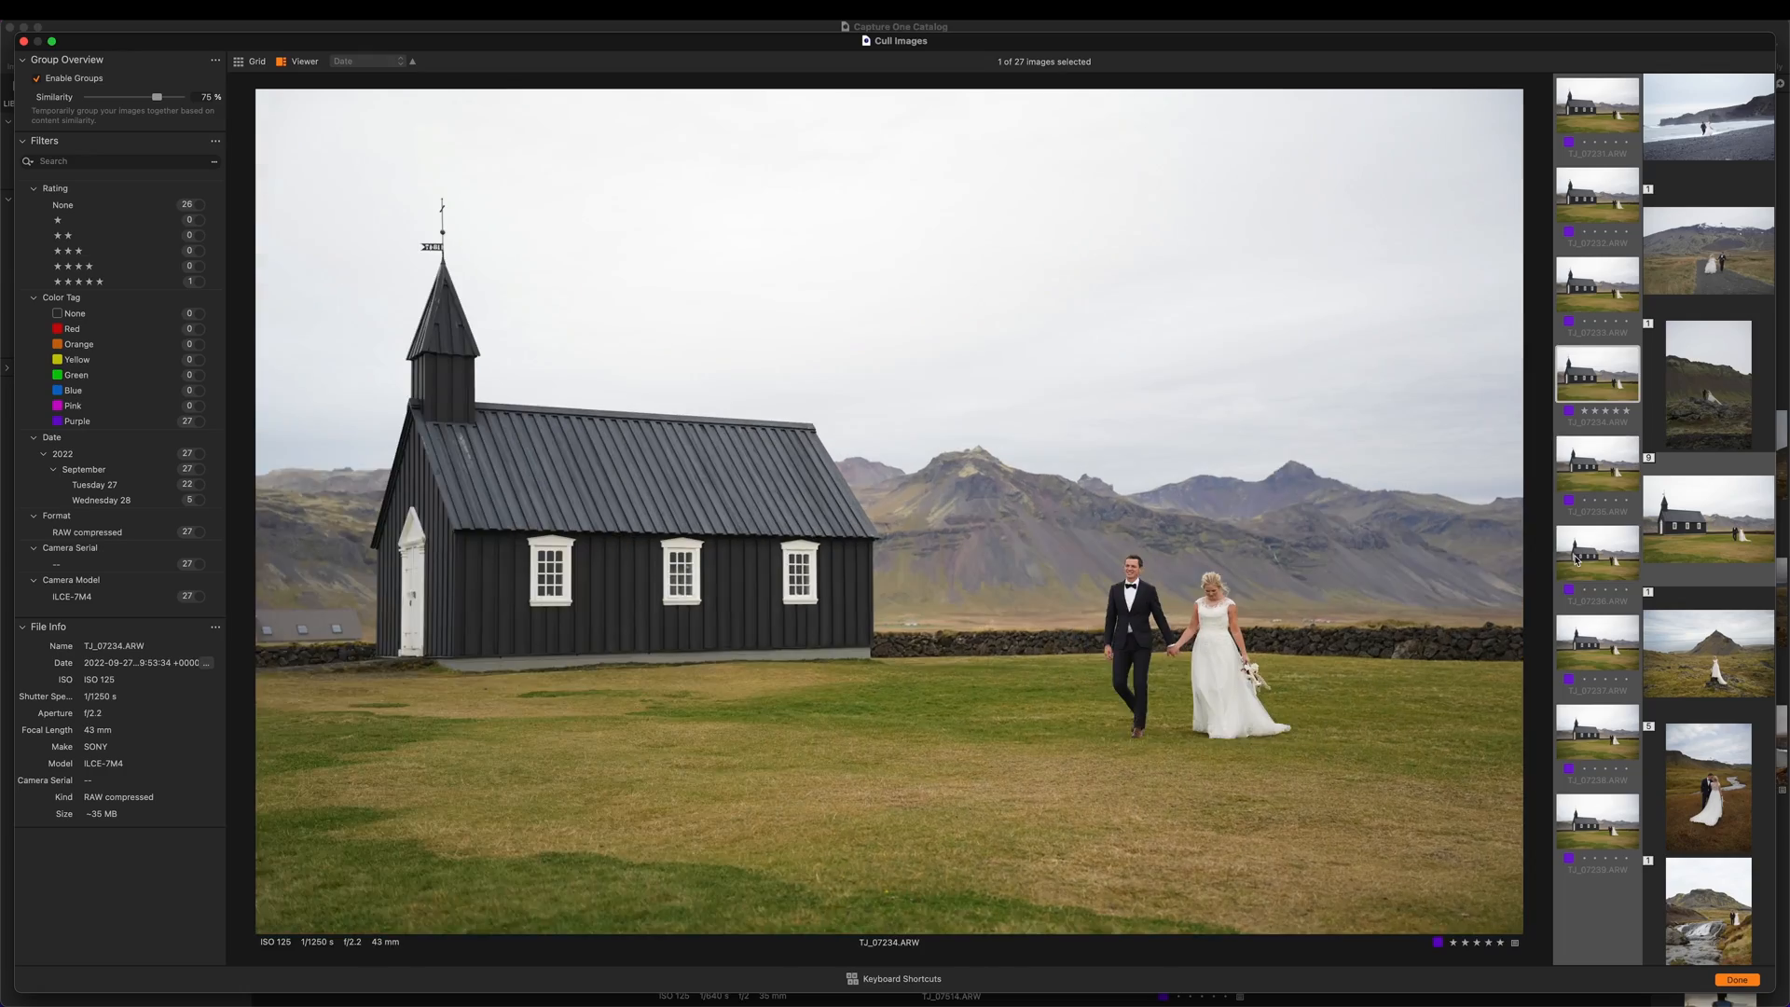
left_click(1596, 731)
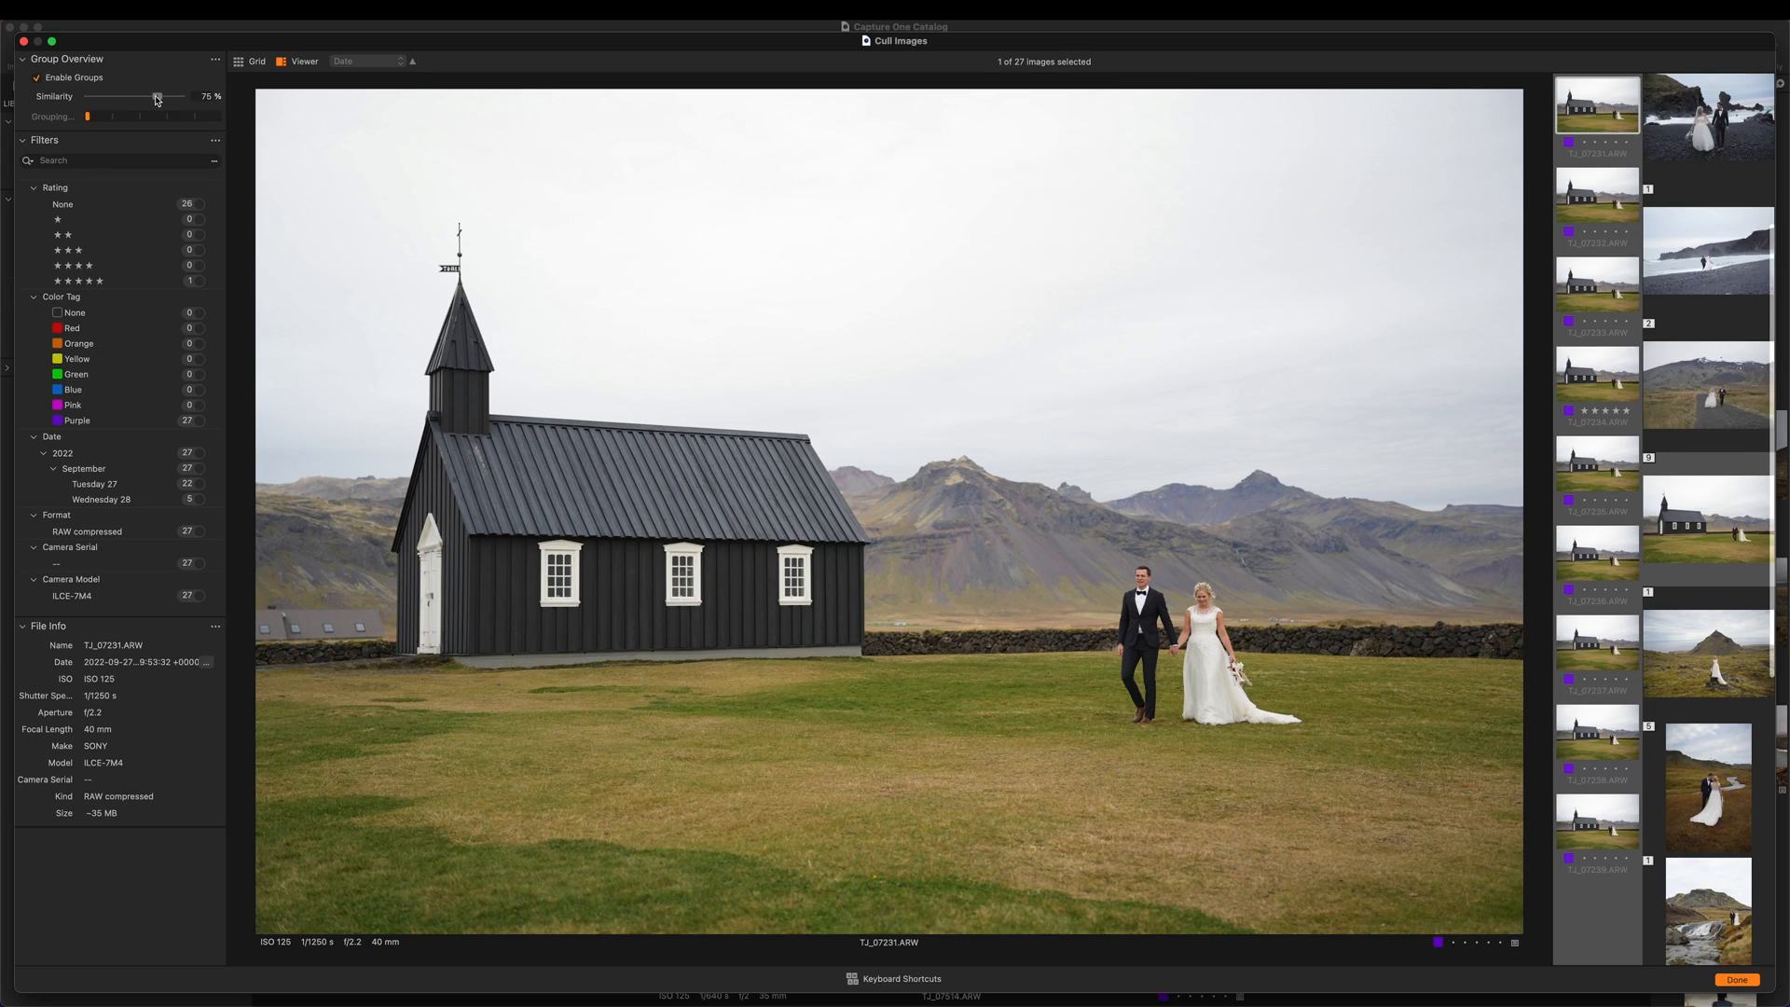
mouse_move(158, 96)
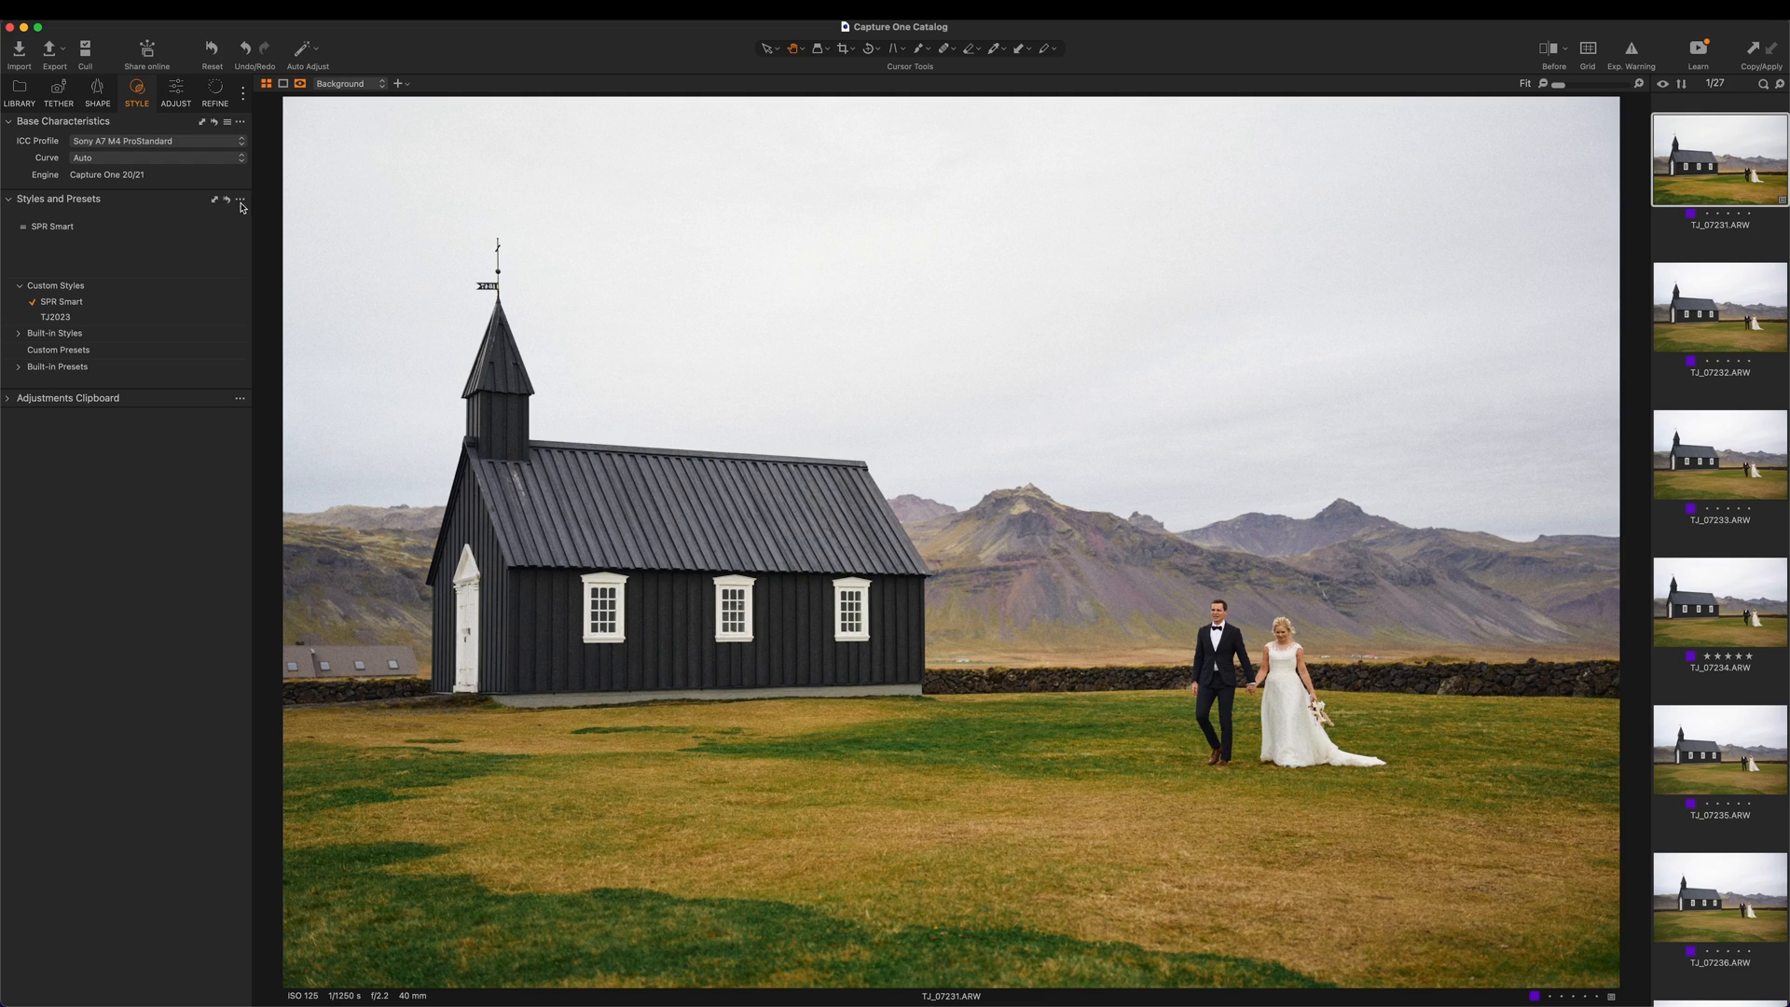
- Save the church photo's look as a custom style including Smart White Balance and Smart Exposure
left_click(239, 199)
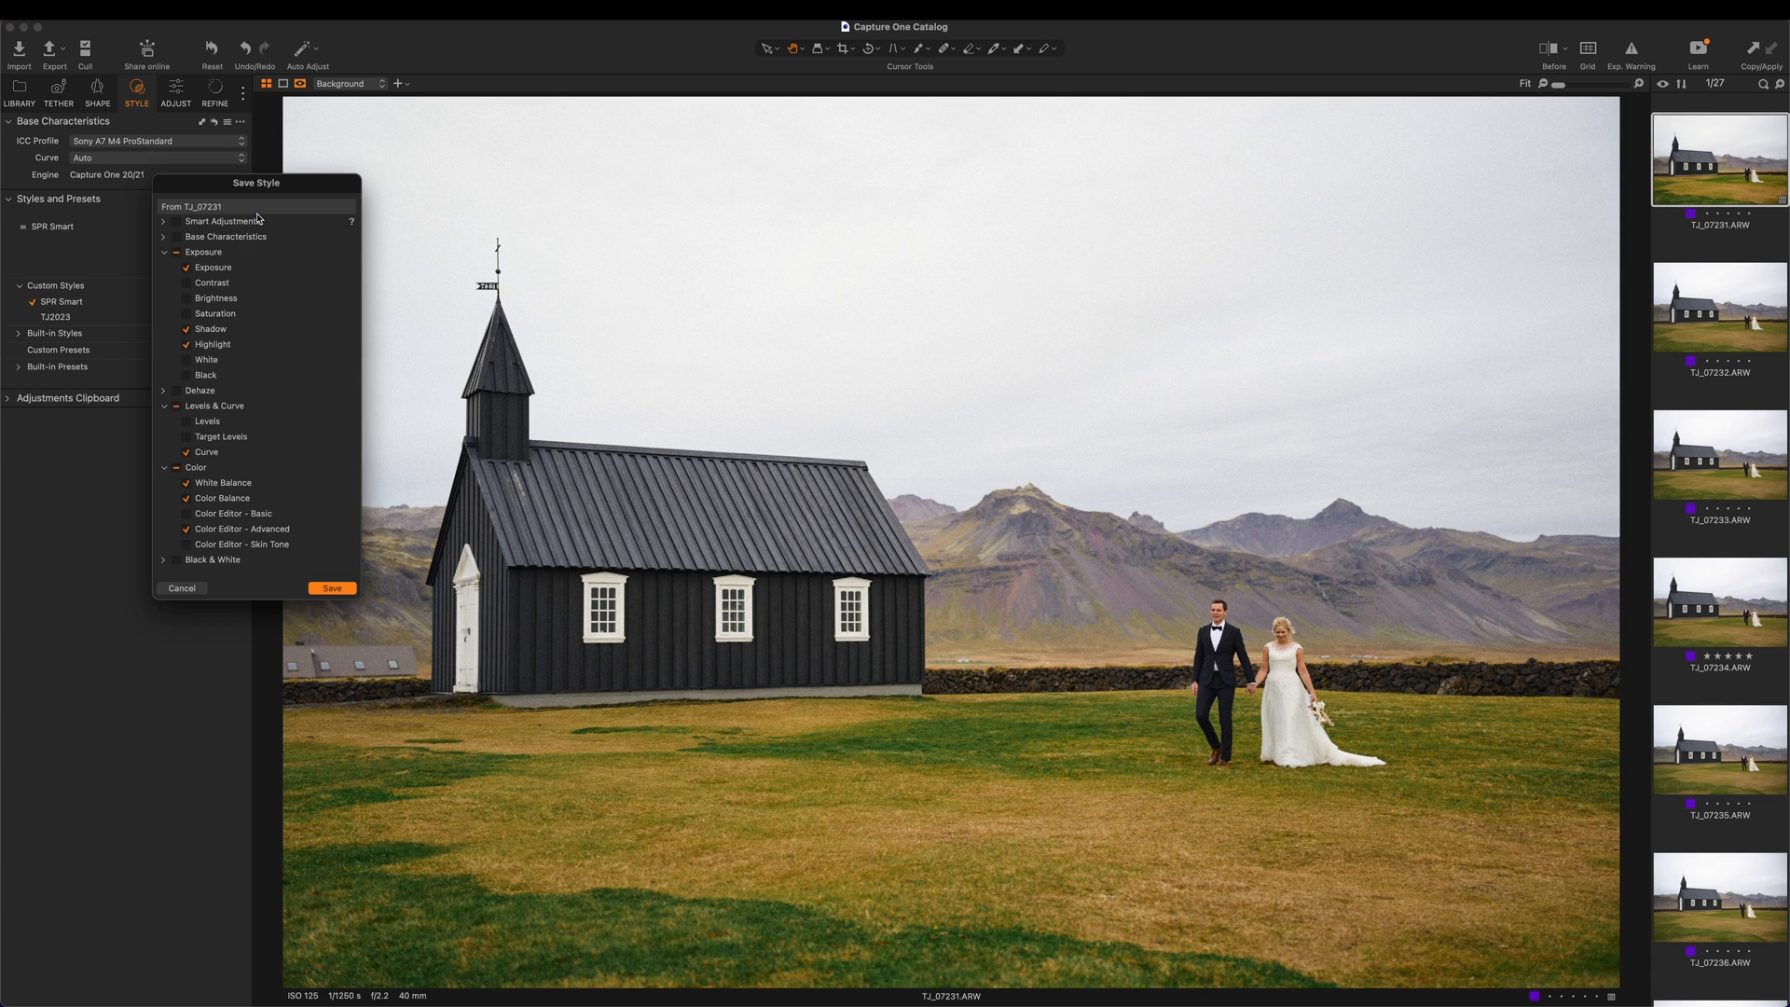
left_click(187, 221)
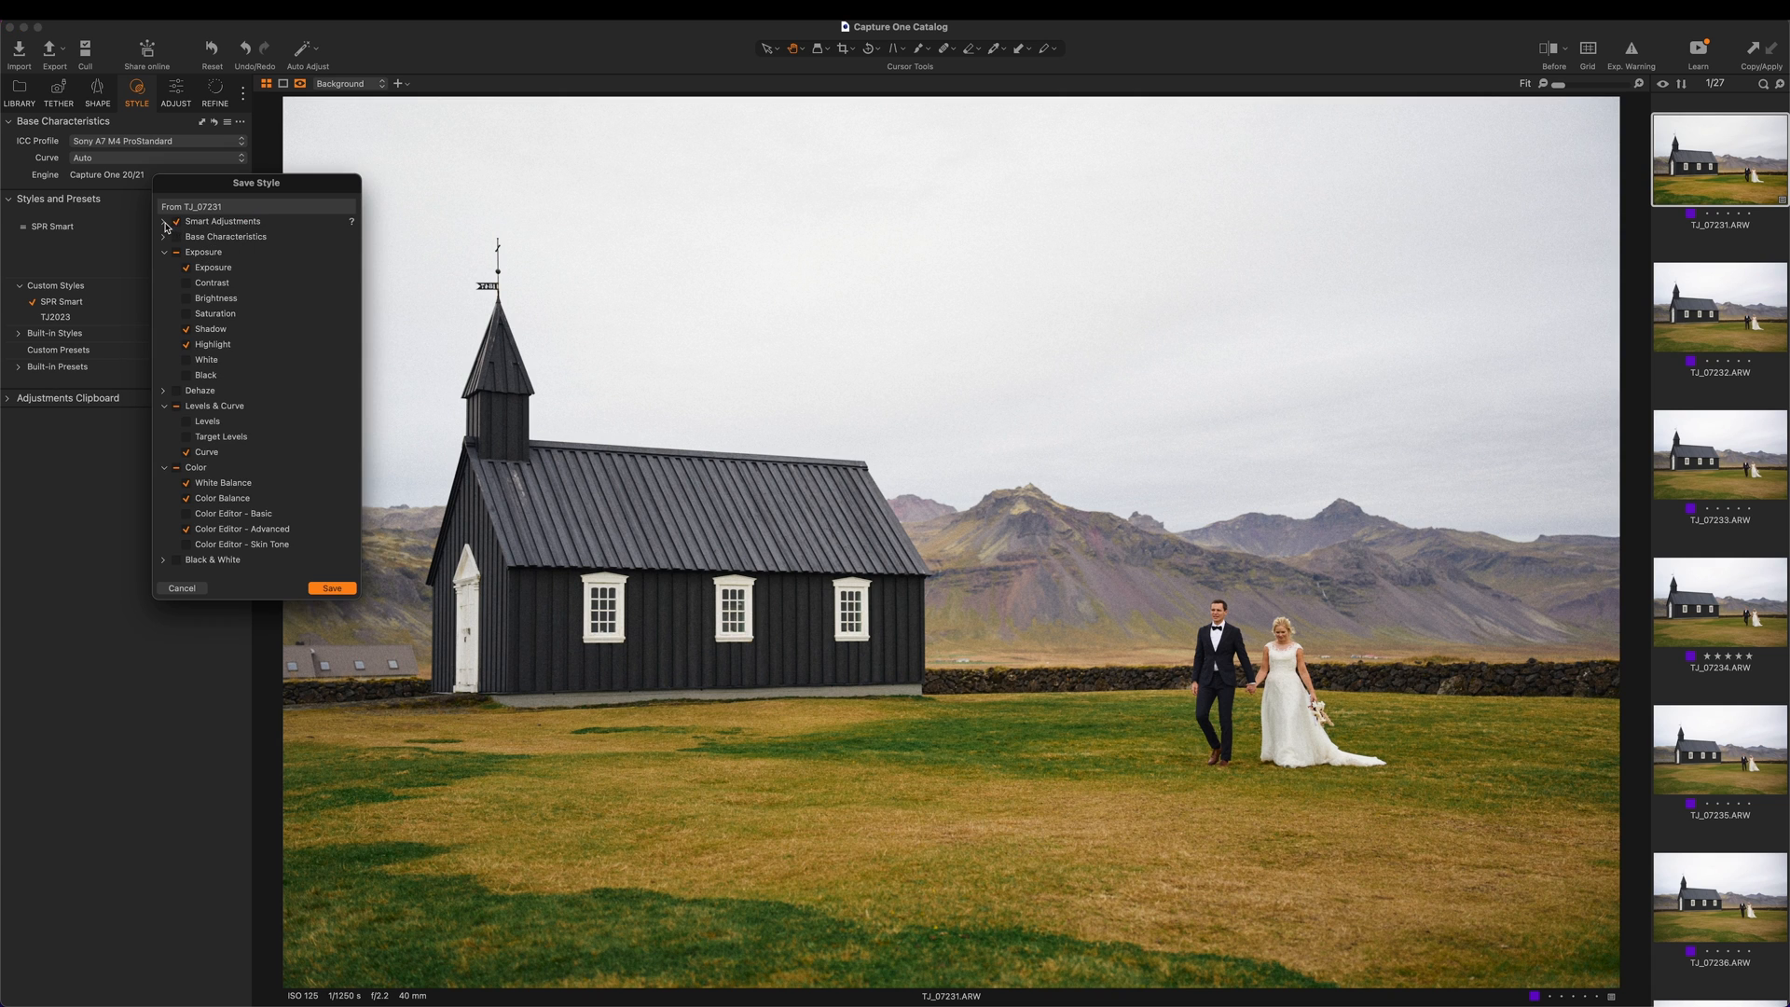
left_click(164, 222)
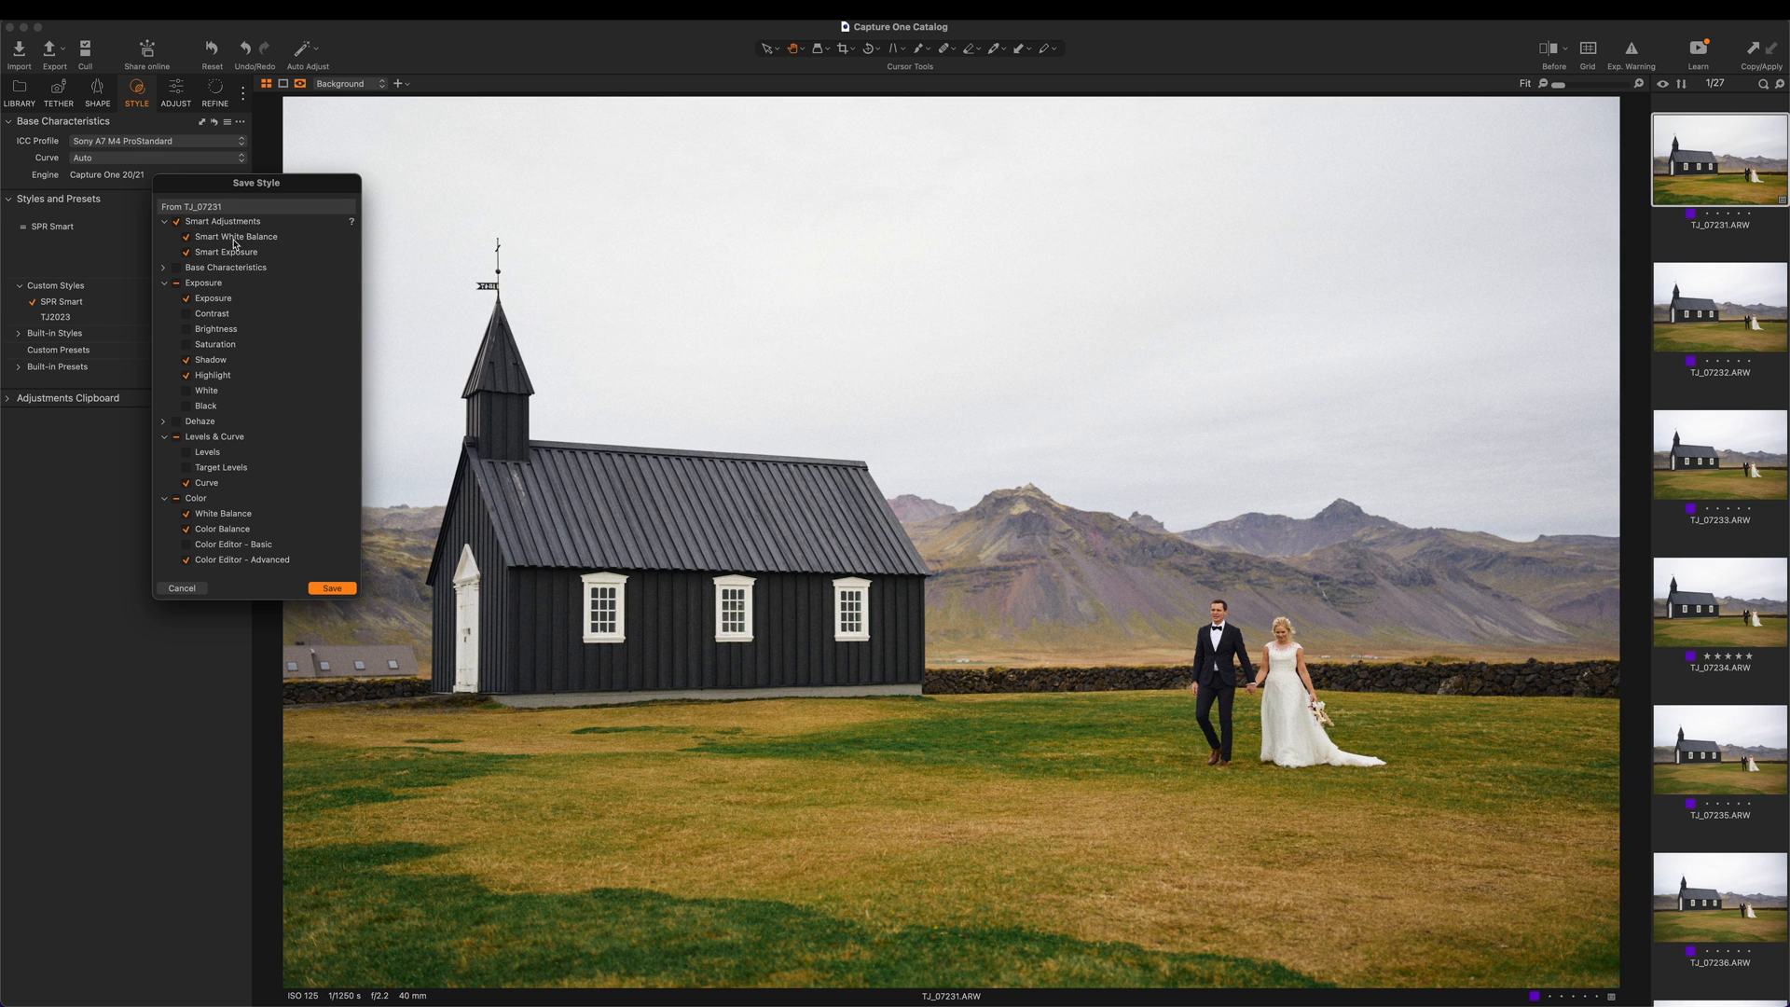
mouse_move(266, 244)
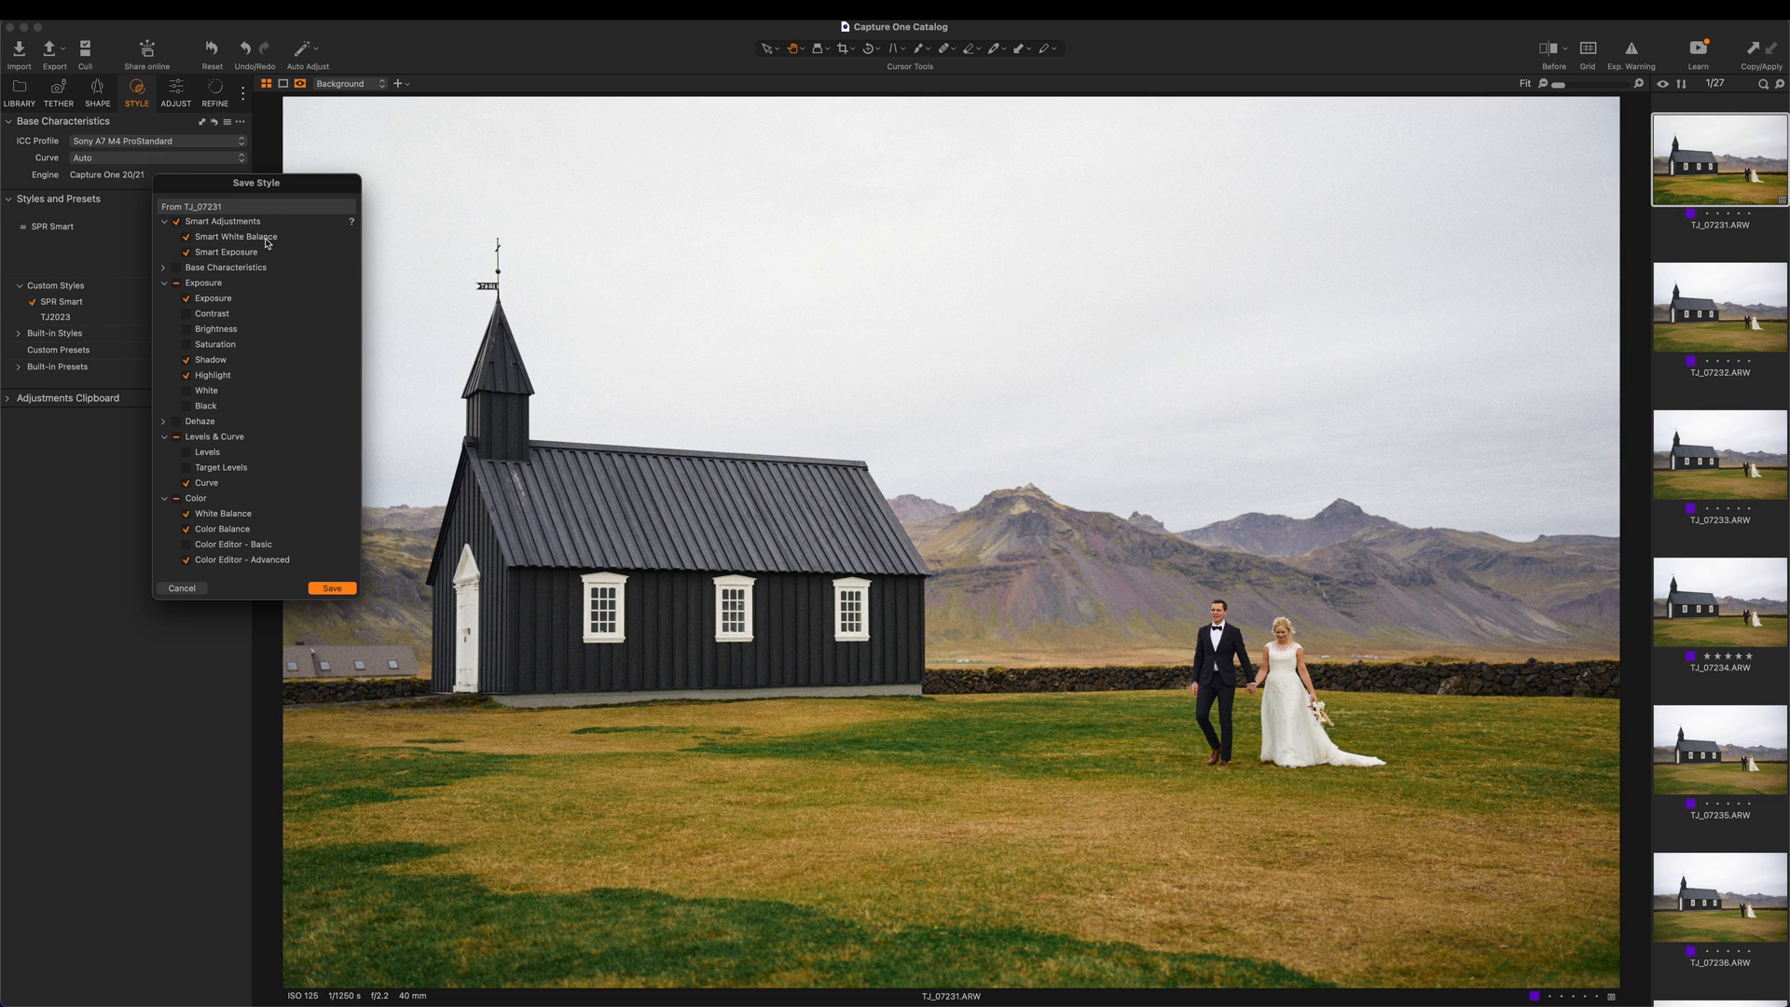
left_click(331, 588)
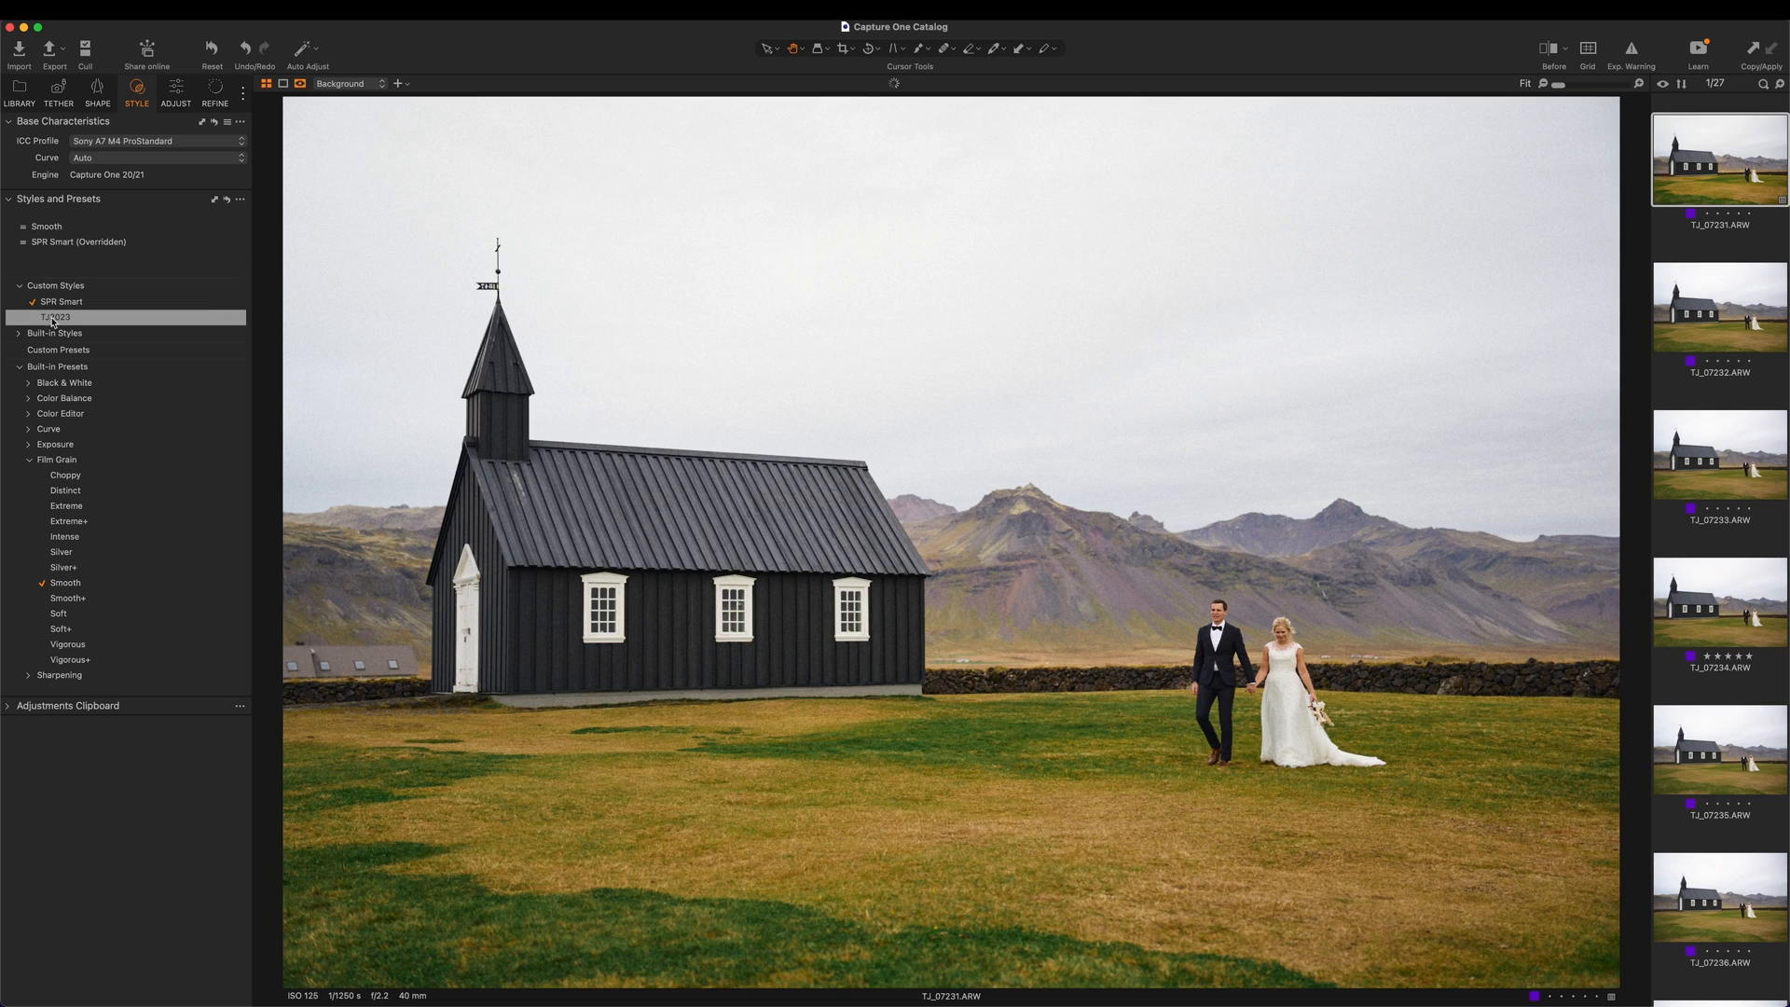
- Apply the TJ2023 custom style to the church wedding photo
left_click(55, 316)
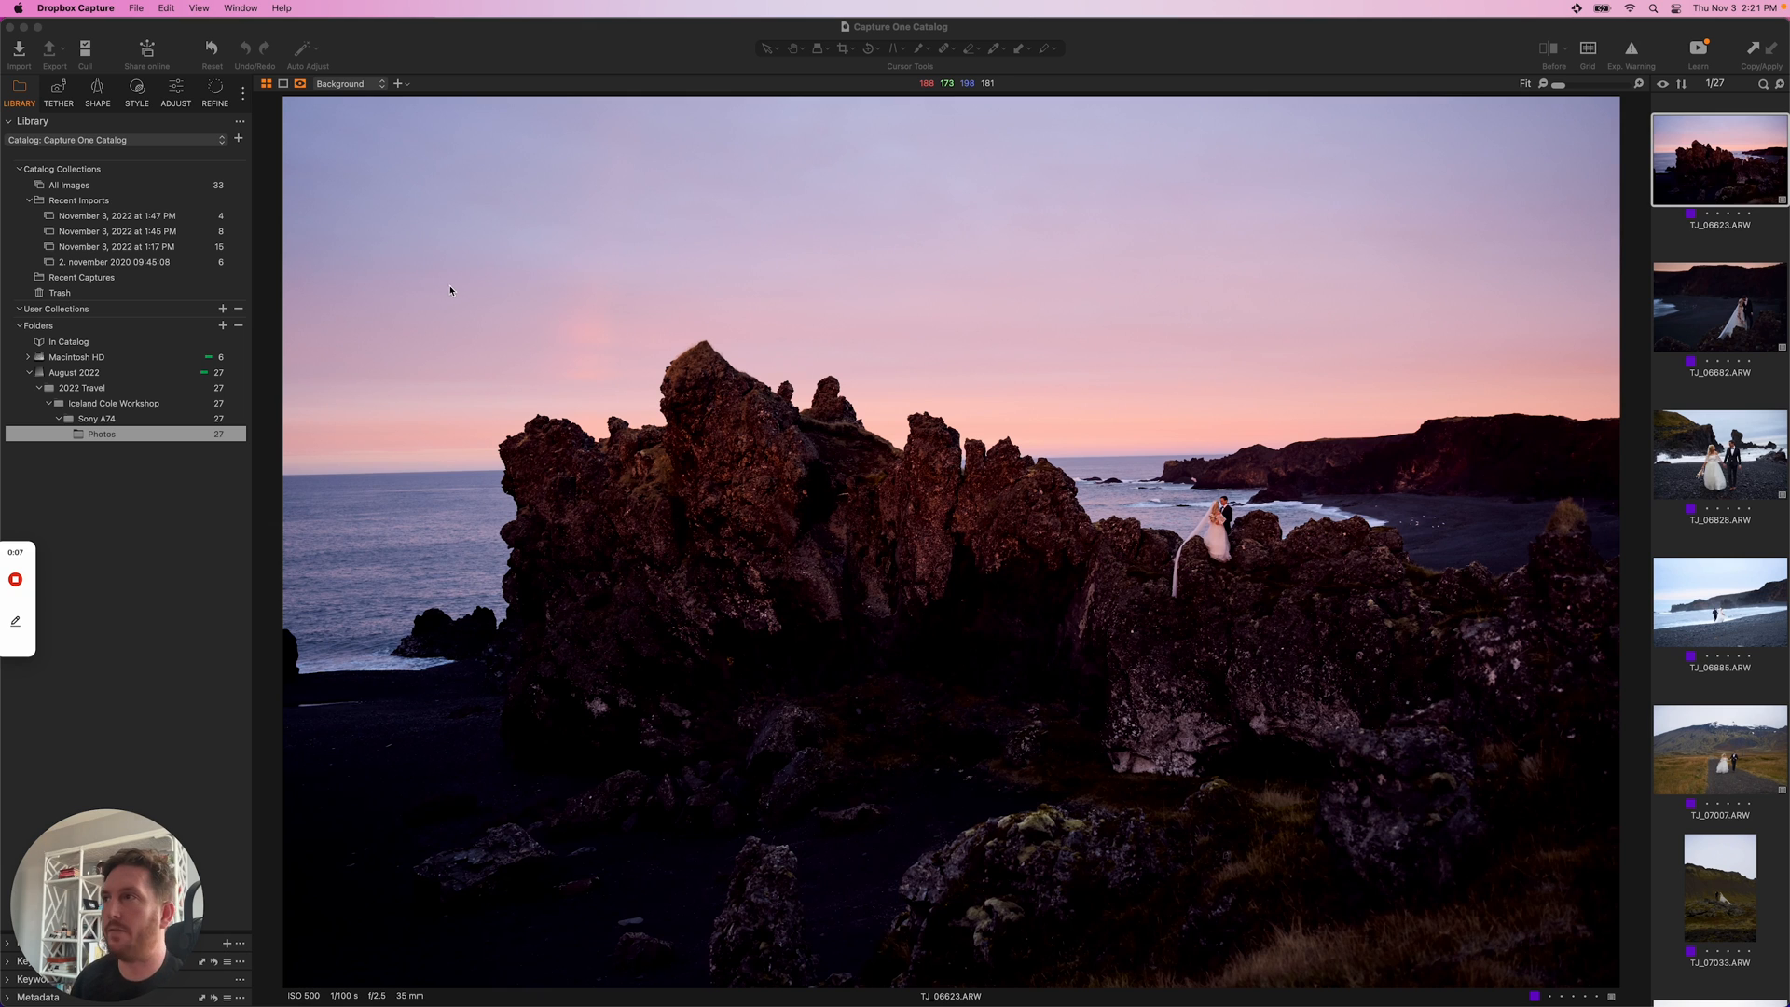
- Browse the filmstrip past a beach shot to TJ_07007, the couple on the mountain road
left_click(101, 433)
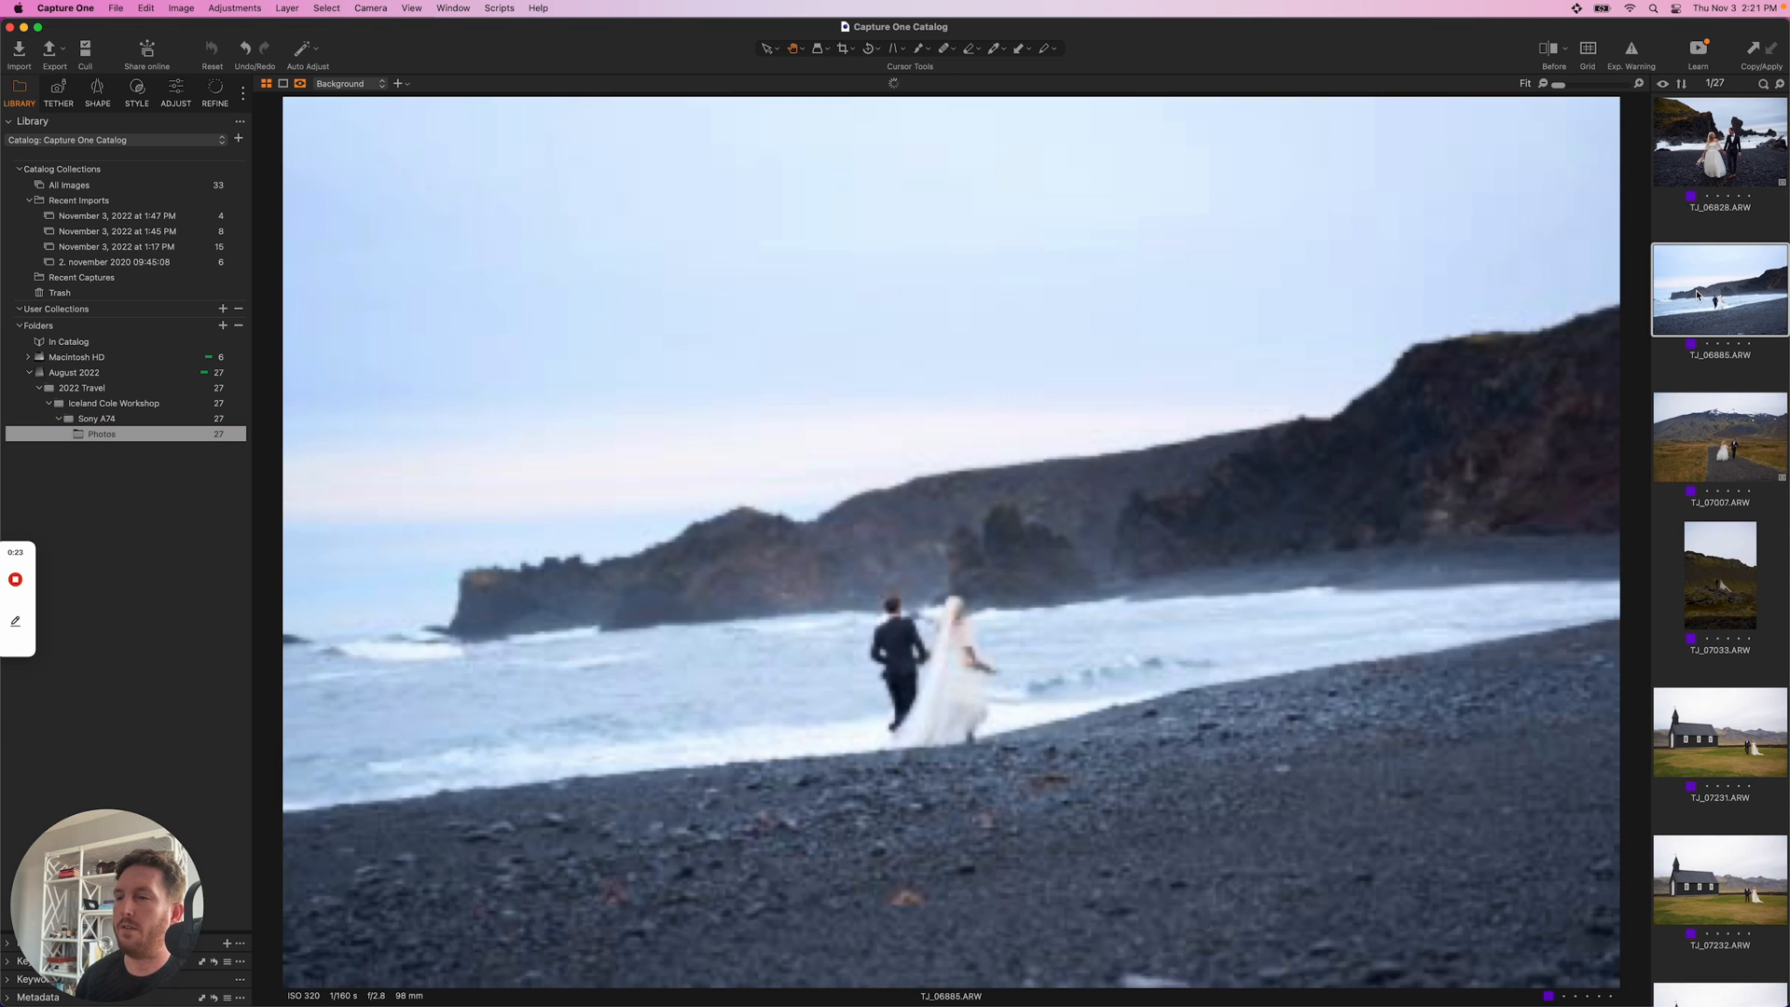
left_click(1718, 437)
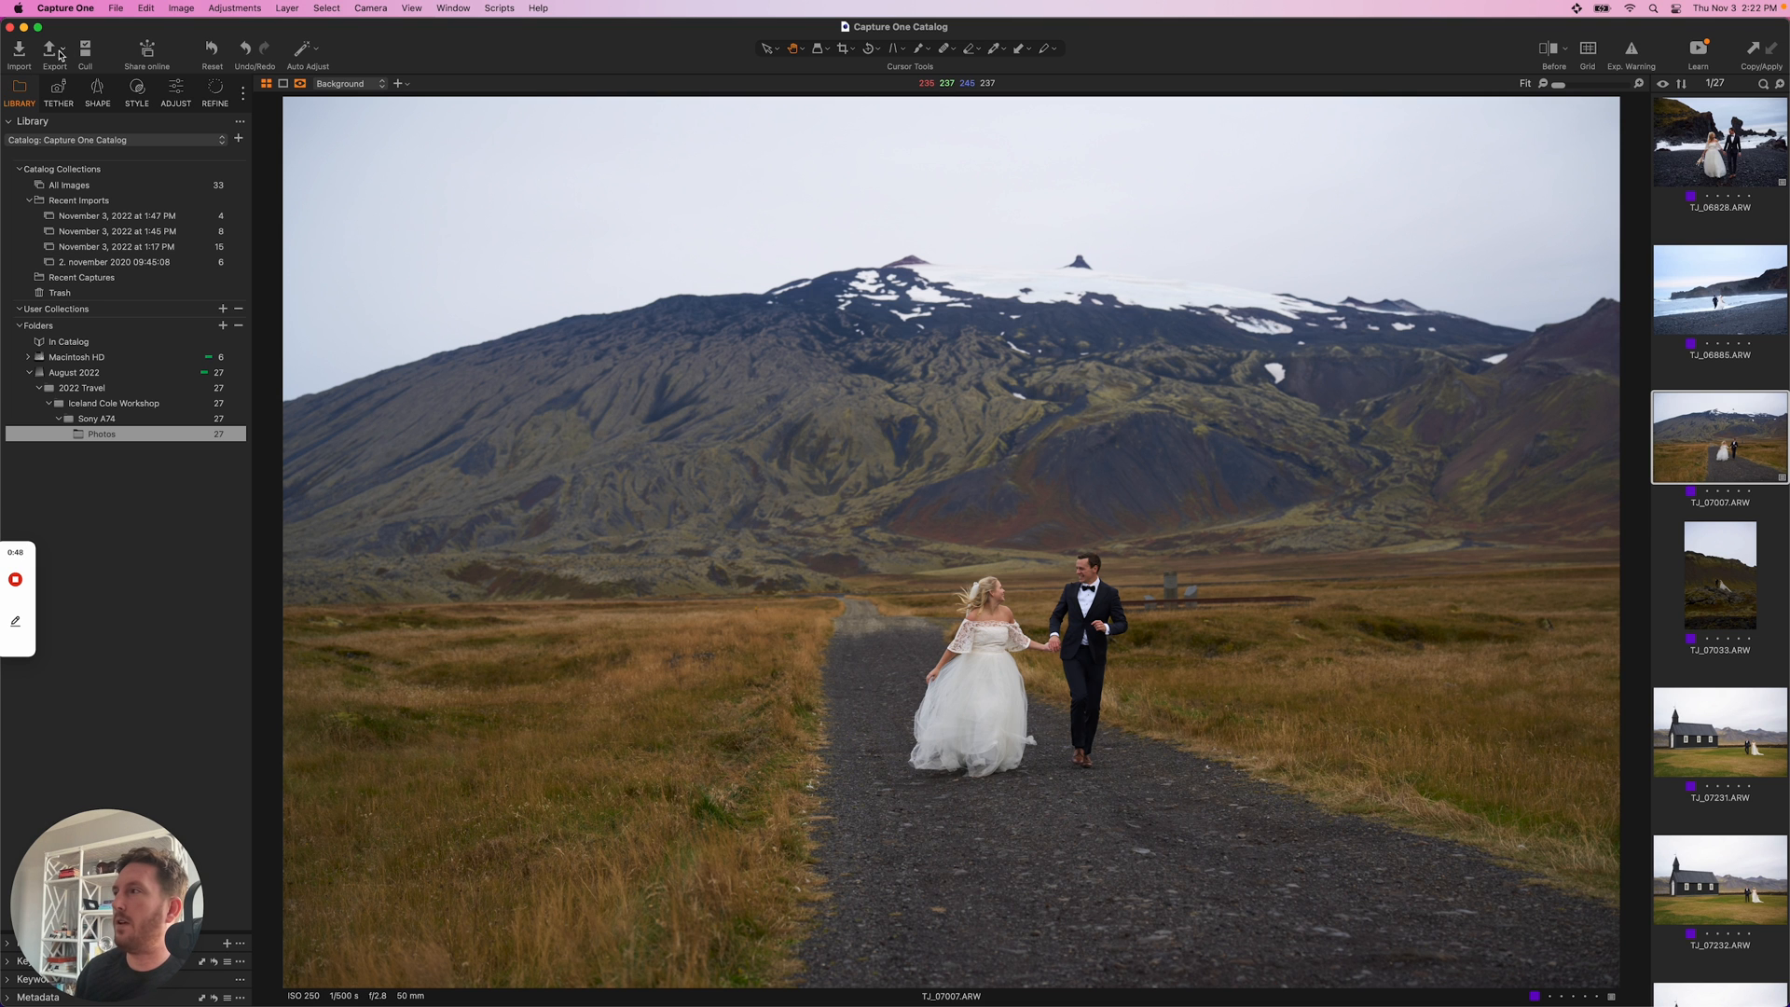
- In the Cull view, step through two similarity groups, including the winding-stream shots
left_click(85, 52)
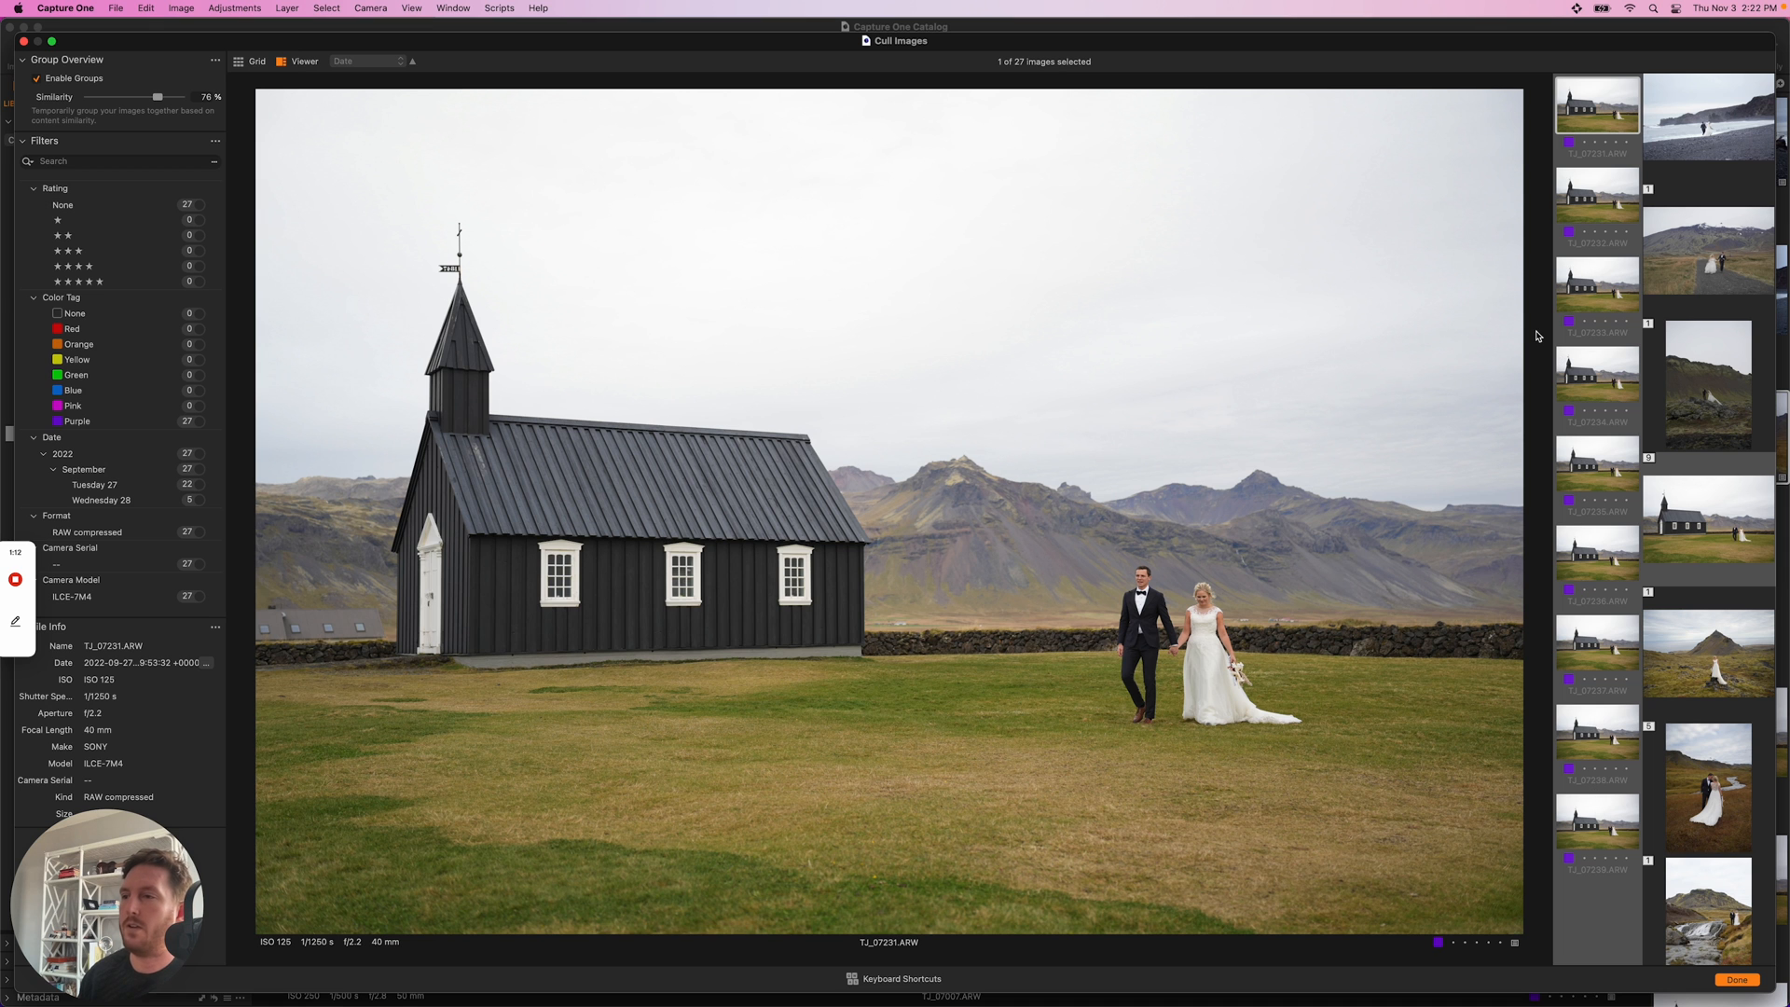
left_click(1596, 548)
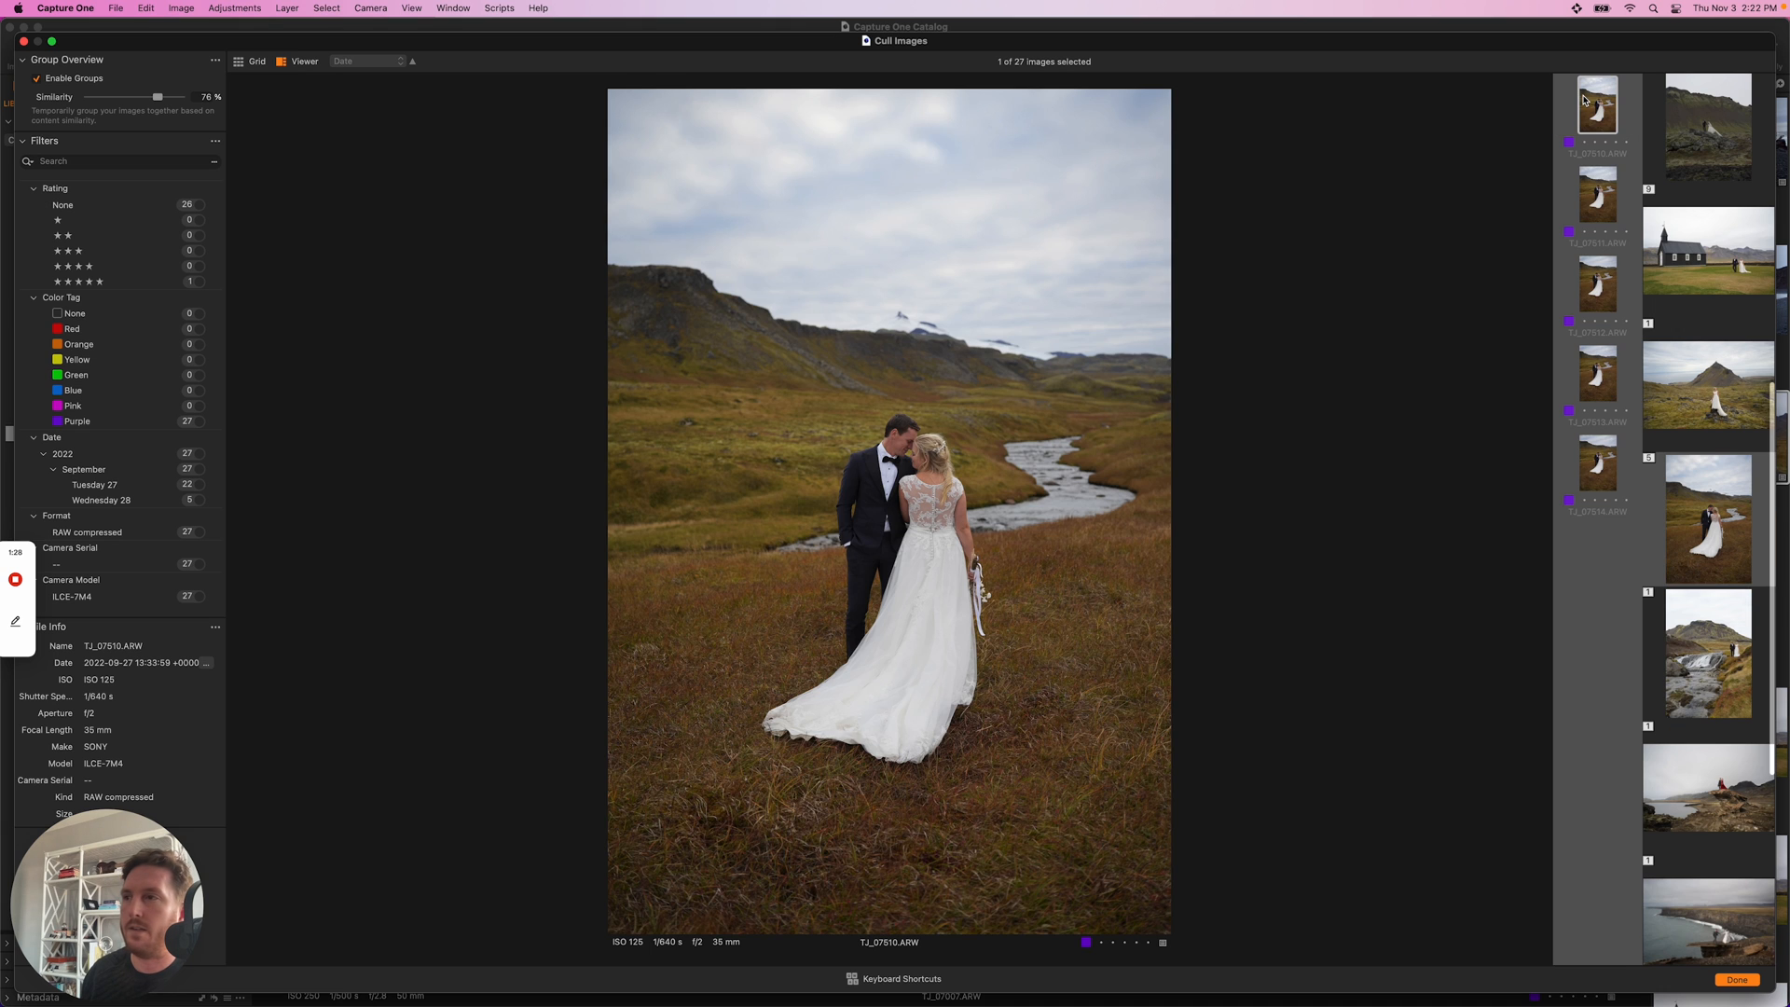
left_click(1596, 375)
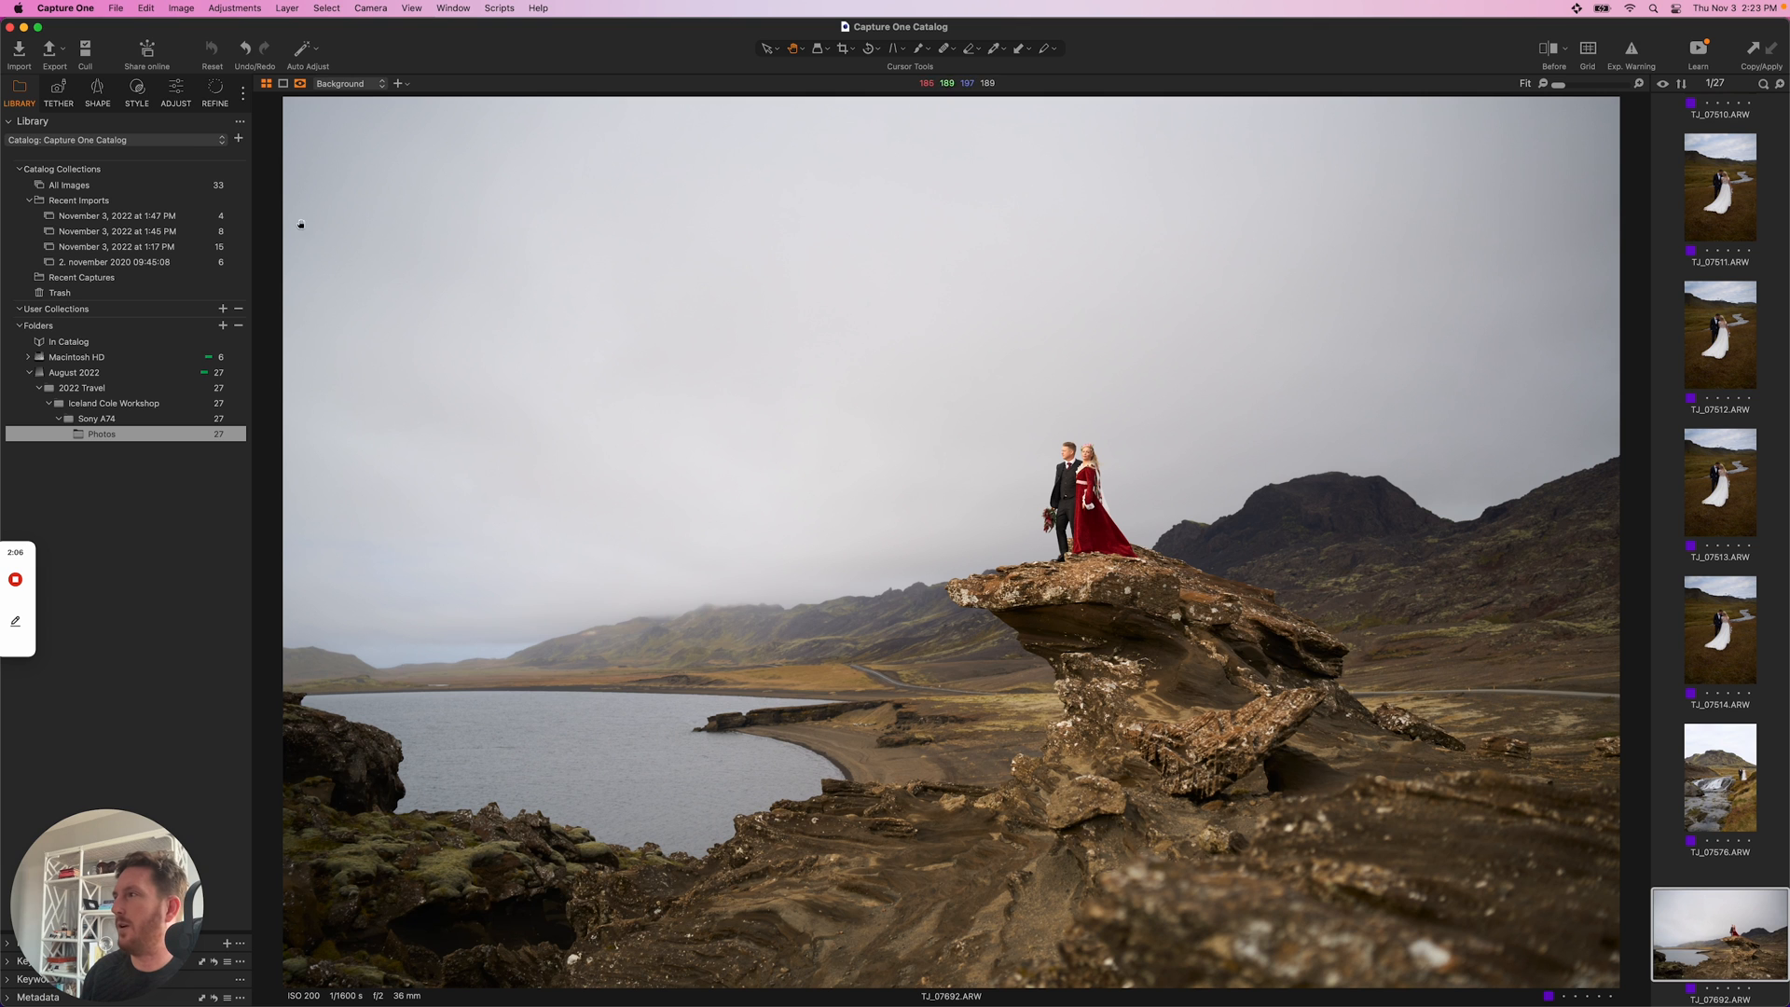
- Apply the built-in SPRING > SPR-02 style to the red-dress cliff photo
left_click(136, 96)
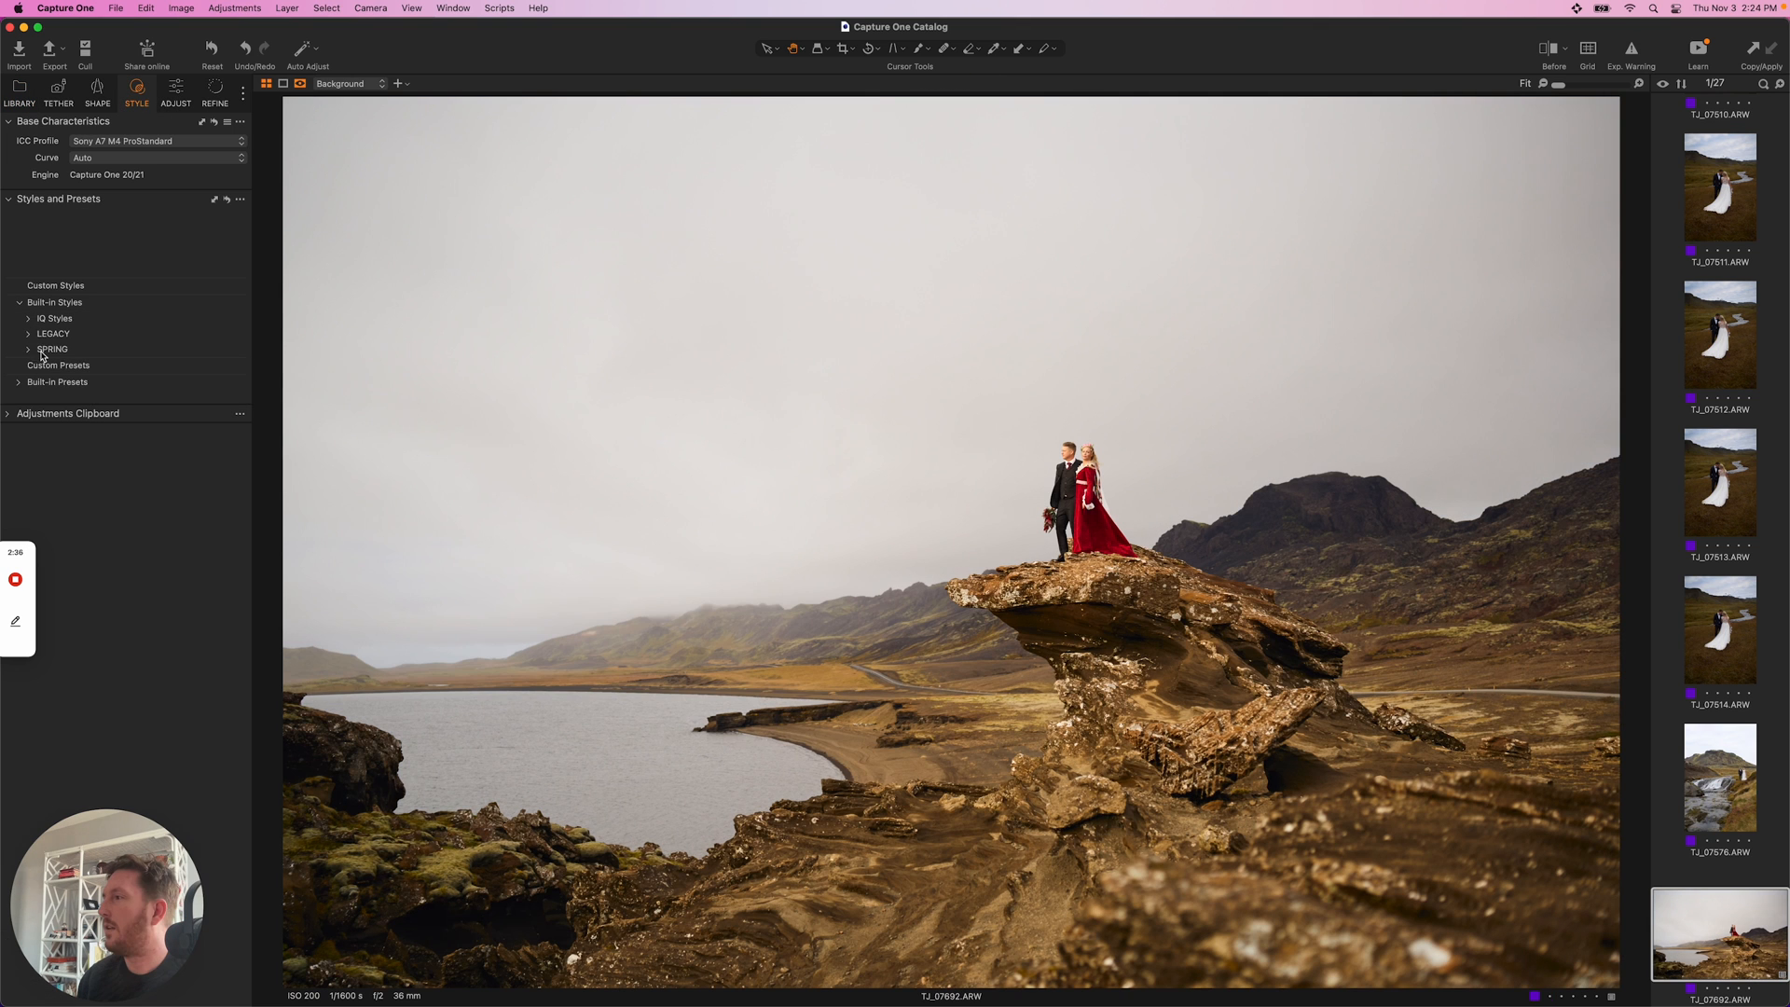
left_click(52, 348)
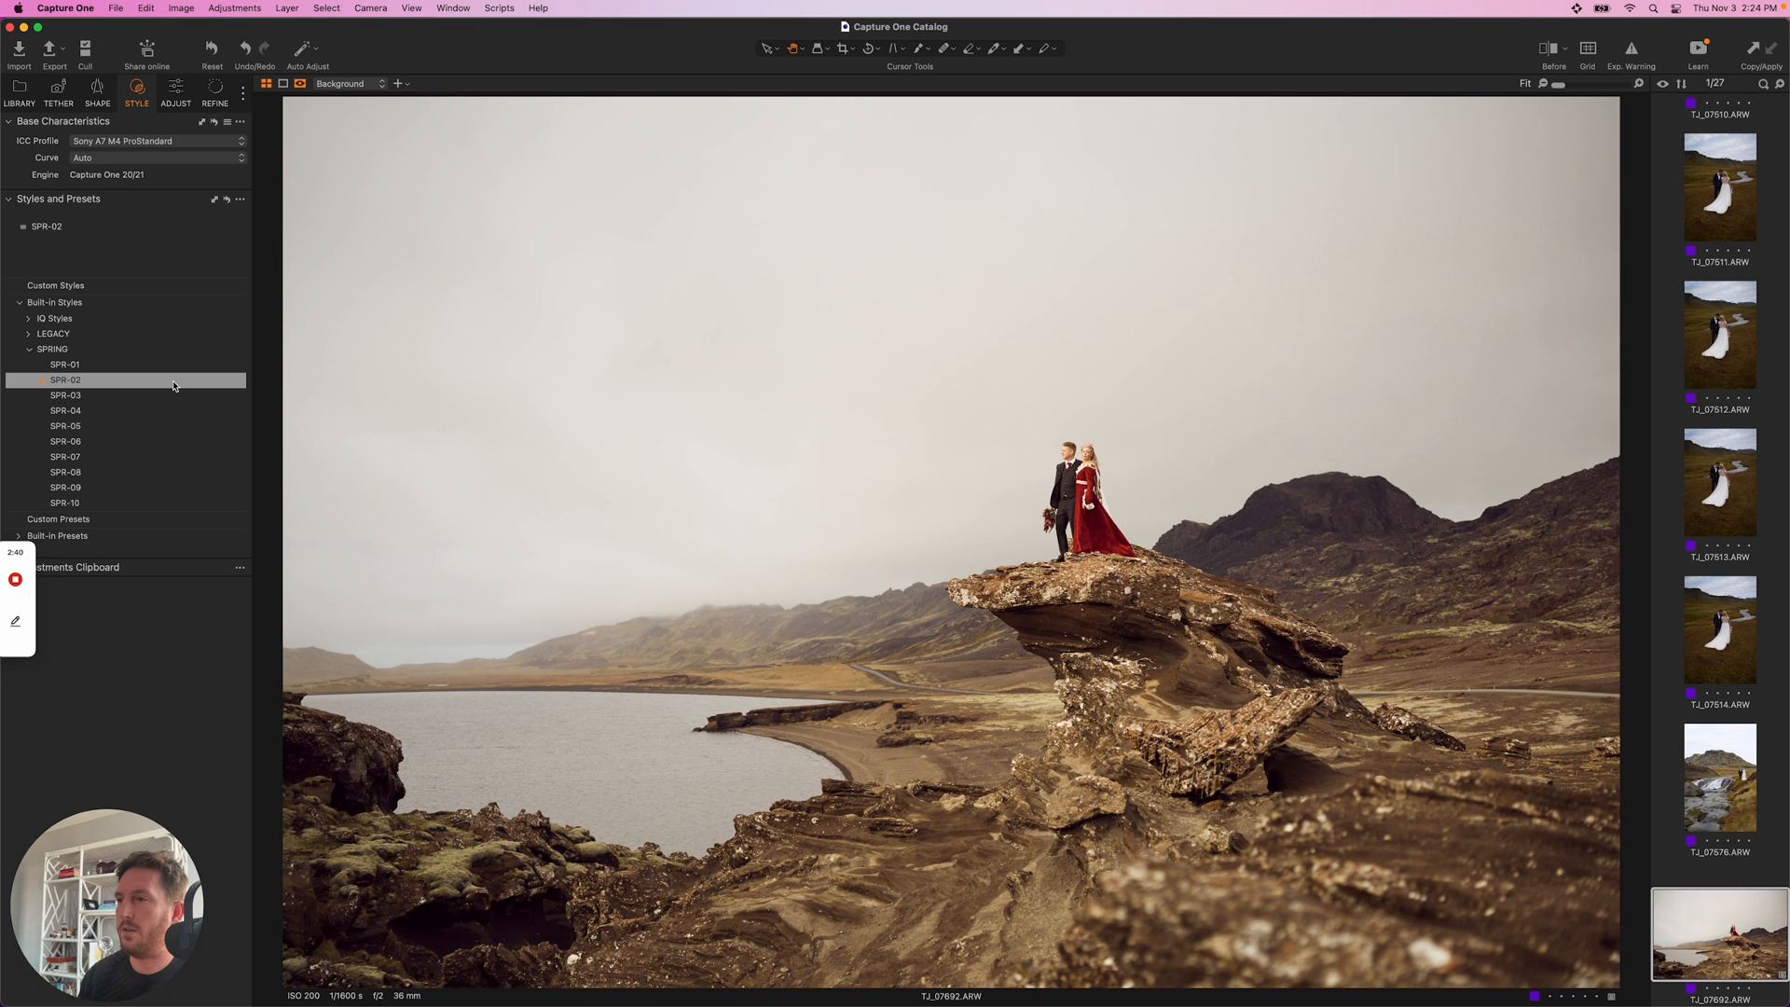
left_click(66, 379)
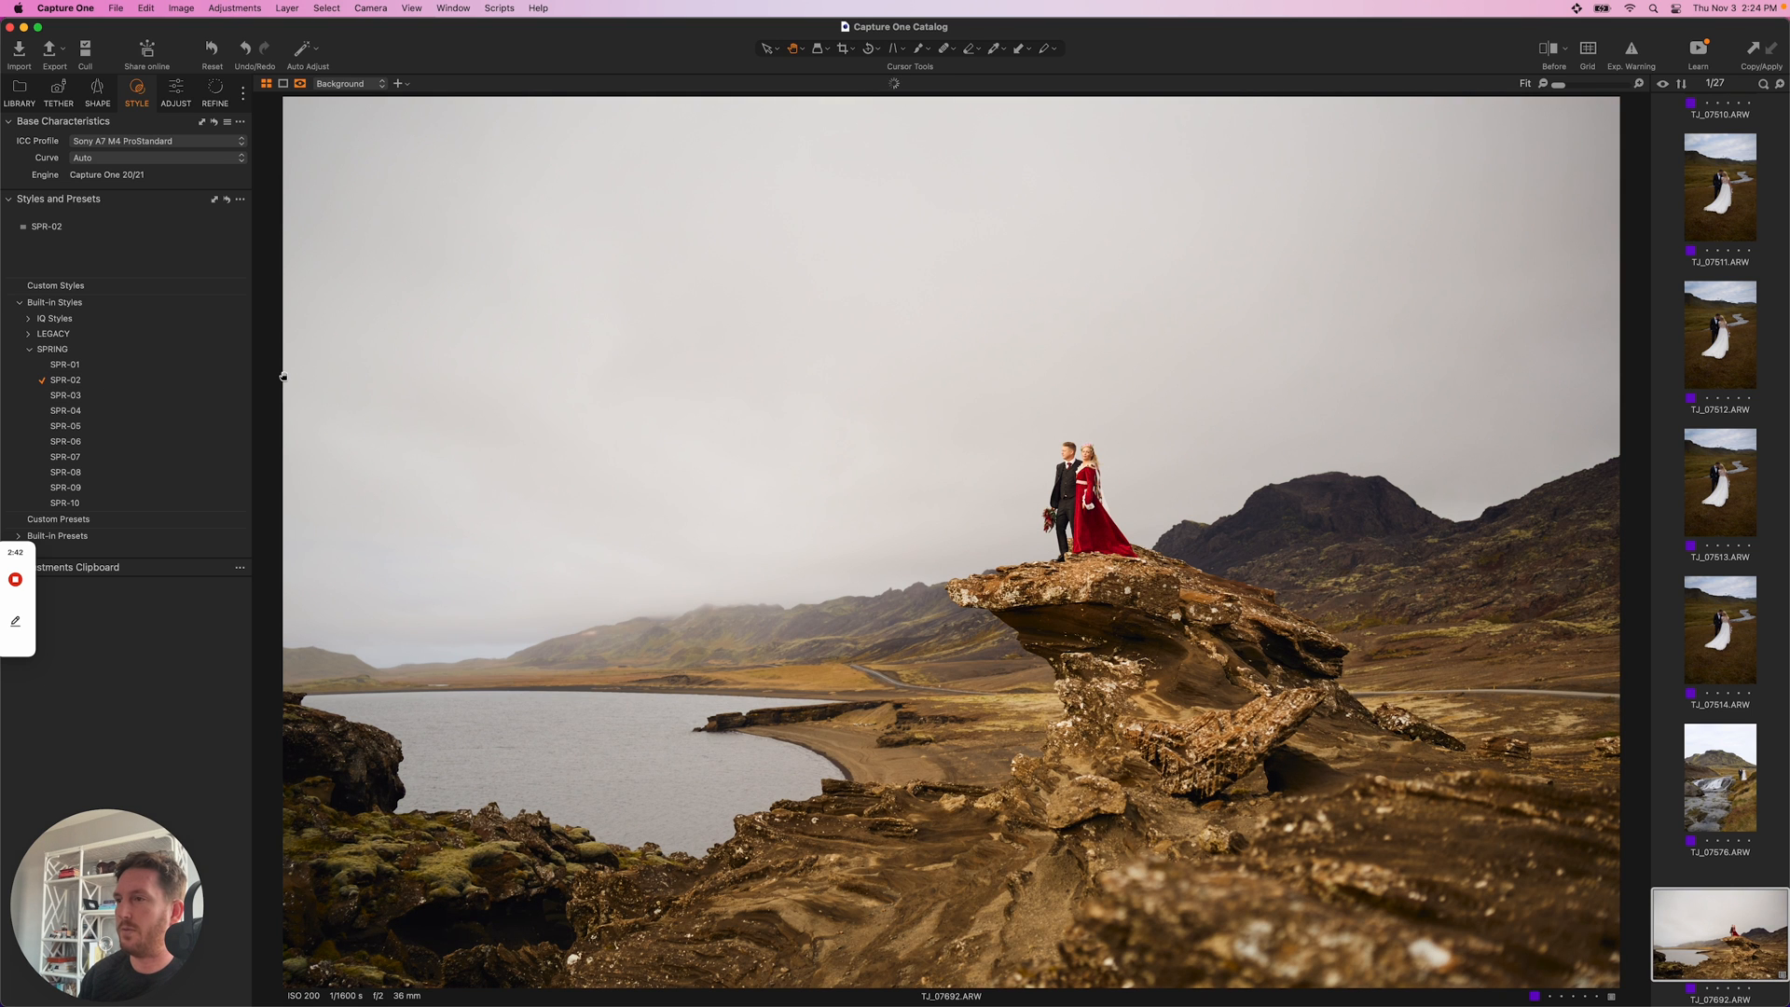
mouse_move(261, 202)
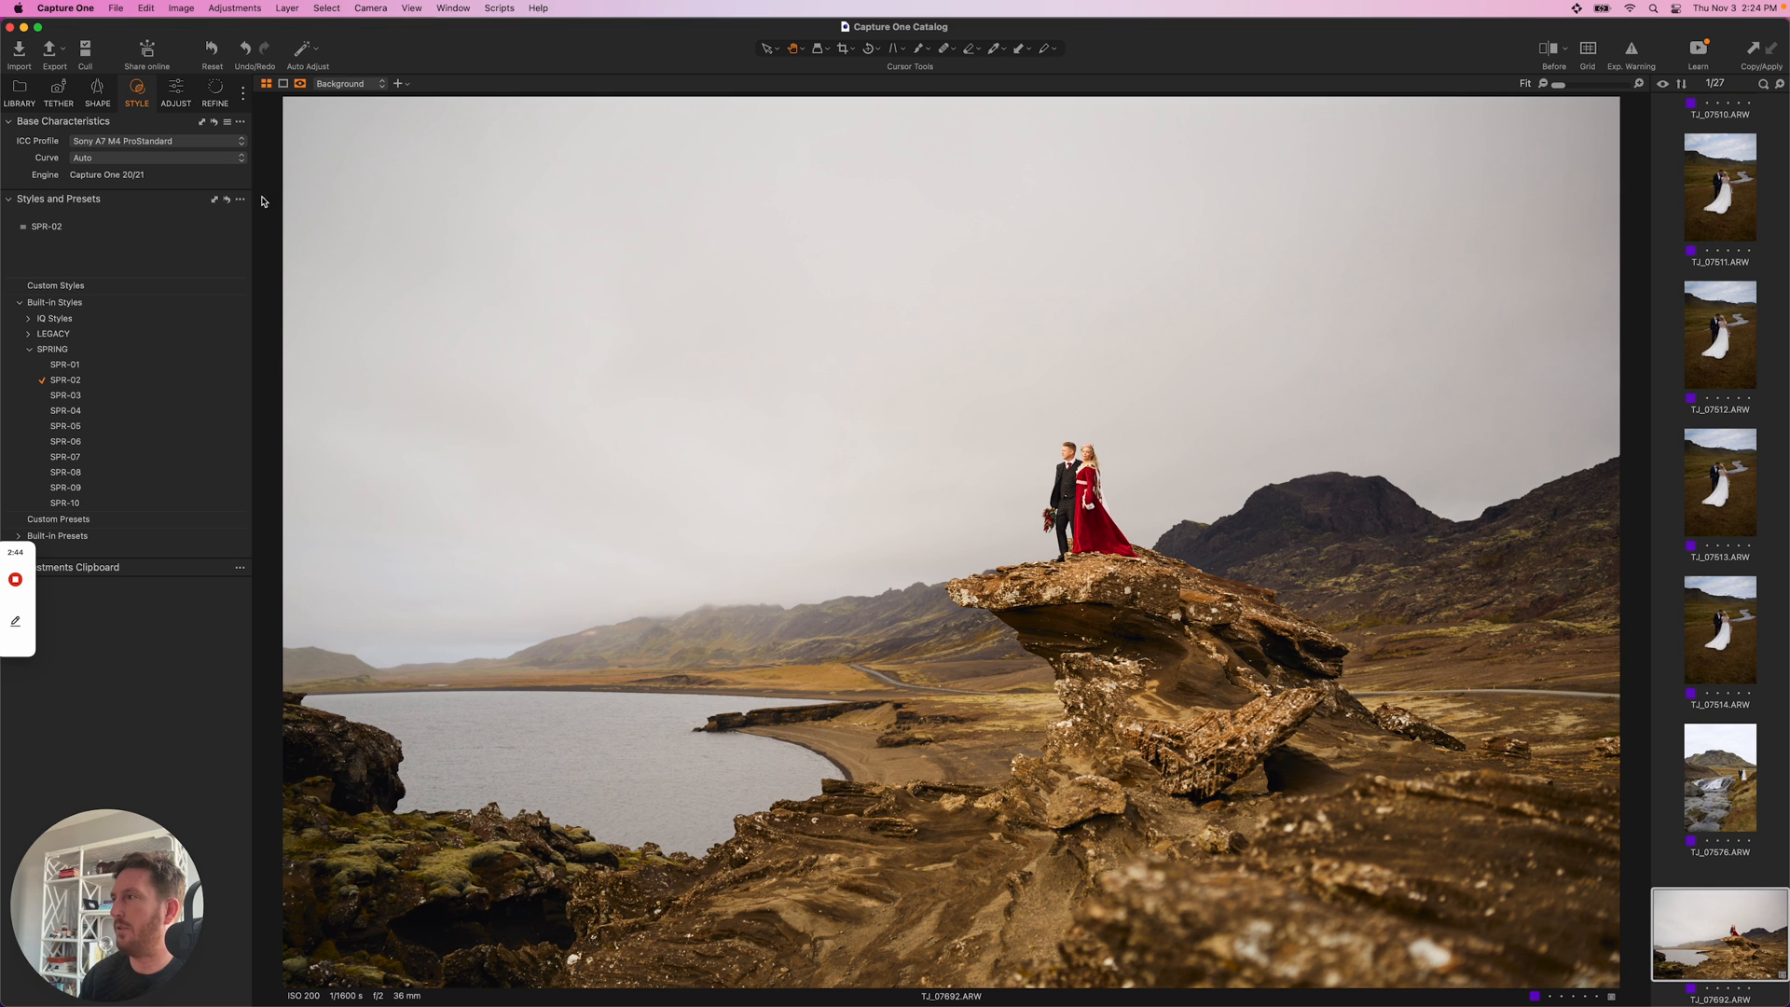
- Open the Save Custom Style dialog and choose which settings the style keeps
left_click(239, 198)
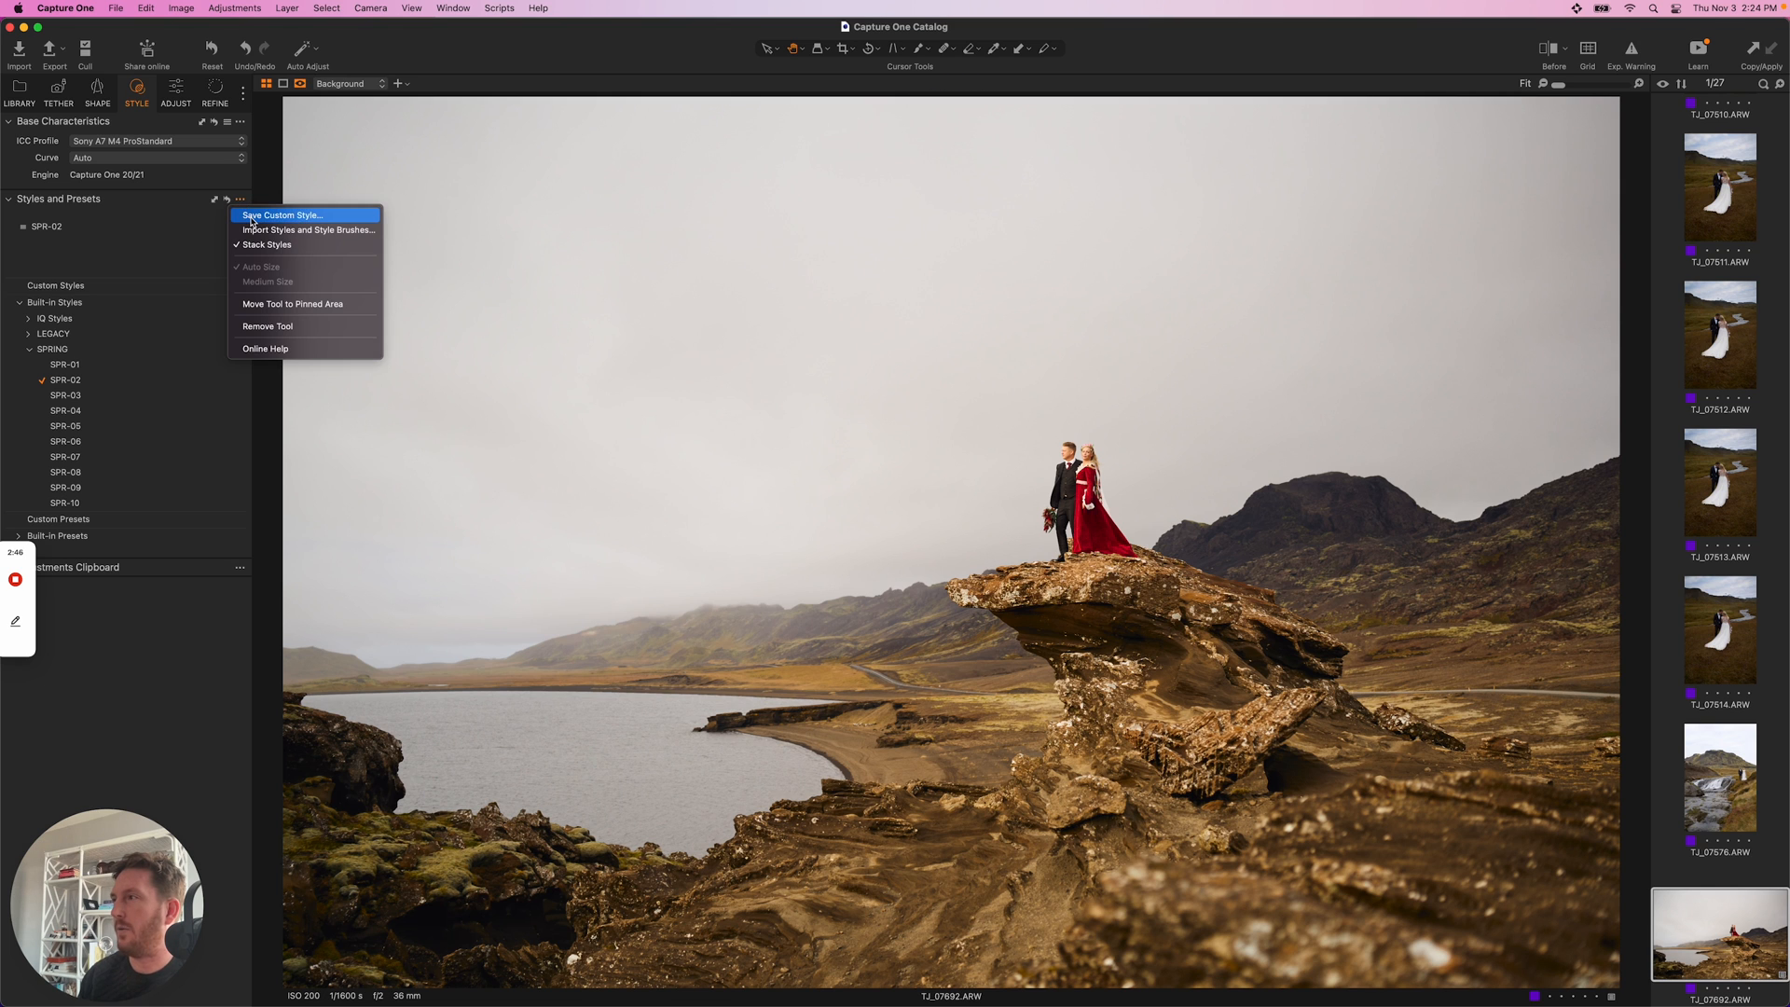
left_click(281, 214)
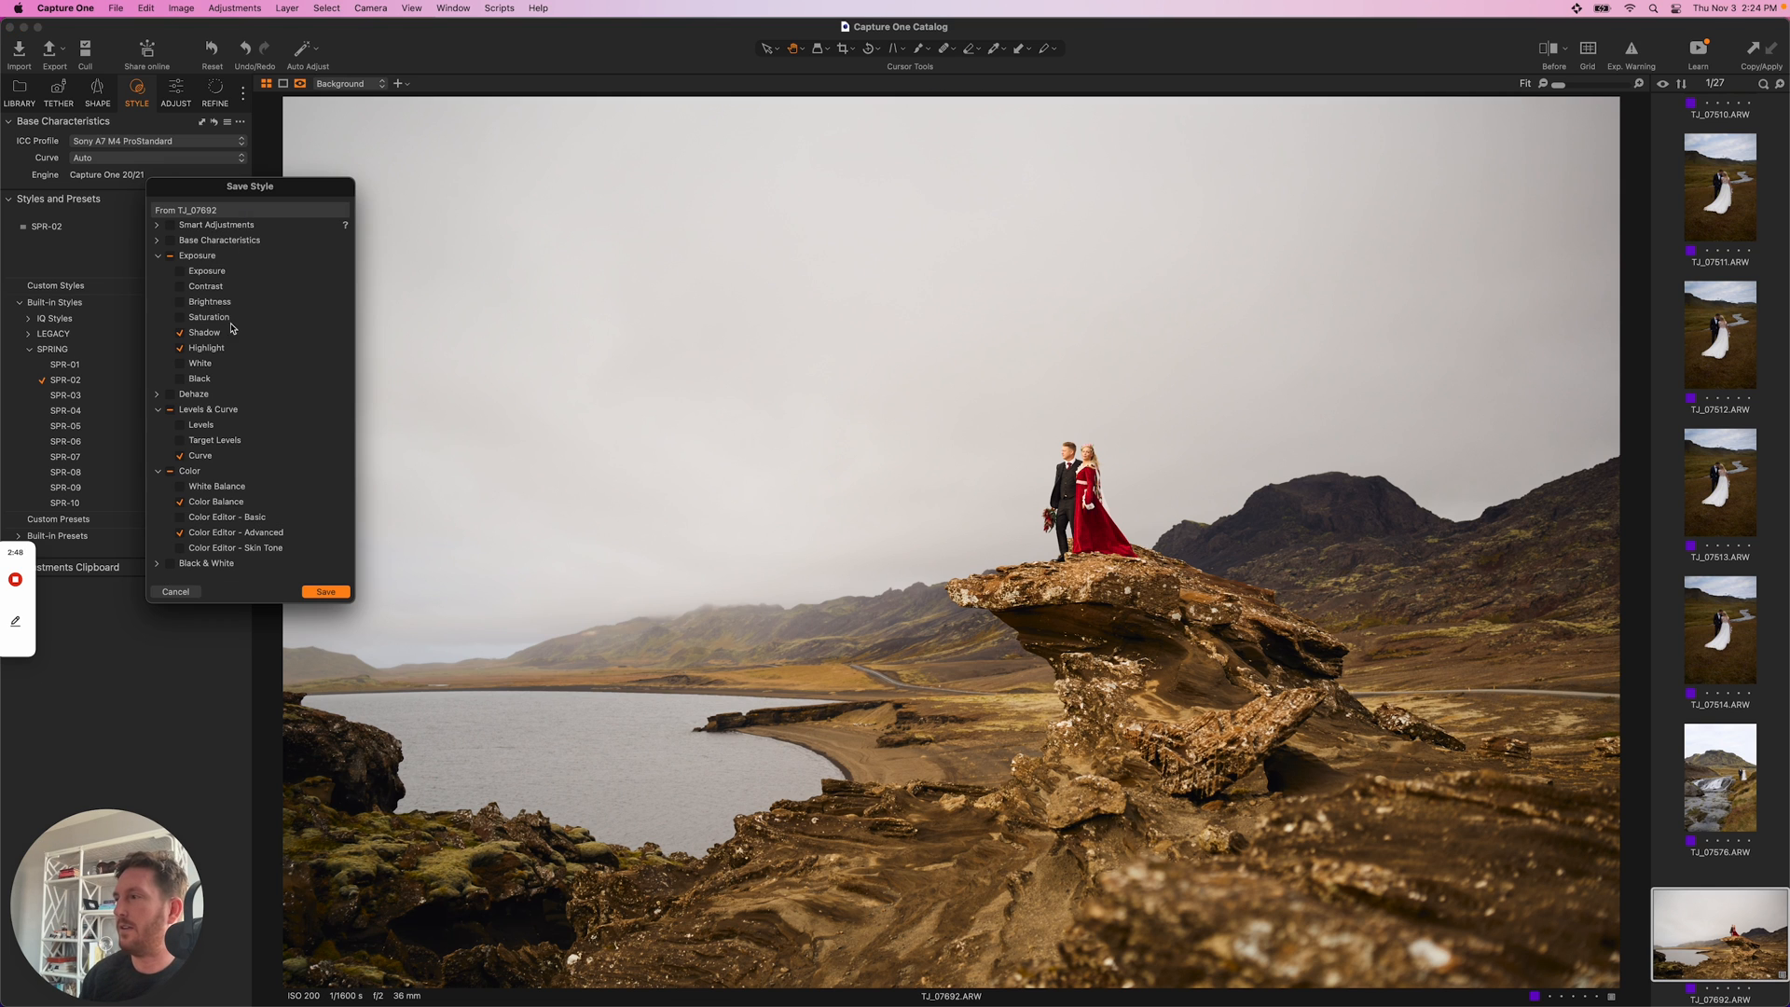
left_click(325, 591)
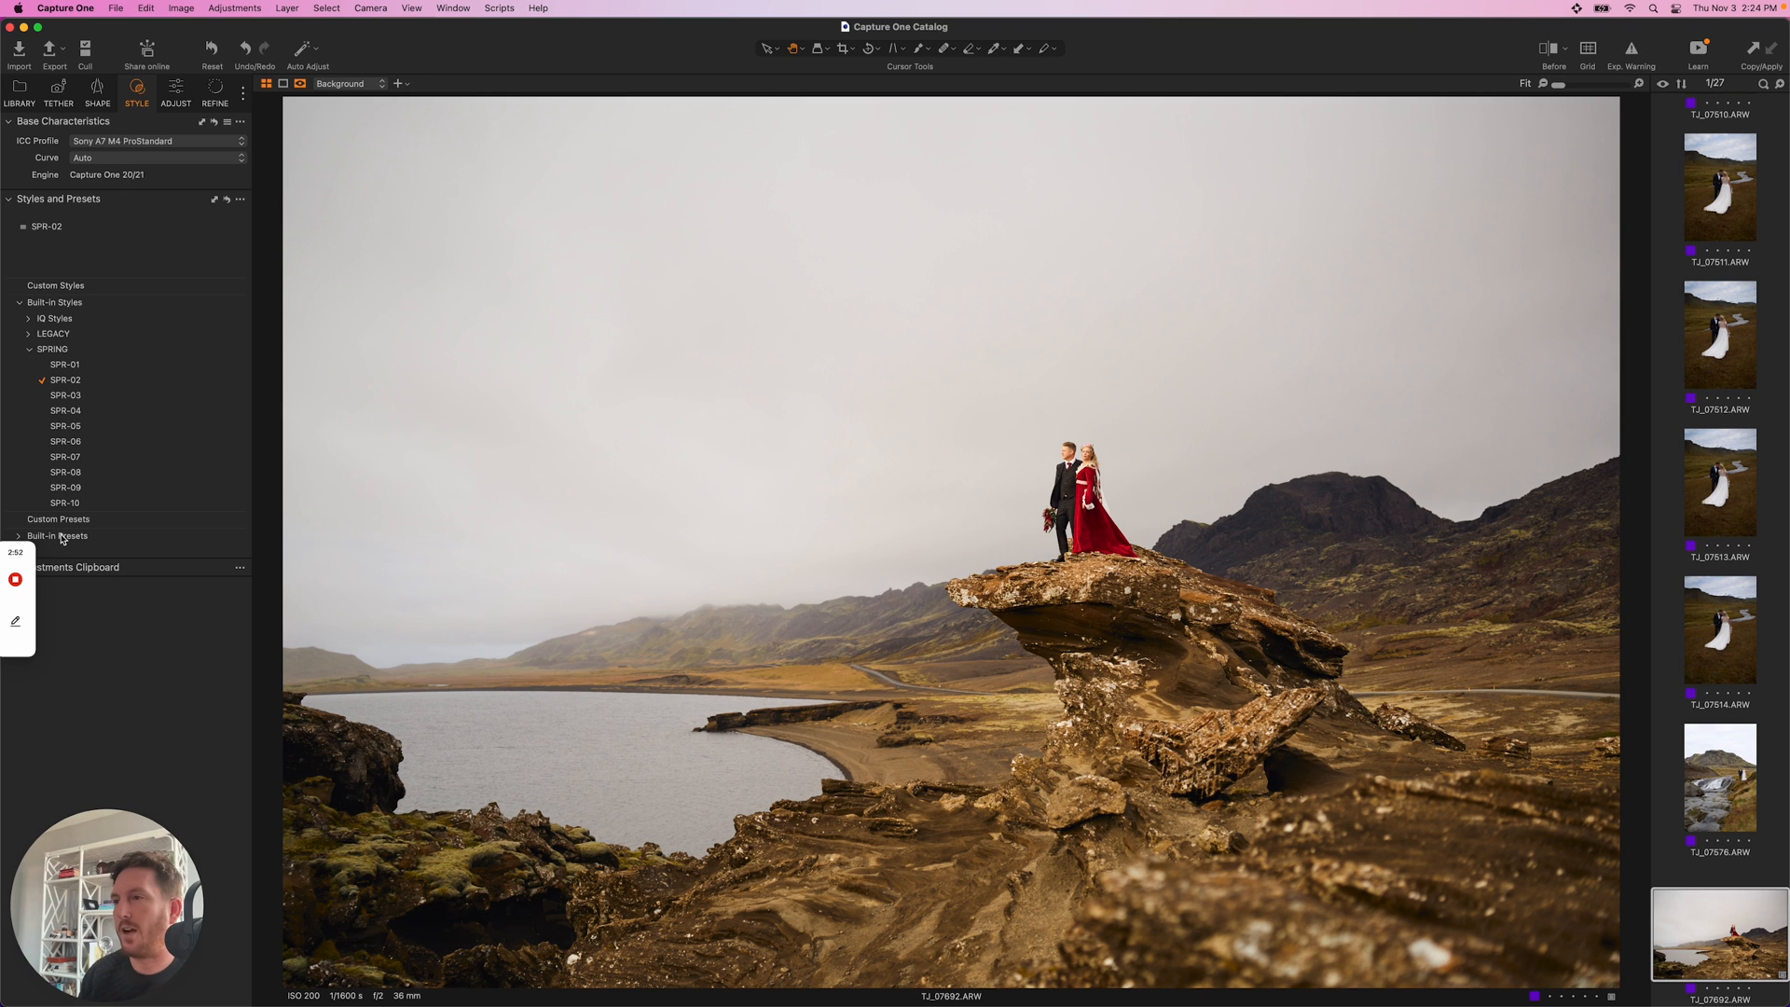
- Stack the built-in Film Grain Smooth preset above SPR-02 in the applied list
left_click(20, 535)
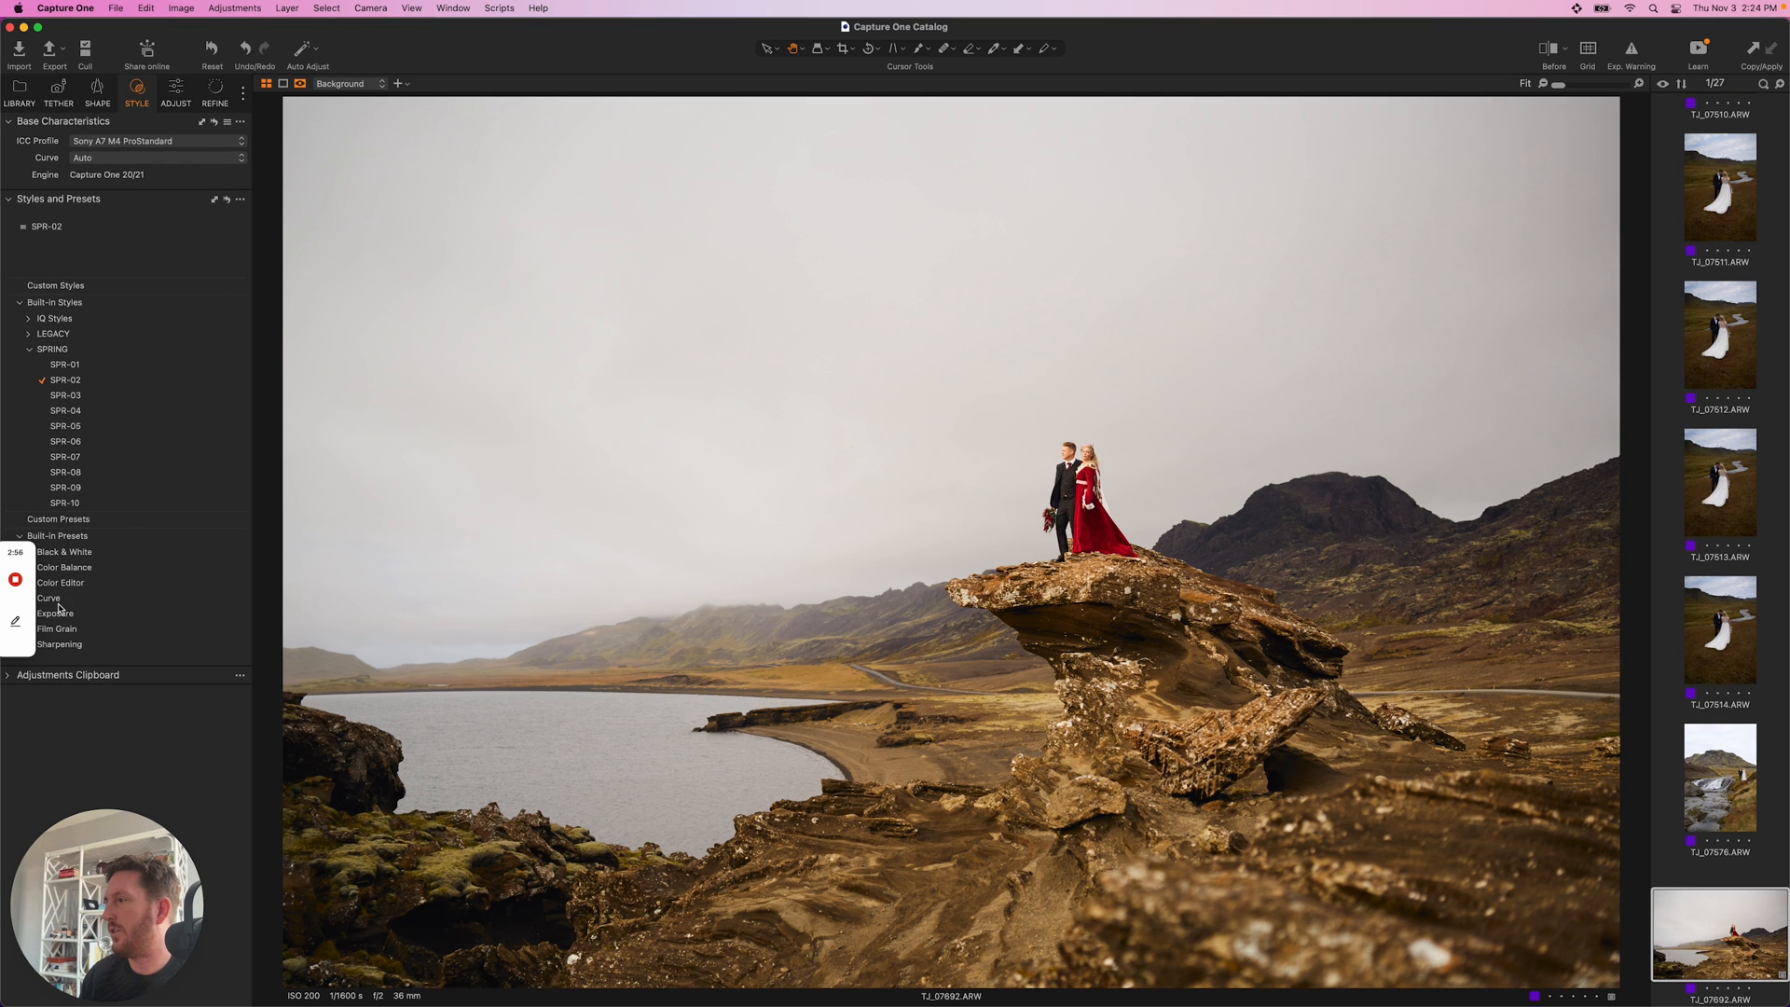
left_click(56, 627)
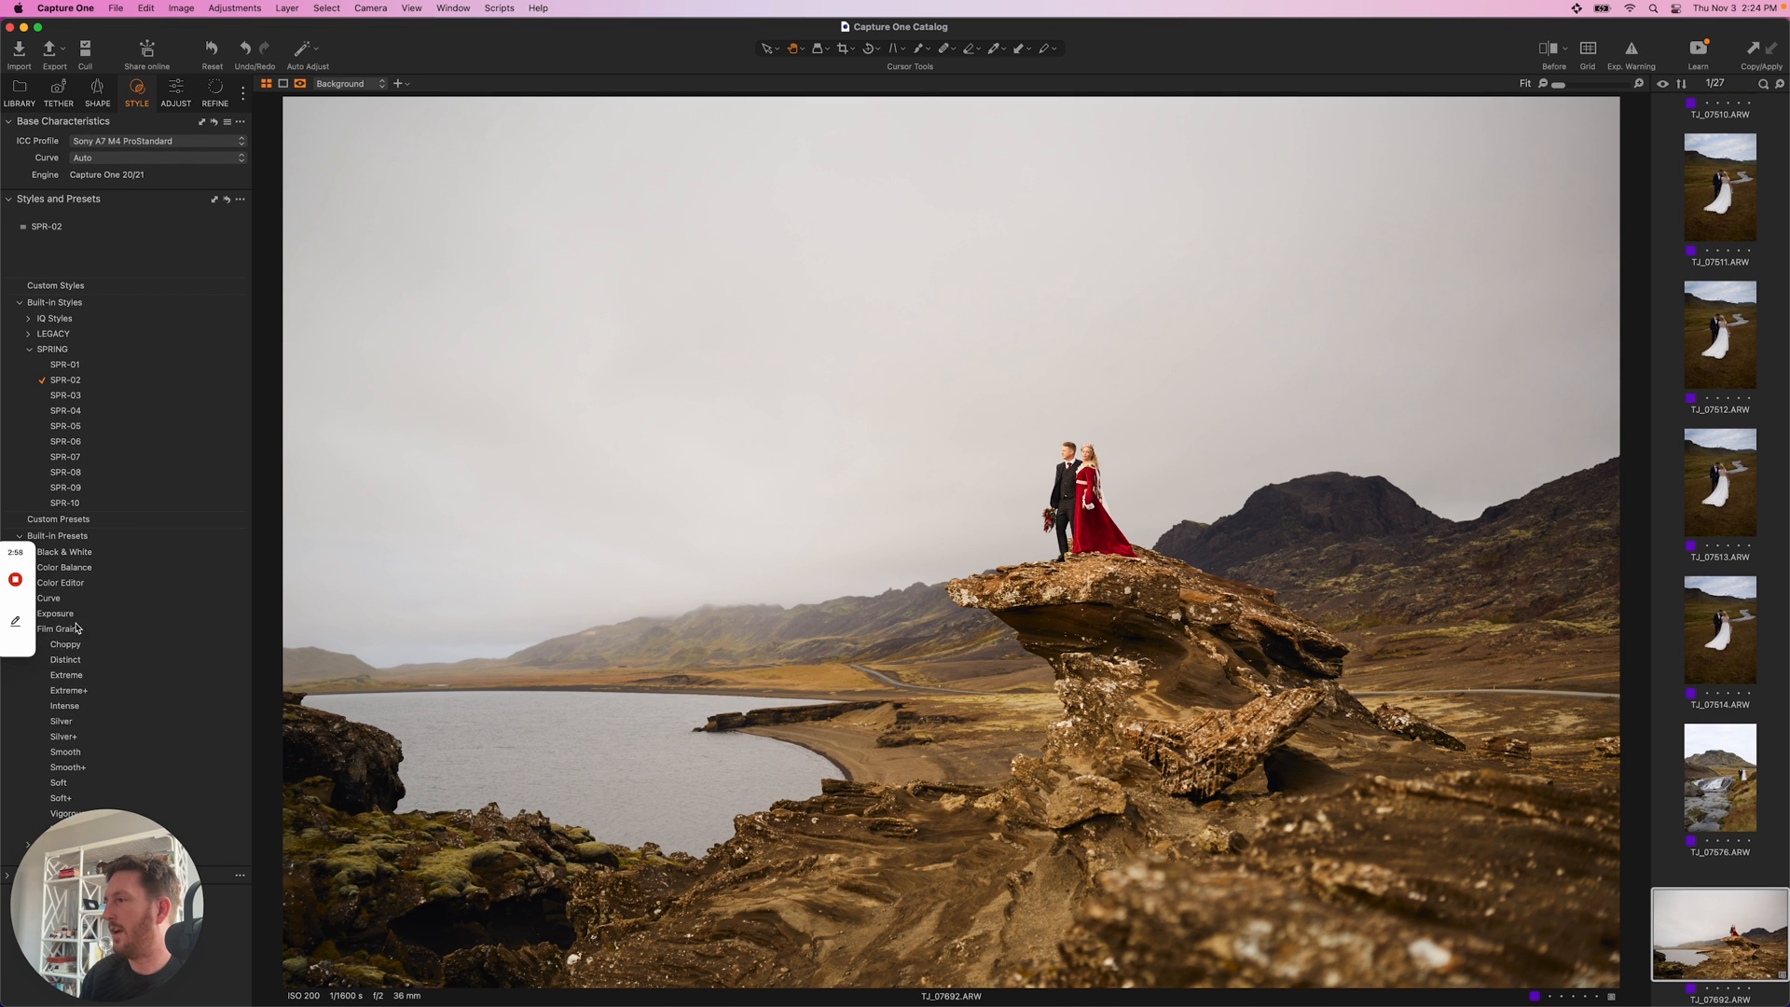
left_click(65, 751)
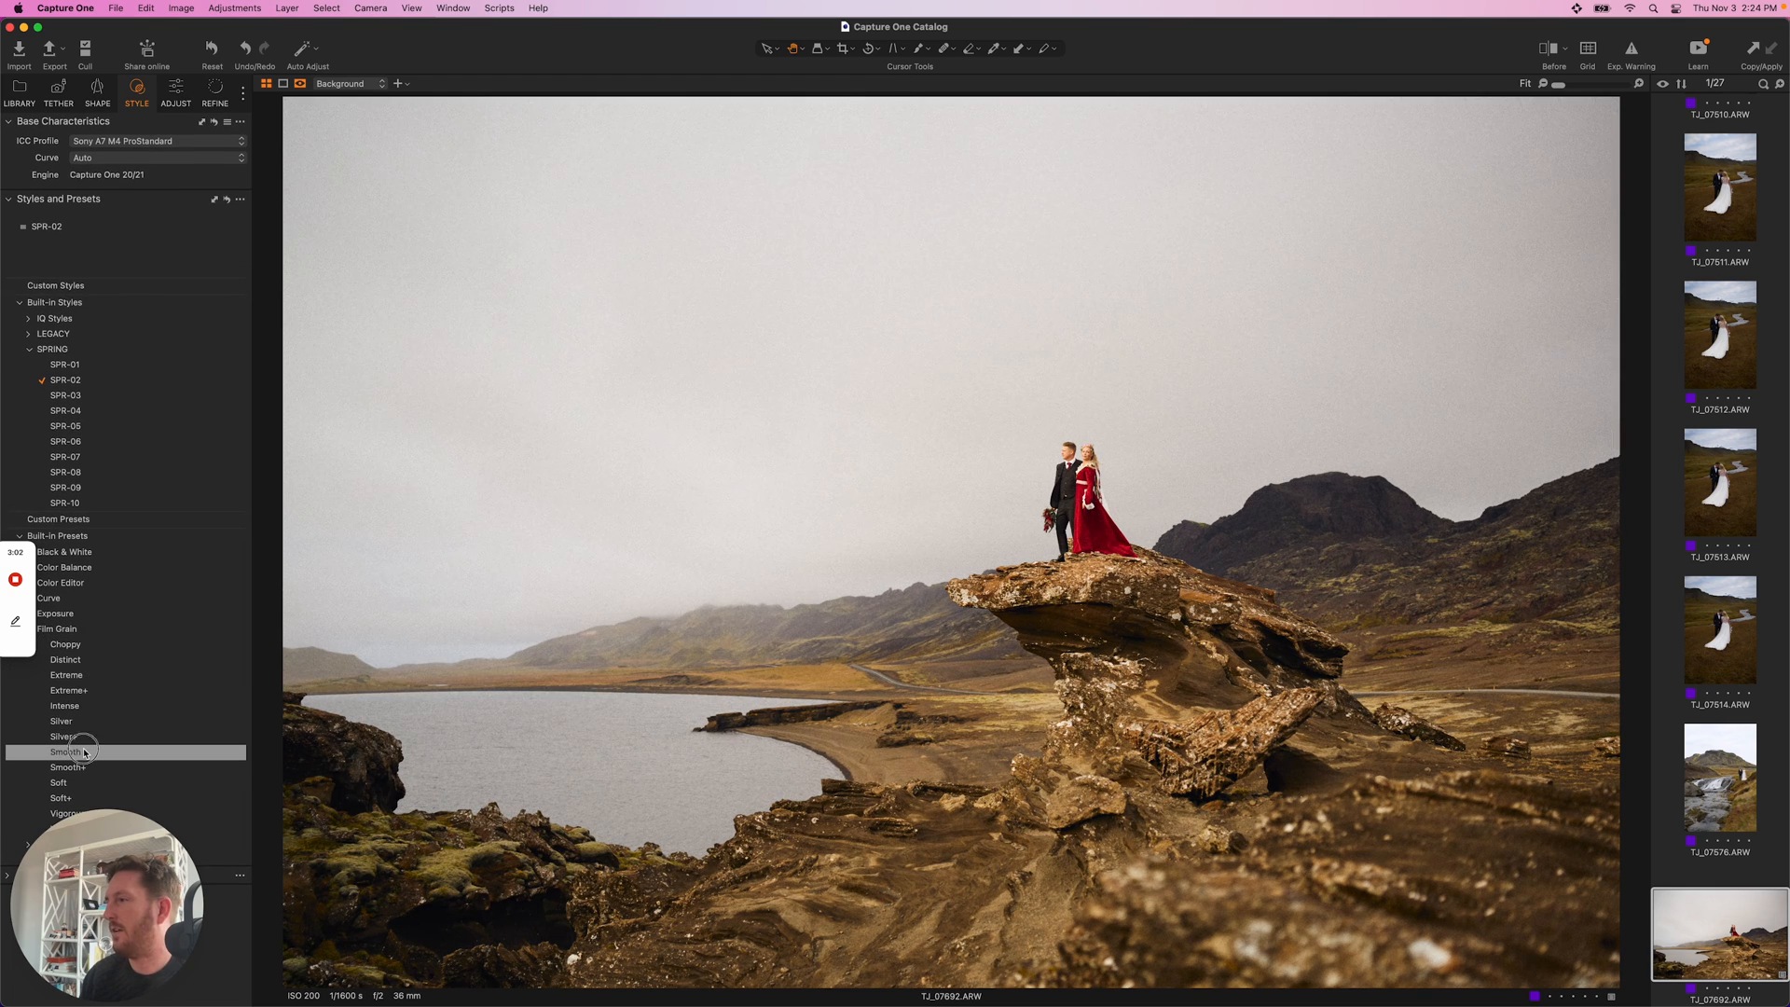
left_click(65, 751)
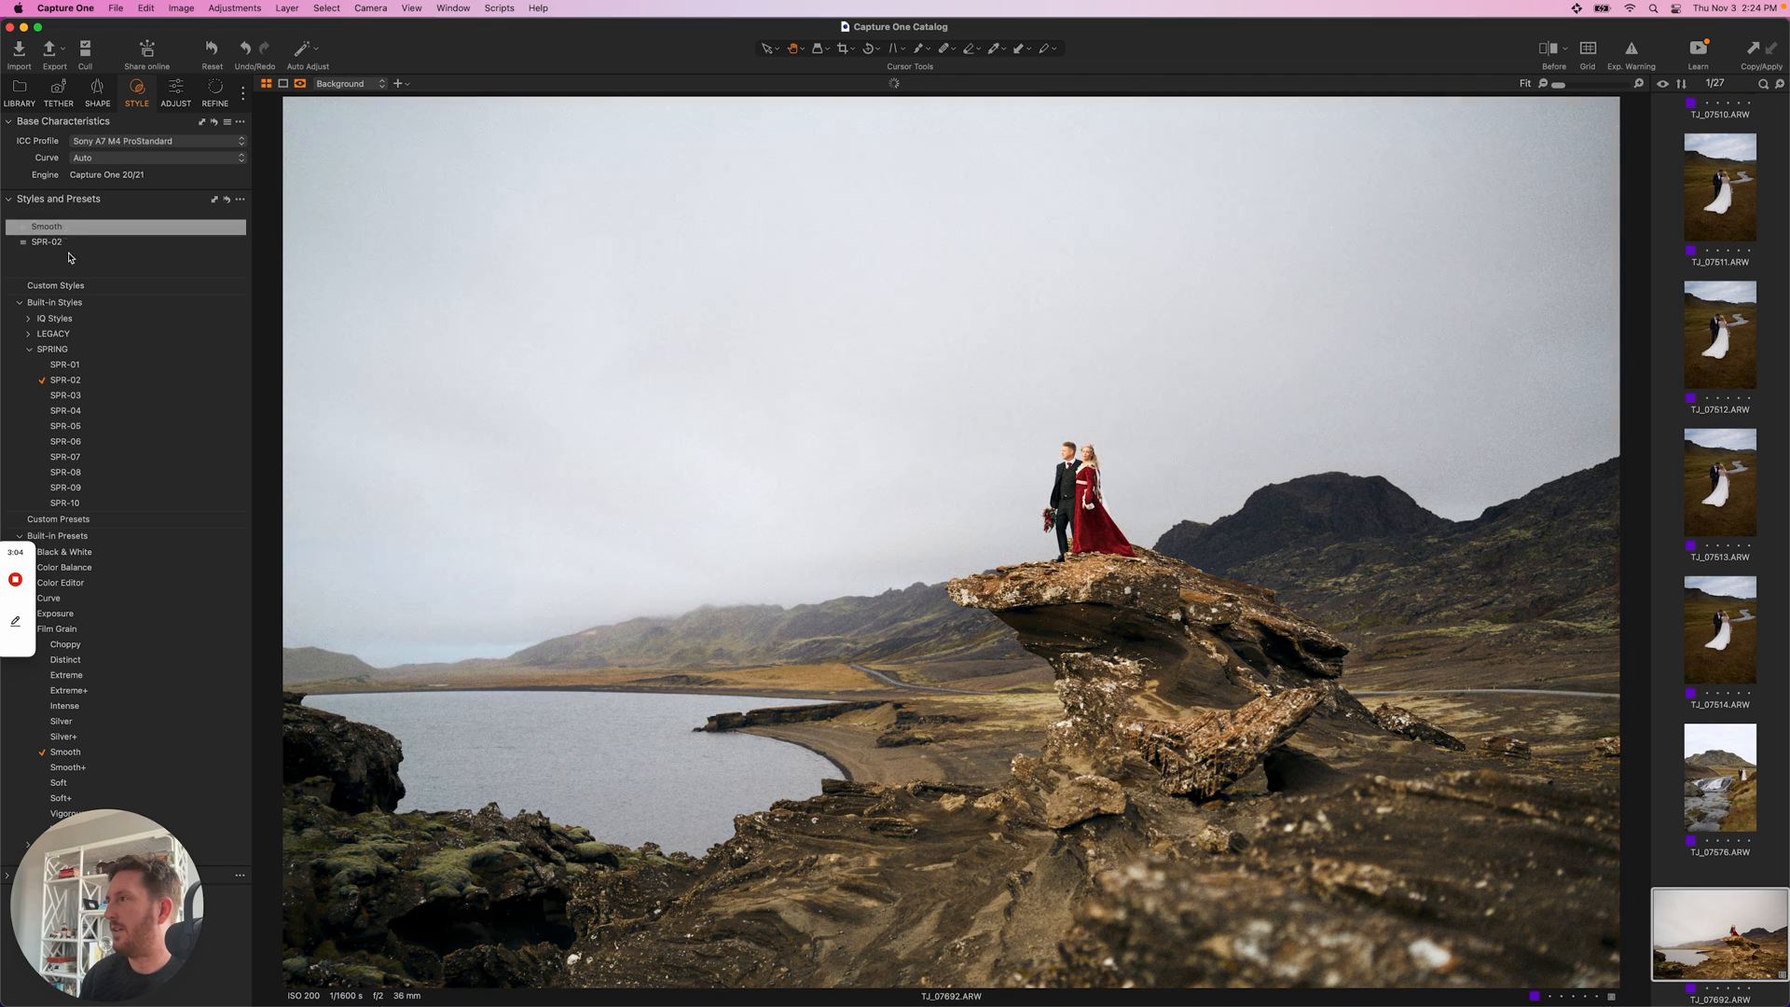
left_click(65, 477)
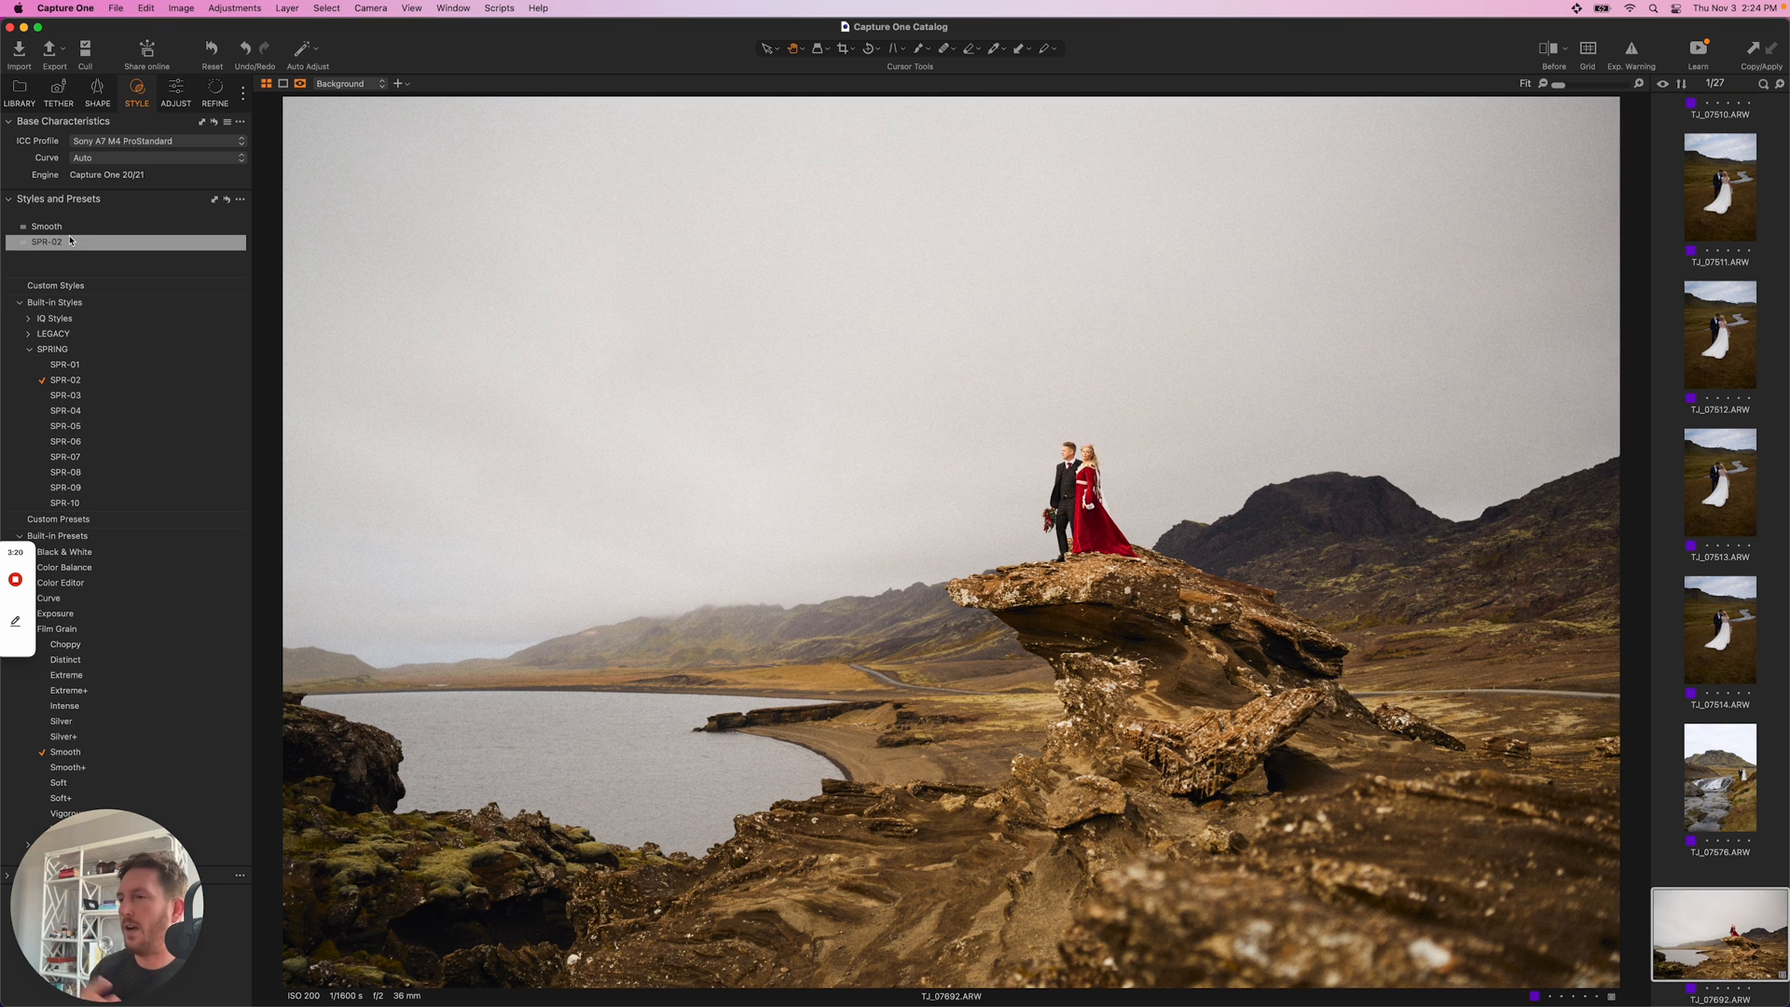
left_click(46, 226)
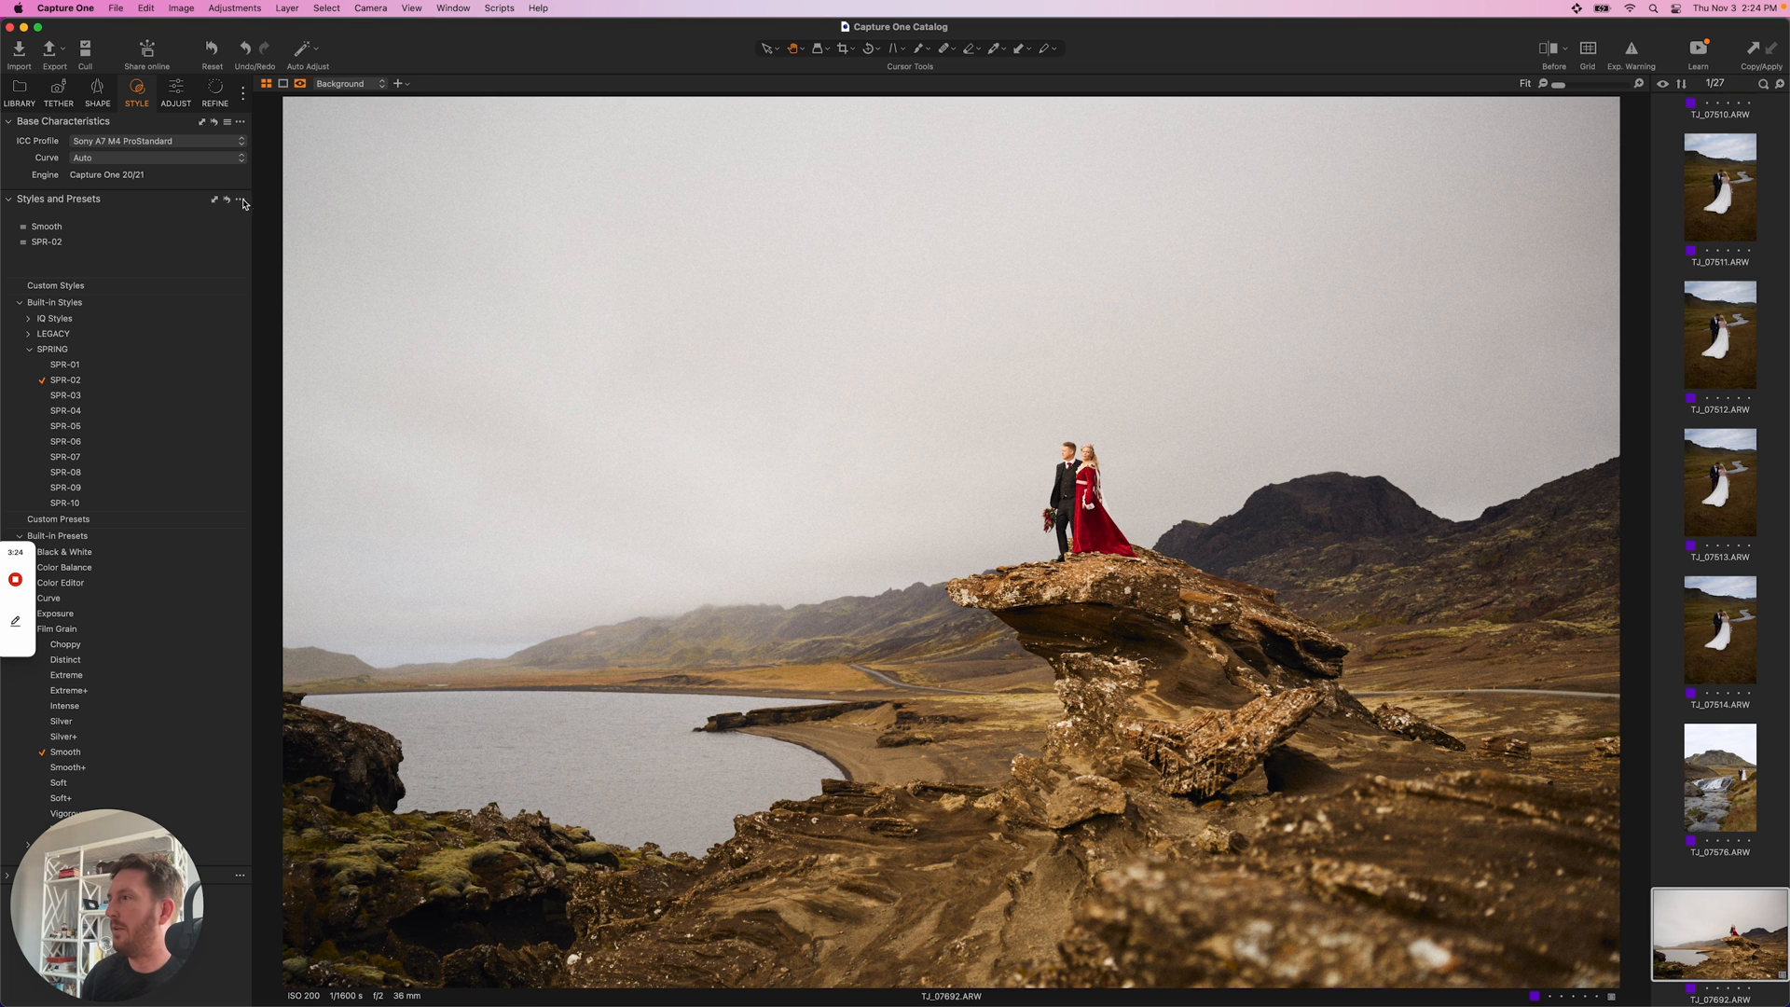
- Save a custom style named SPR Smart with Smart White Balance and Smart Exposure checked
left_click(238, 198)
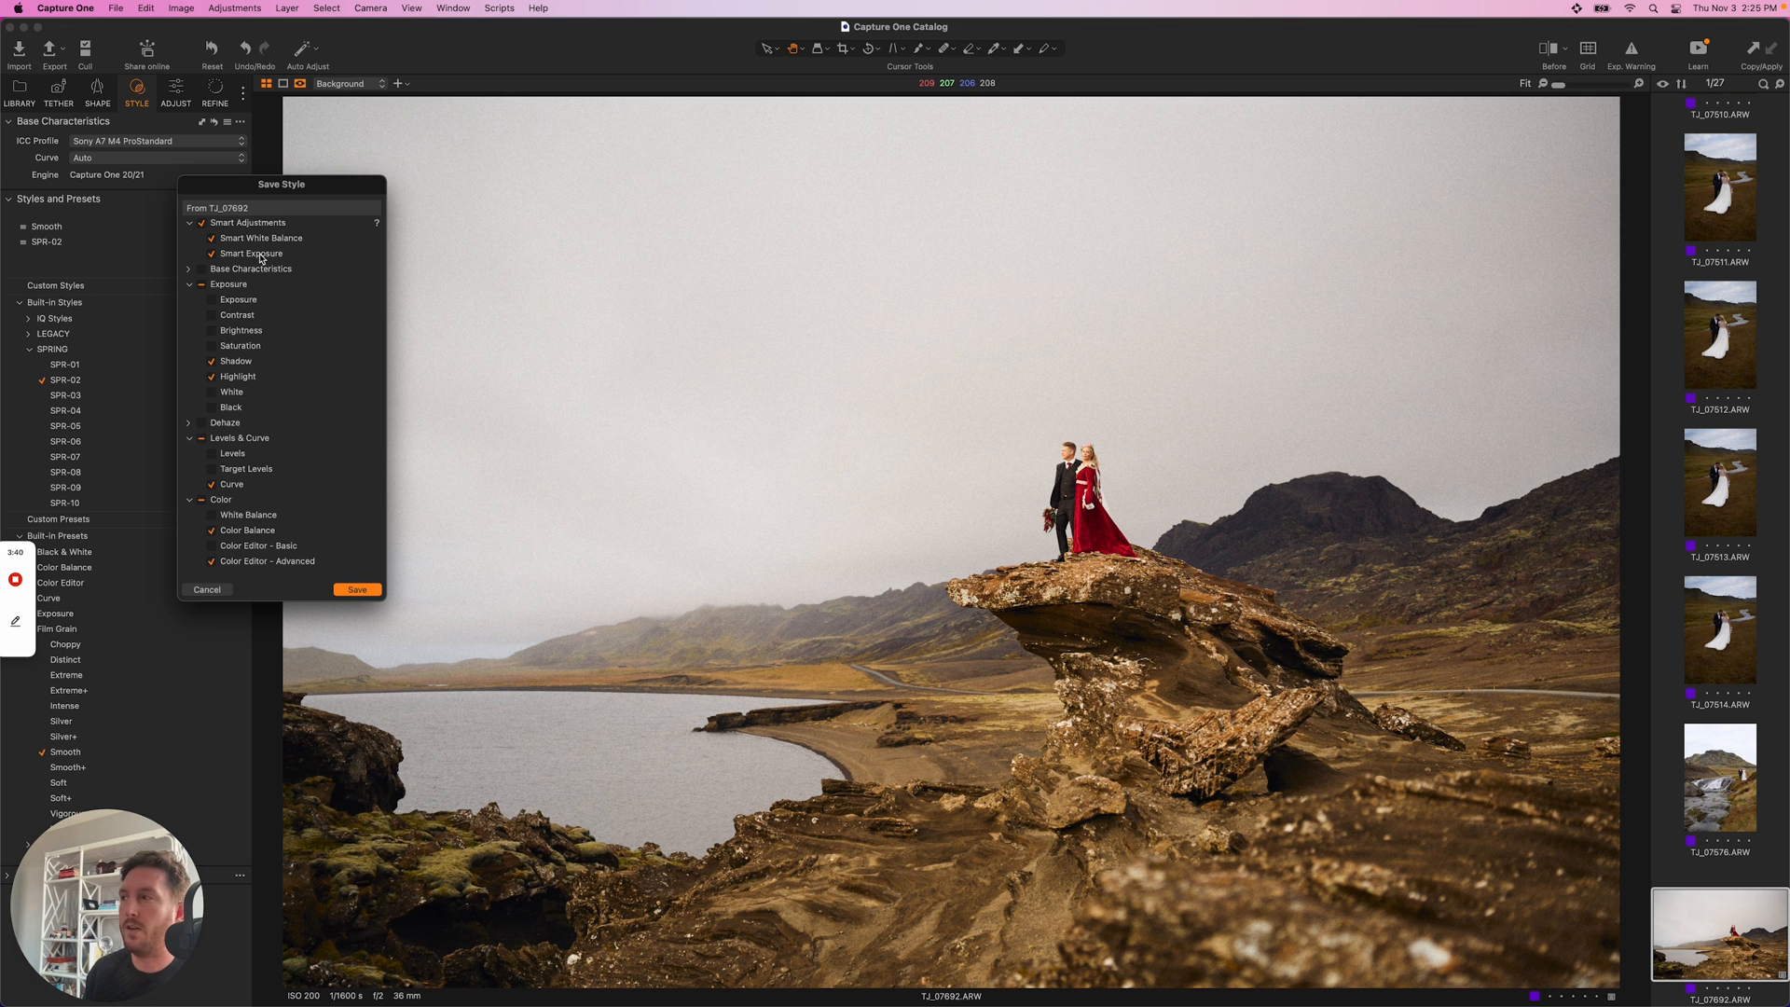
scroll("down", 3)
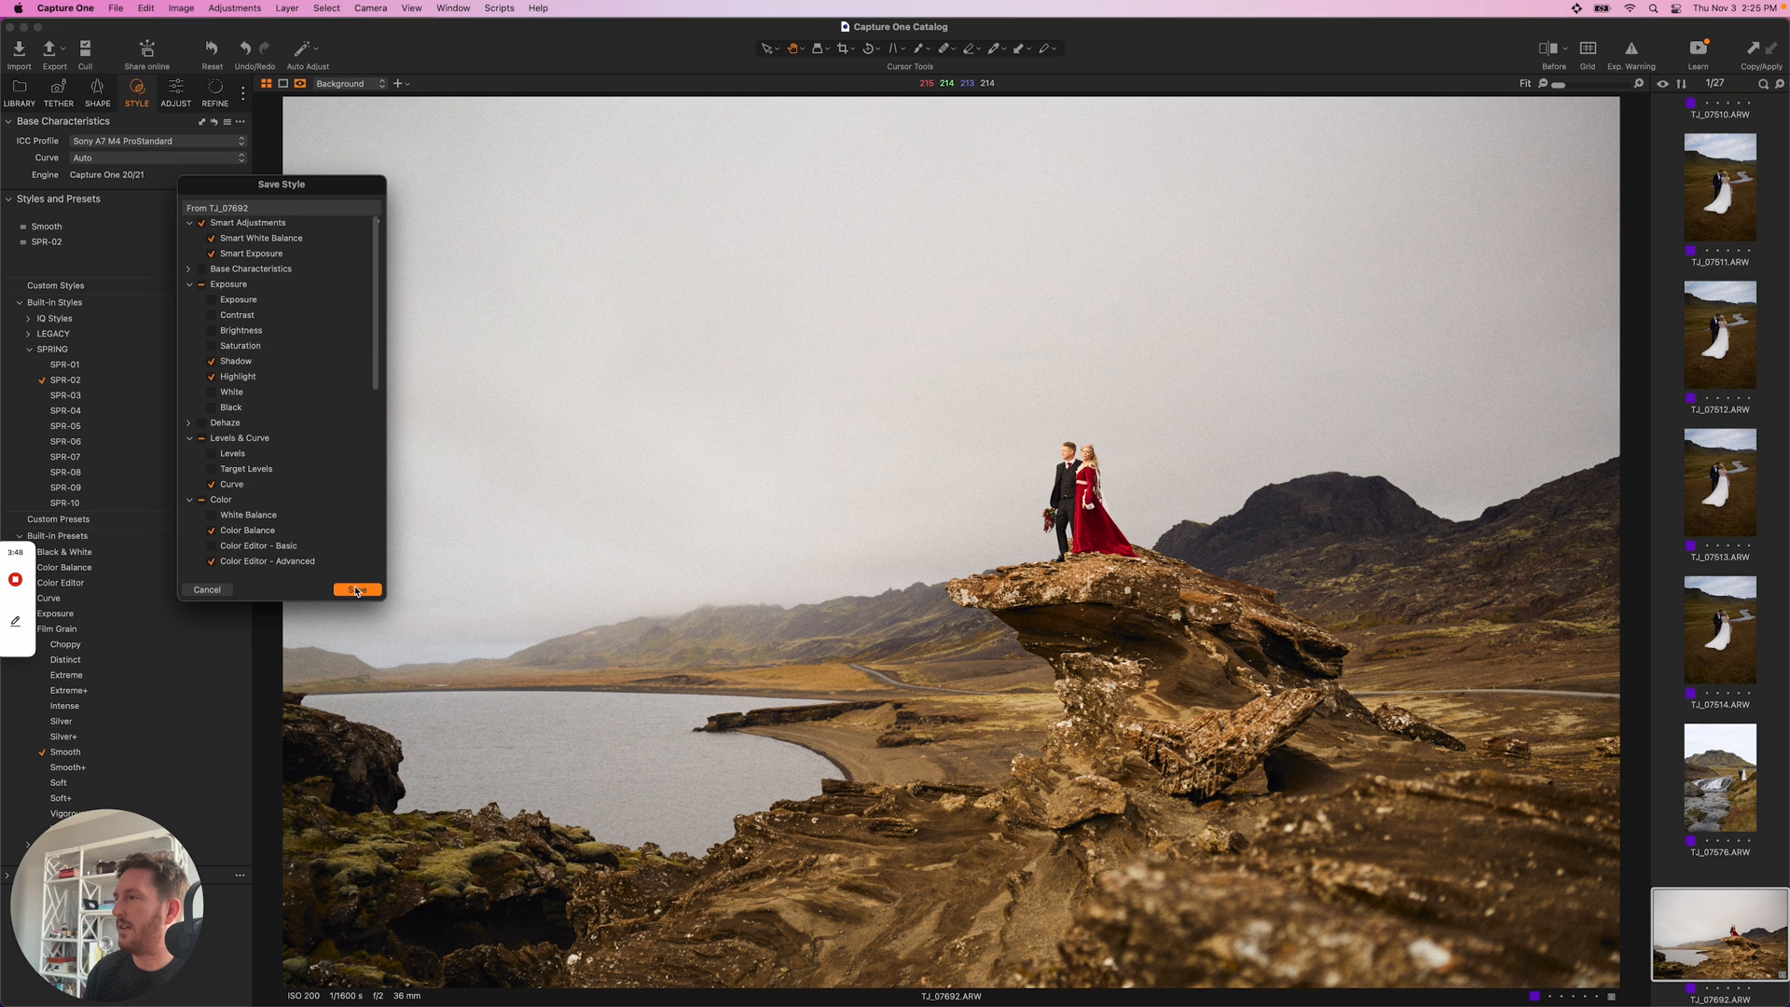
left_click(356, 589)
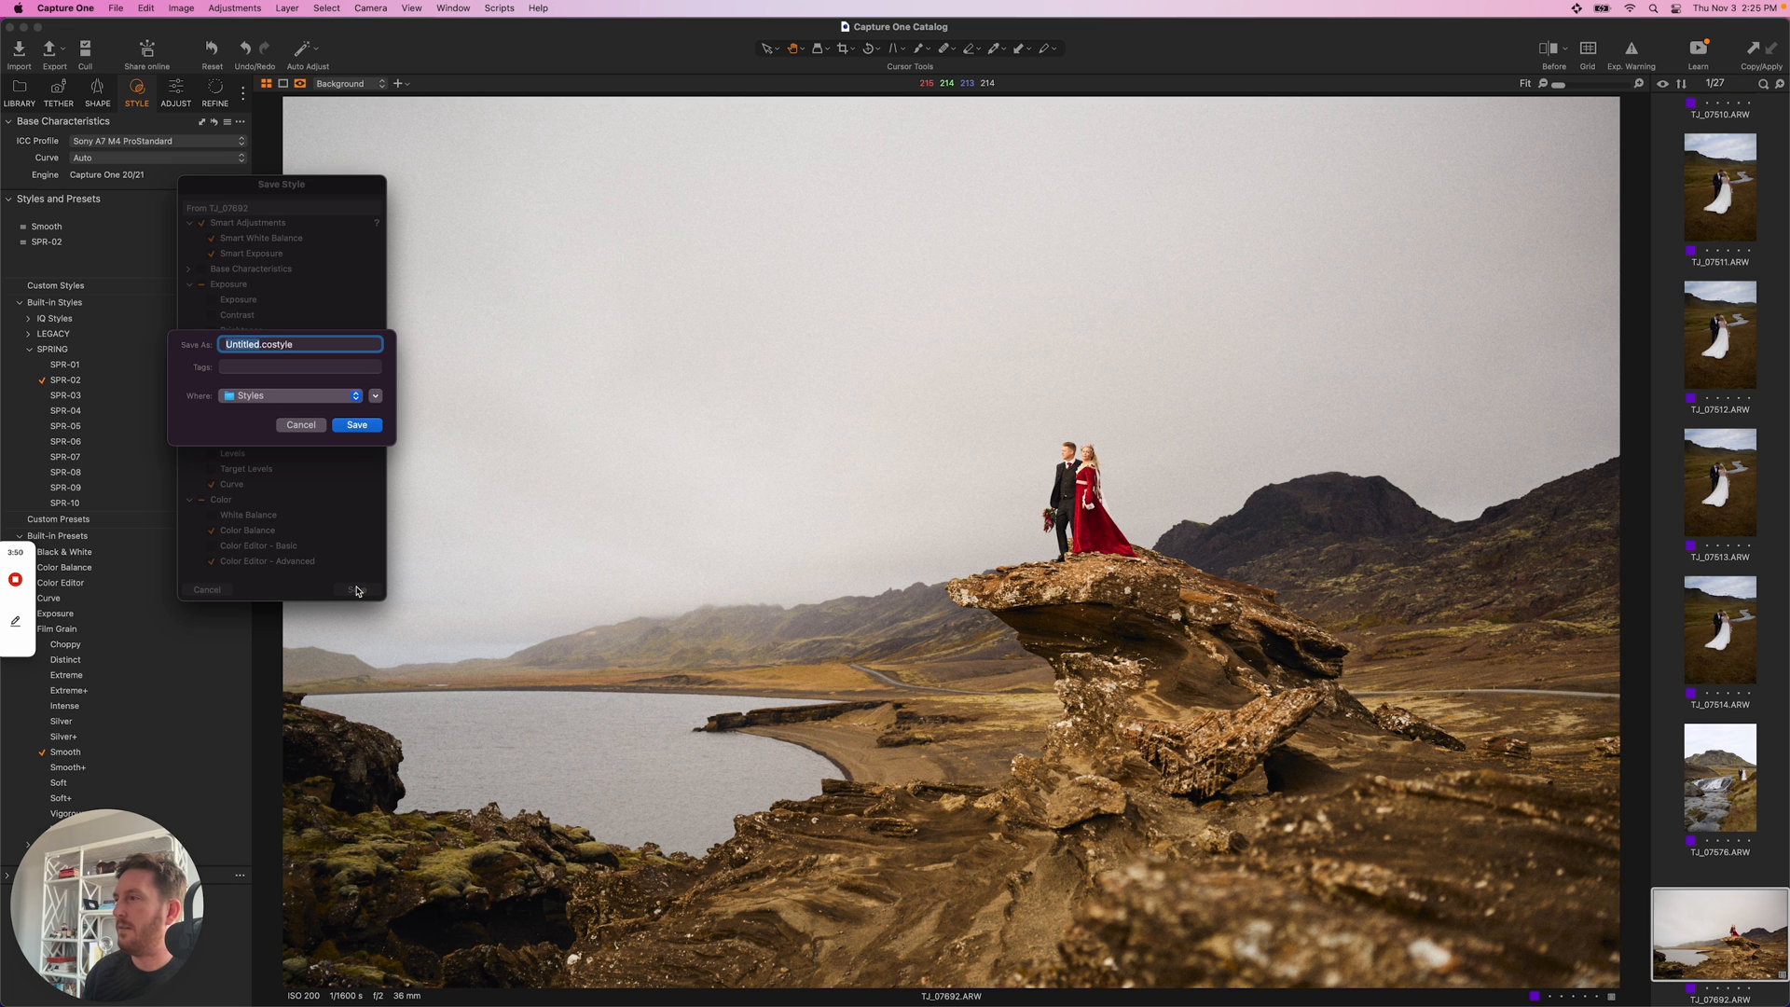
left_click(356, 425)
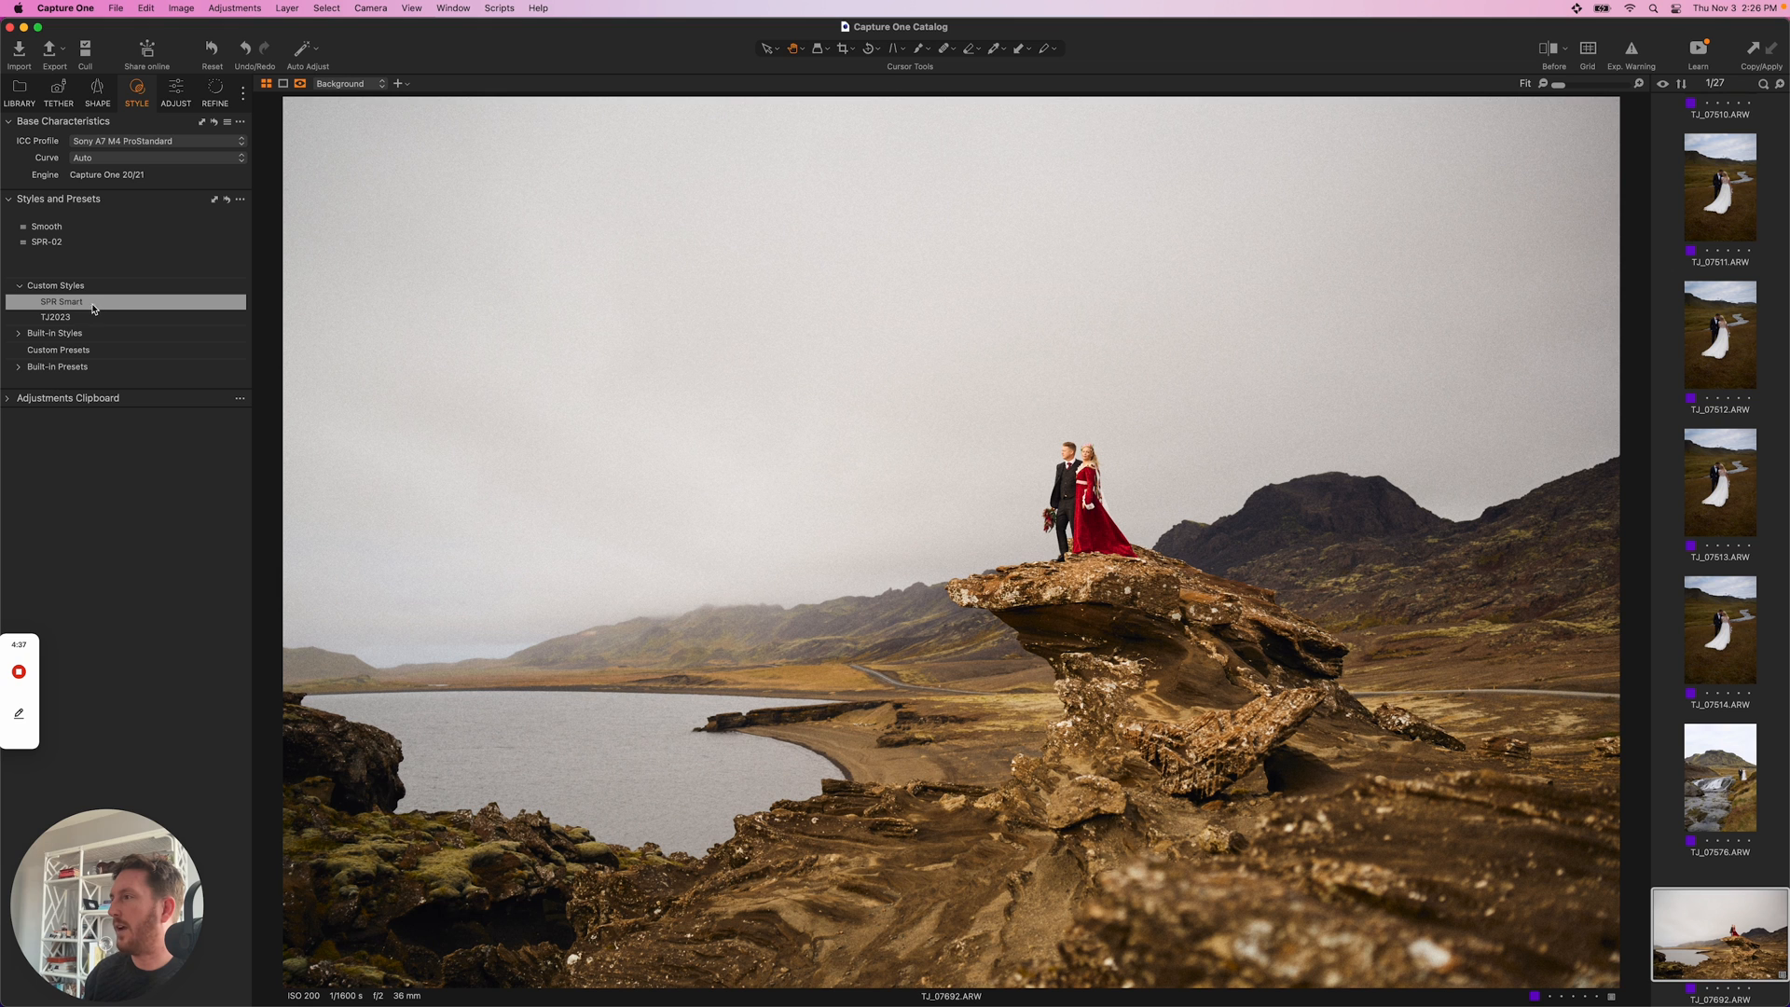
- Apply SPR Smart to the red-dress rock photo, TJ_07970 clifftop coastline, and lagoon couple photo
left_click(55, 316)
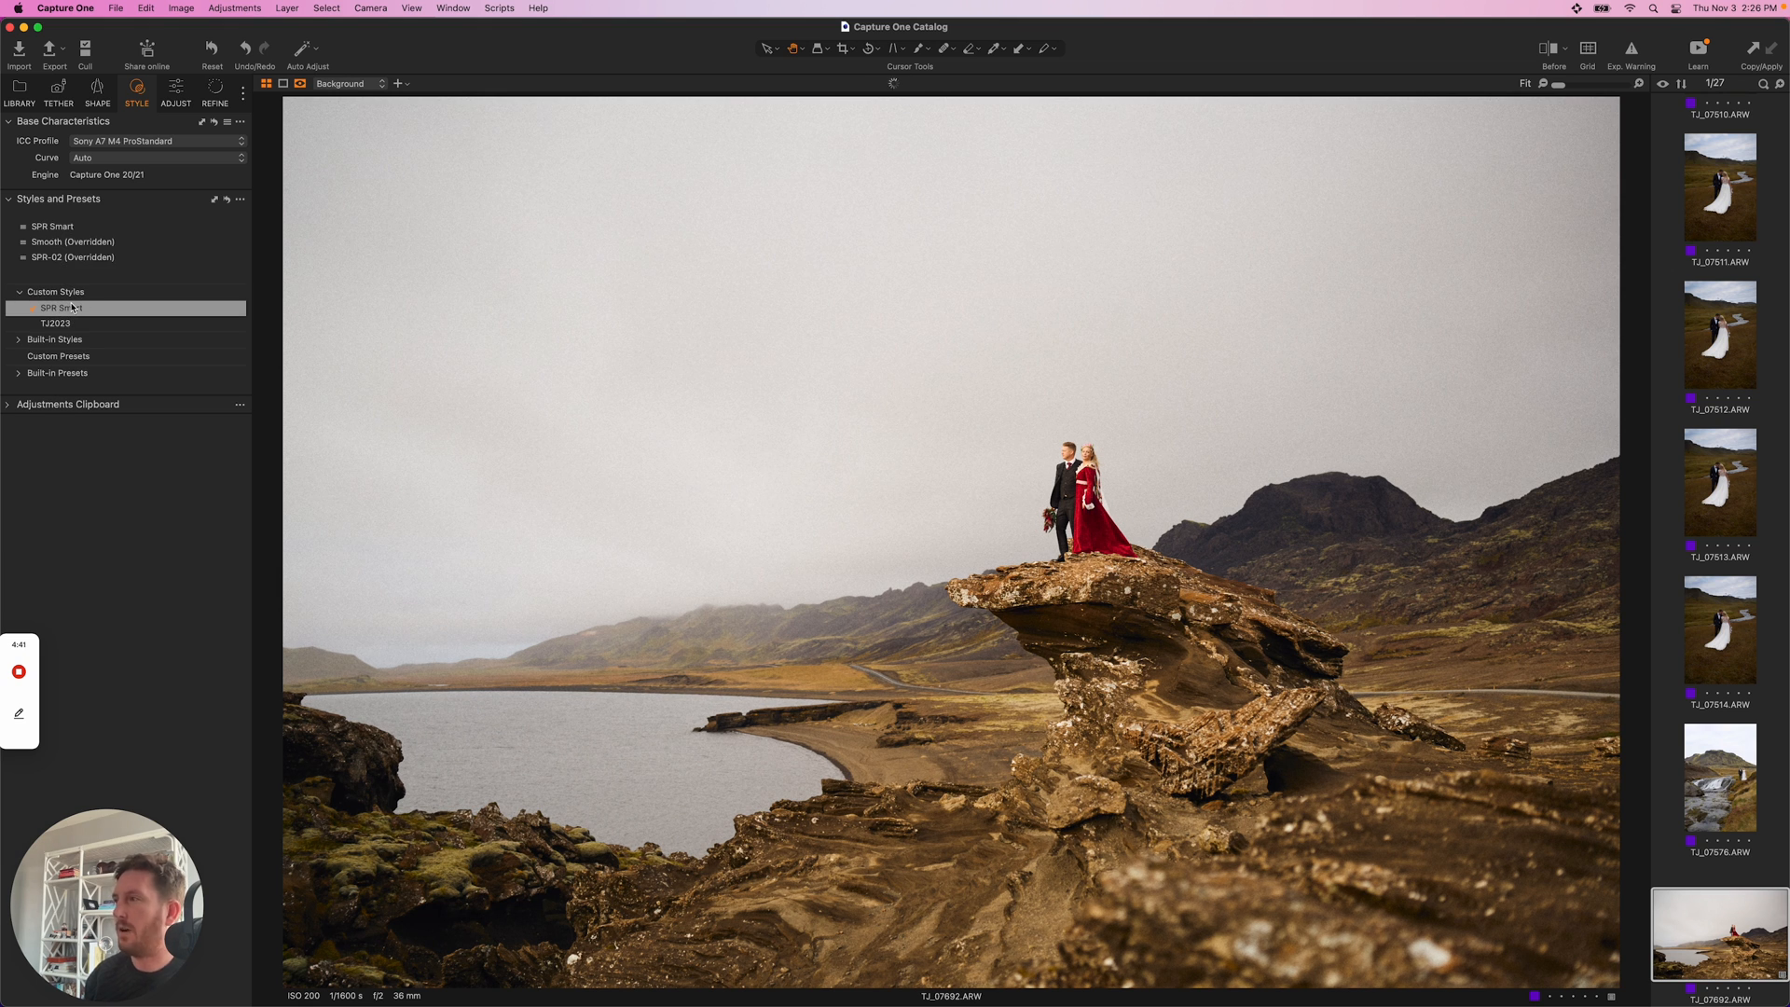
left_click(61, 308)
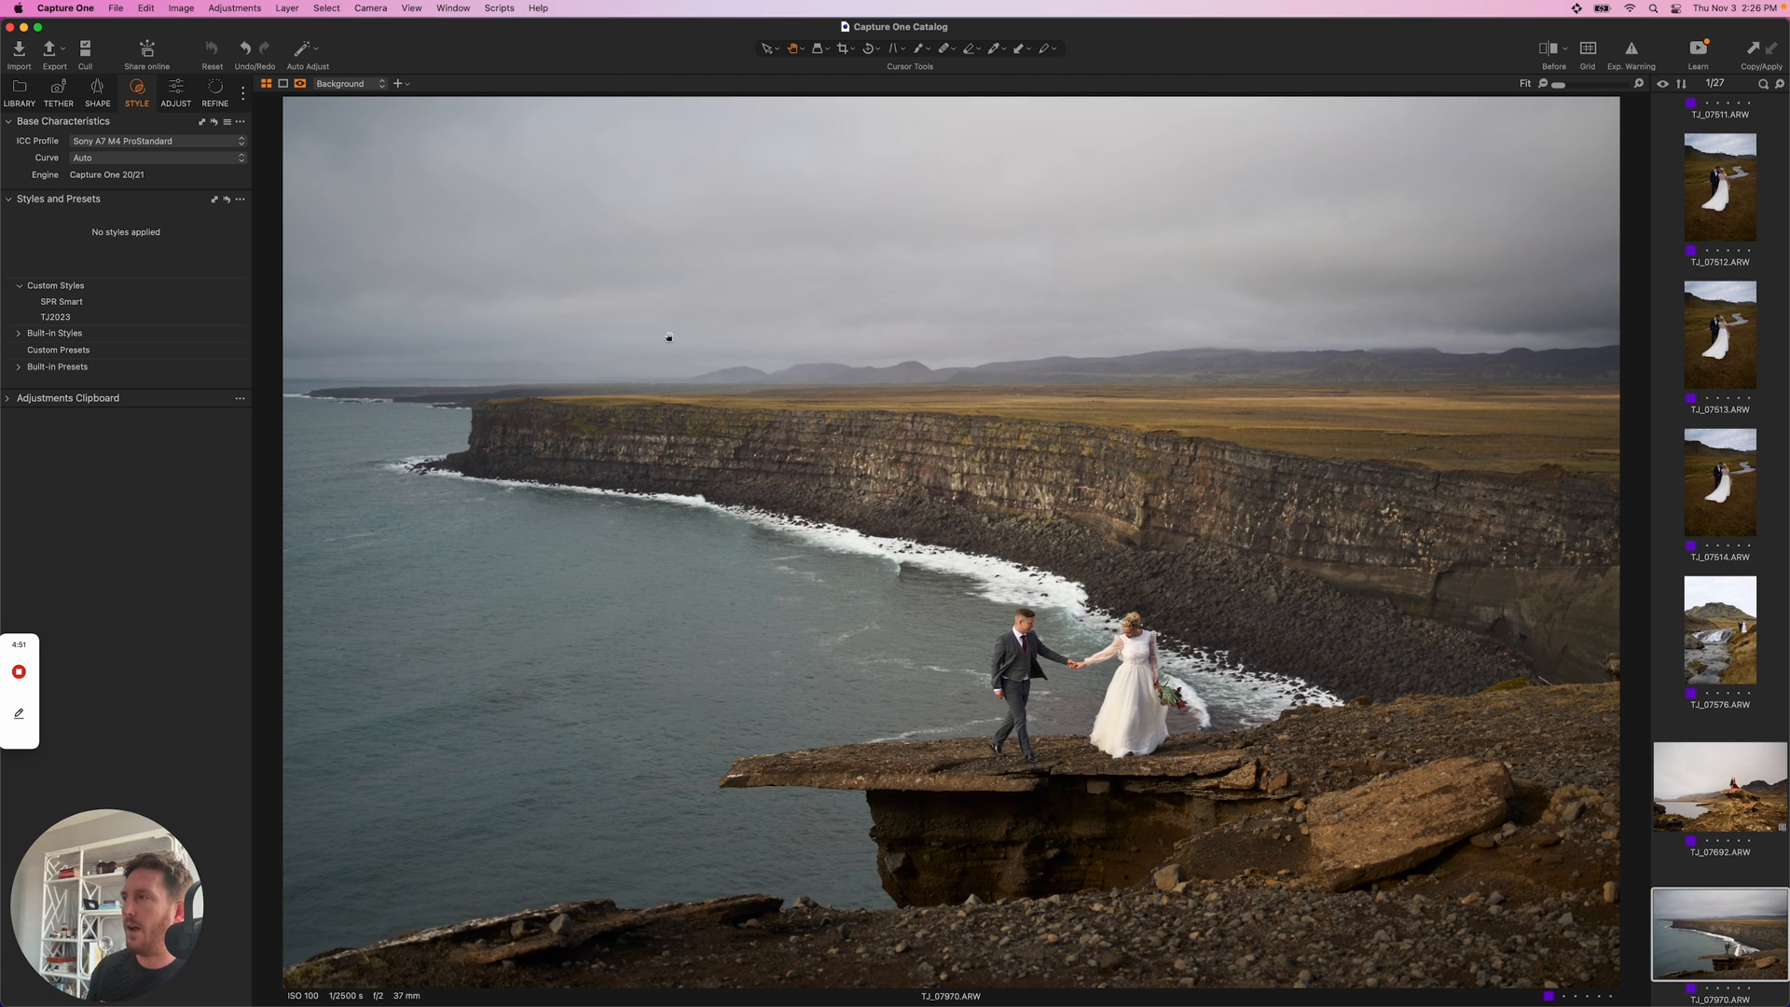
left_click(61, 301)
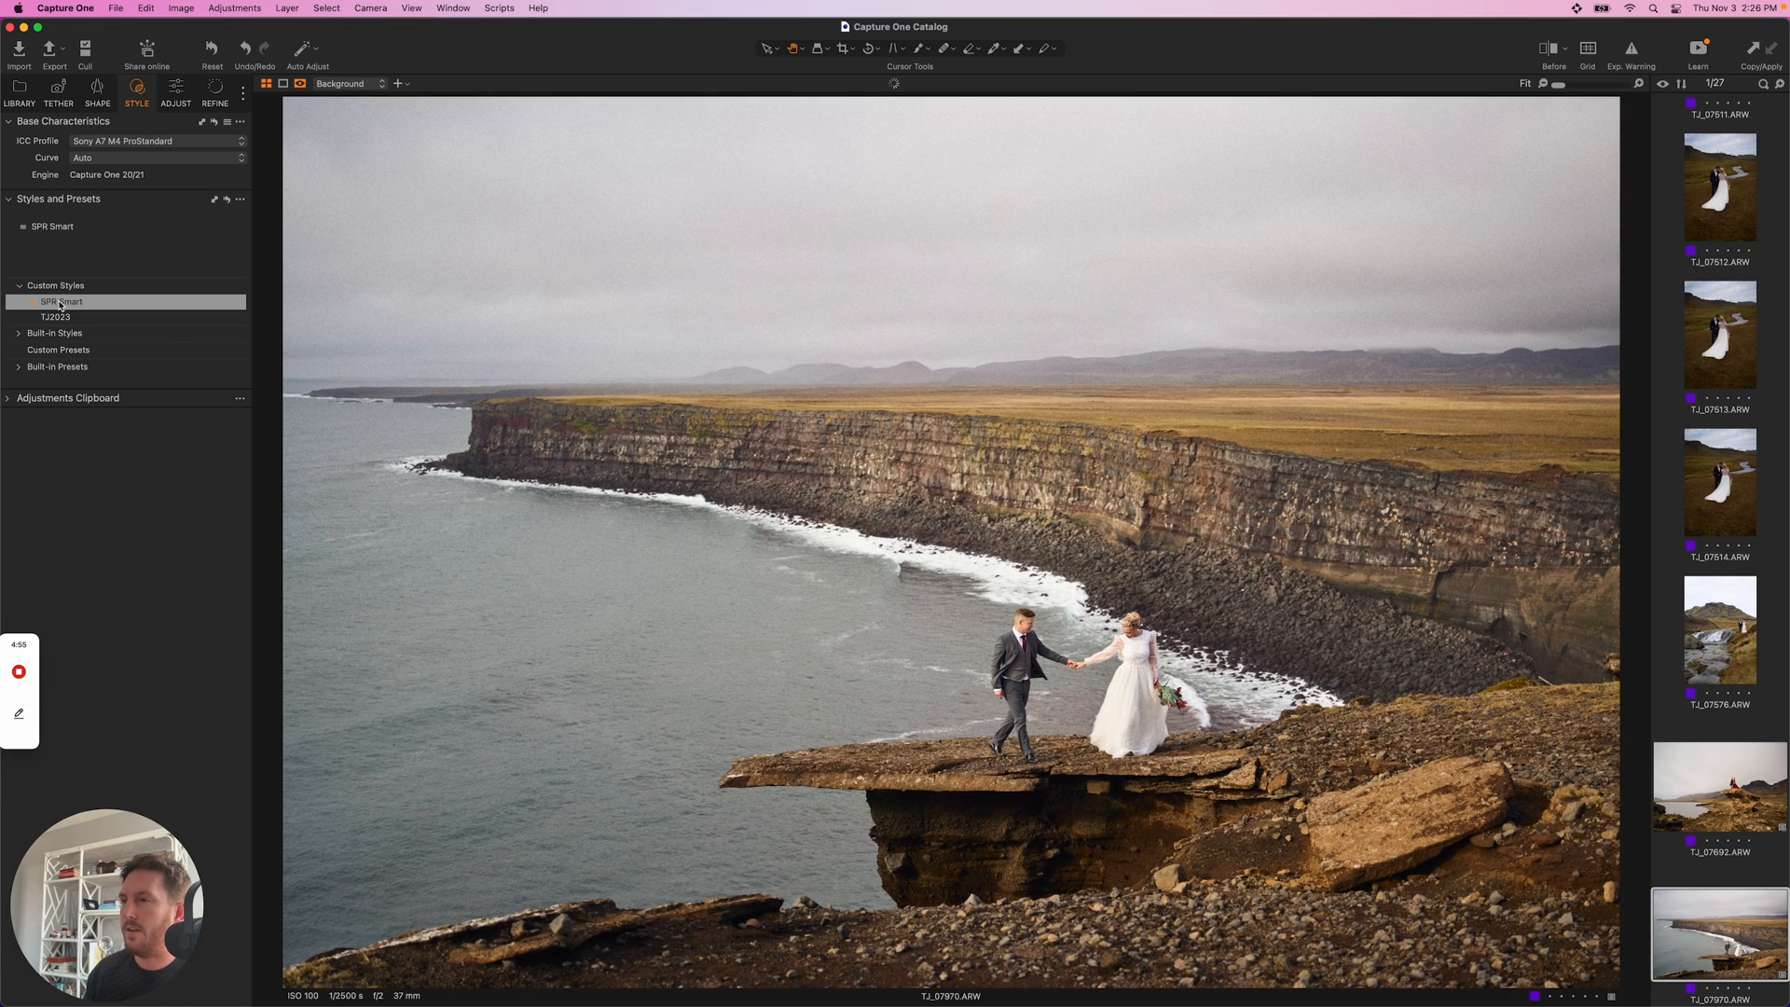
left_click(62, 301)
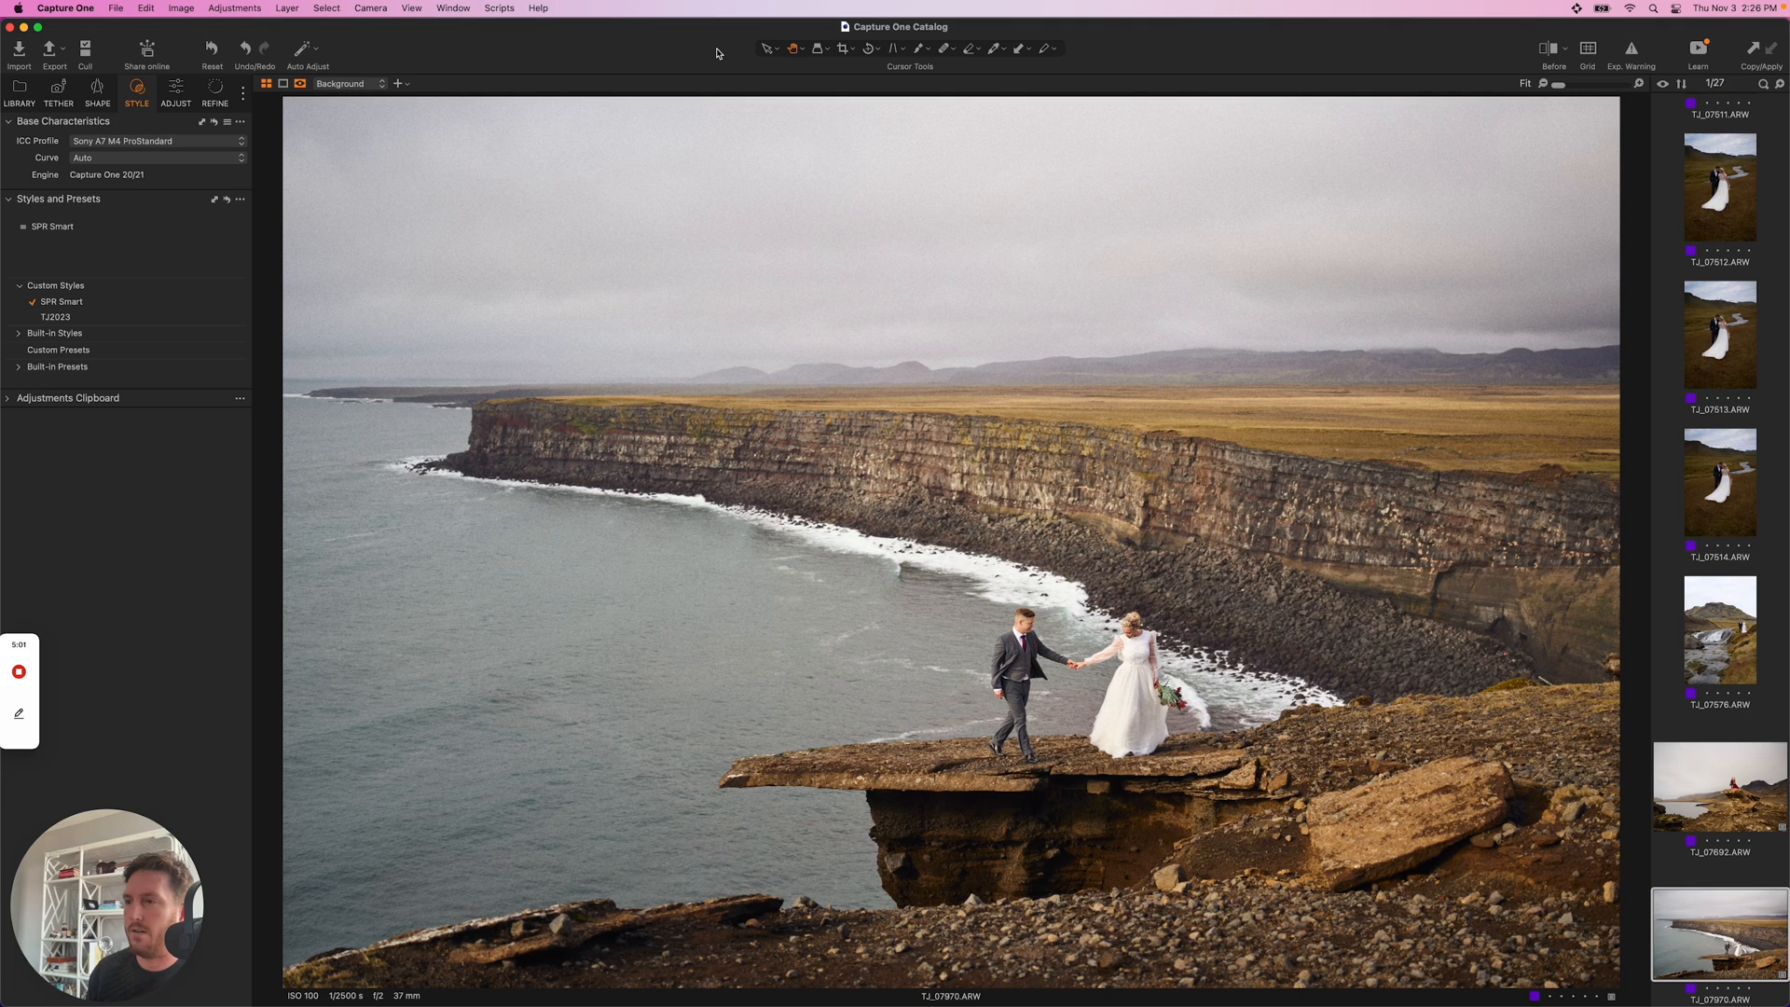
left_click(1718, 787)
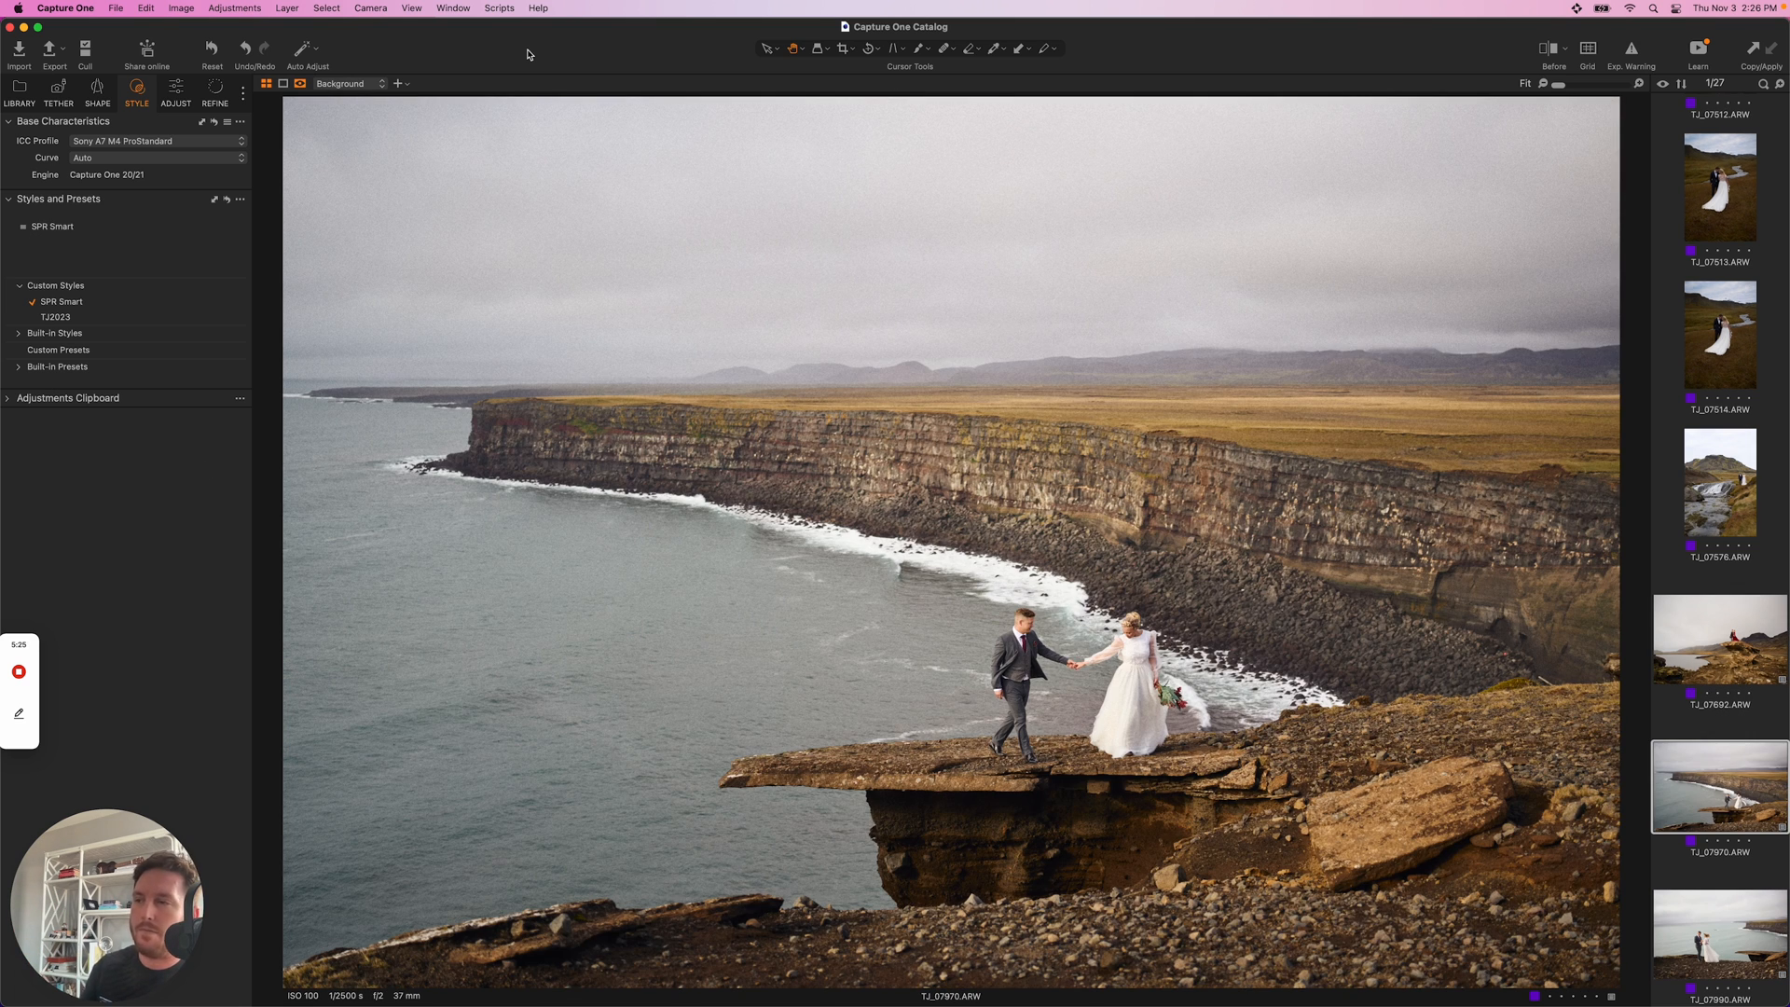
left_click(1718, 934)
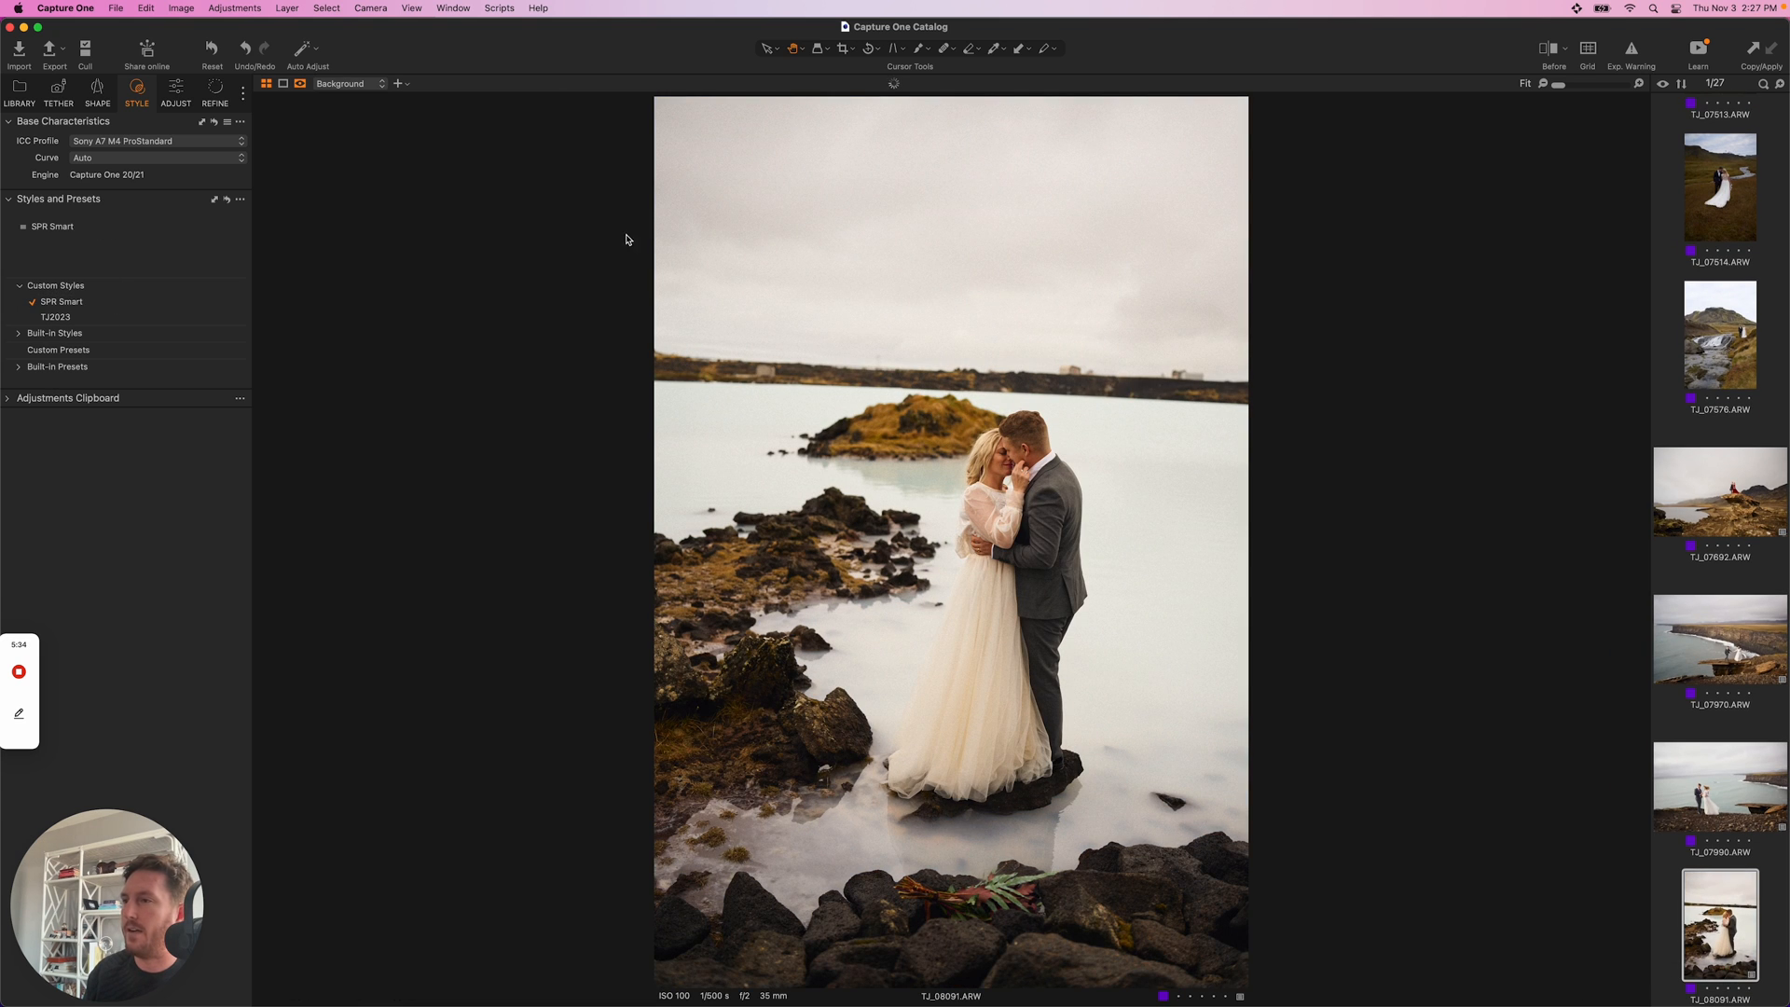
mouse_move(524, 239)
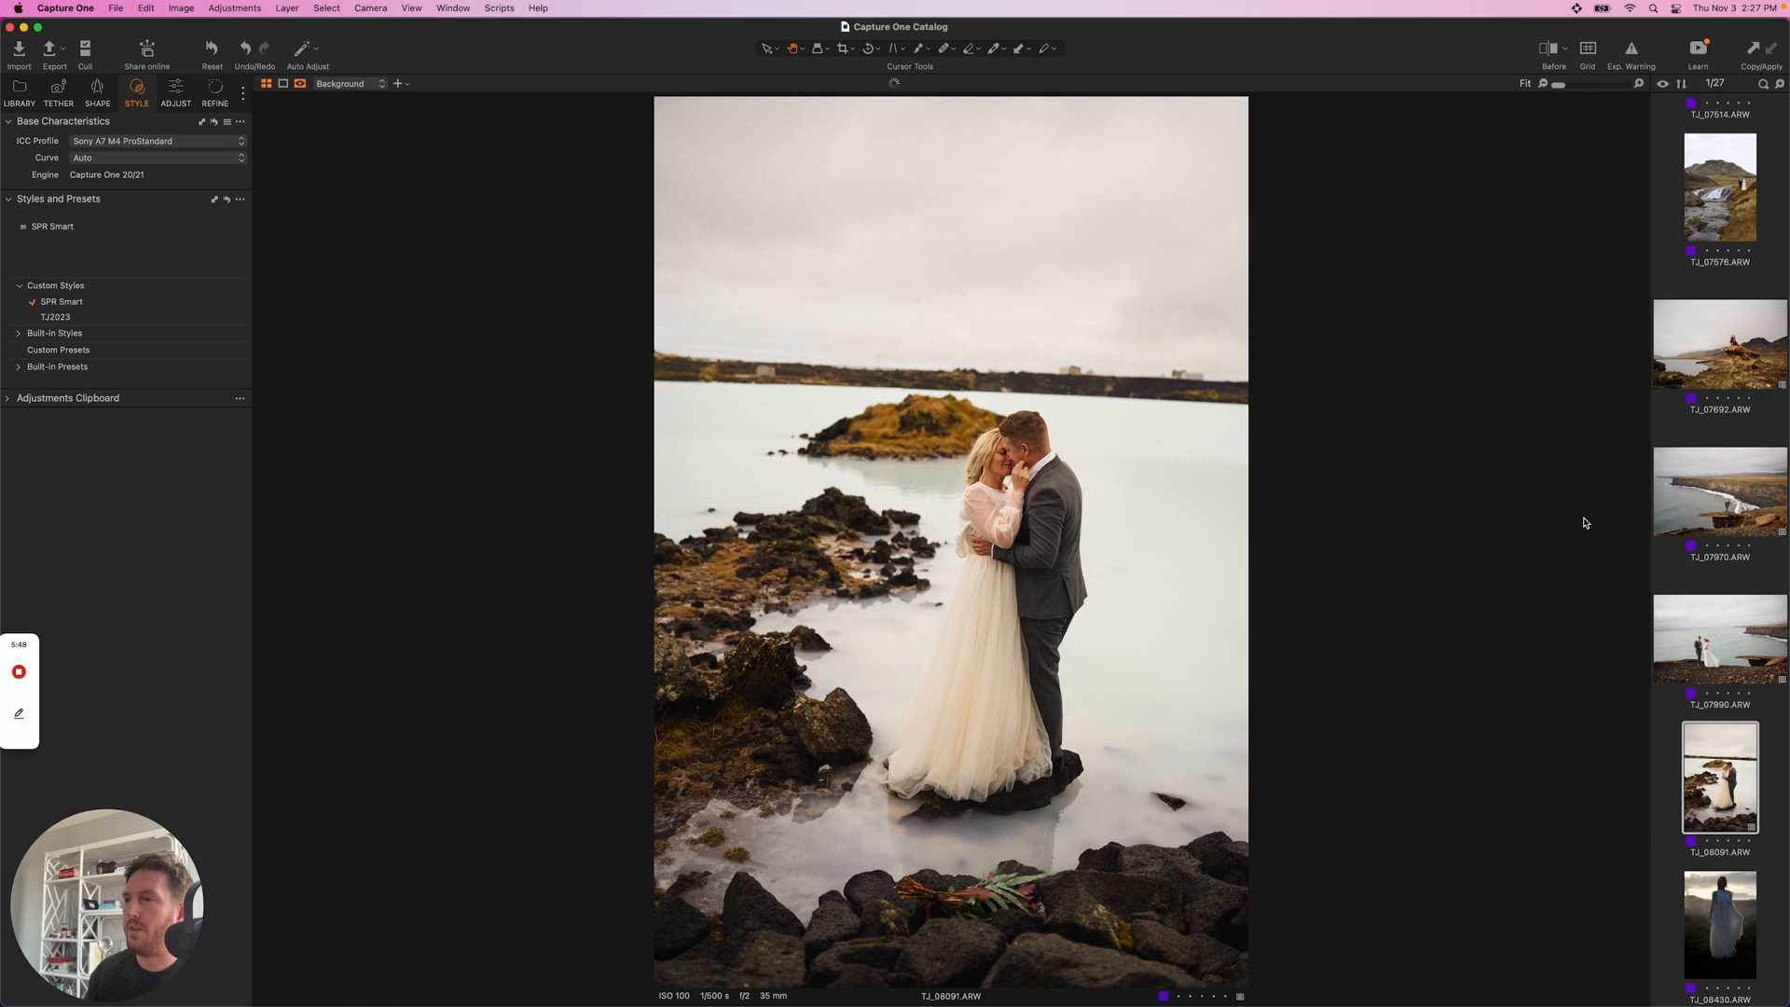
- Select the sea-cliff couple photo, then the meadow-and-stream portrait, in the filmstrip
left_click(1719, 639)
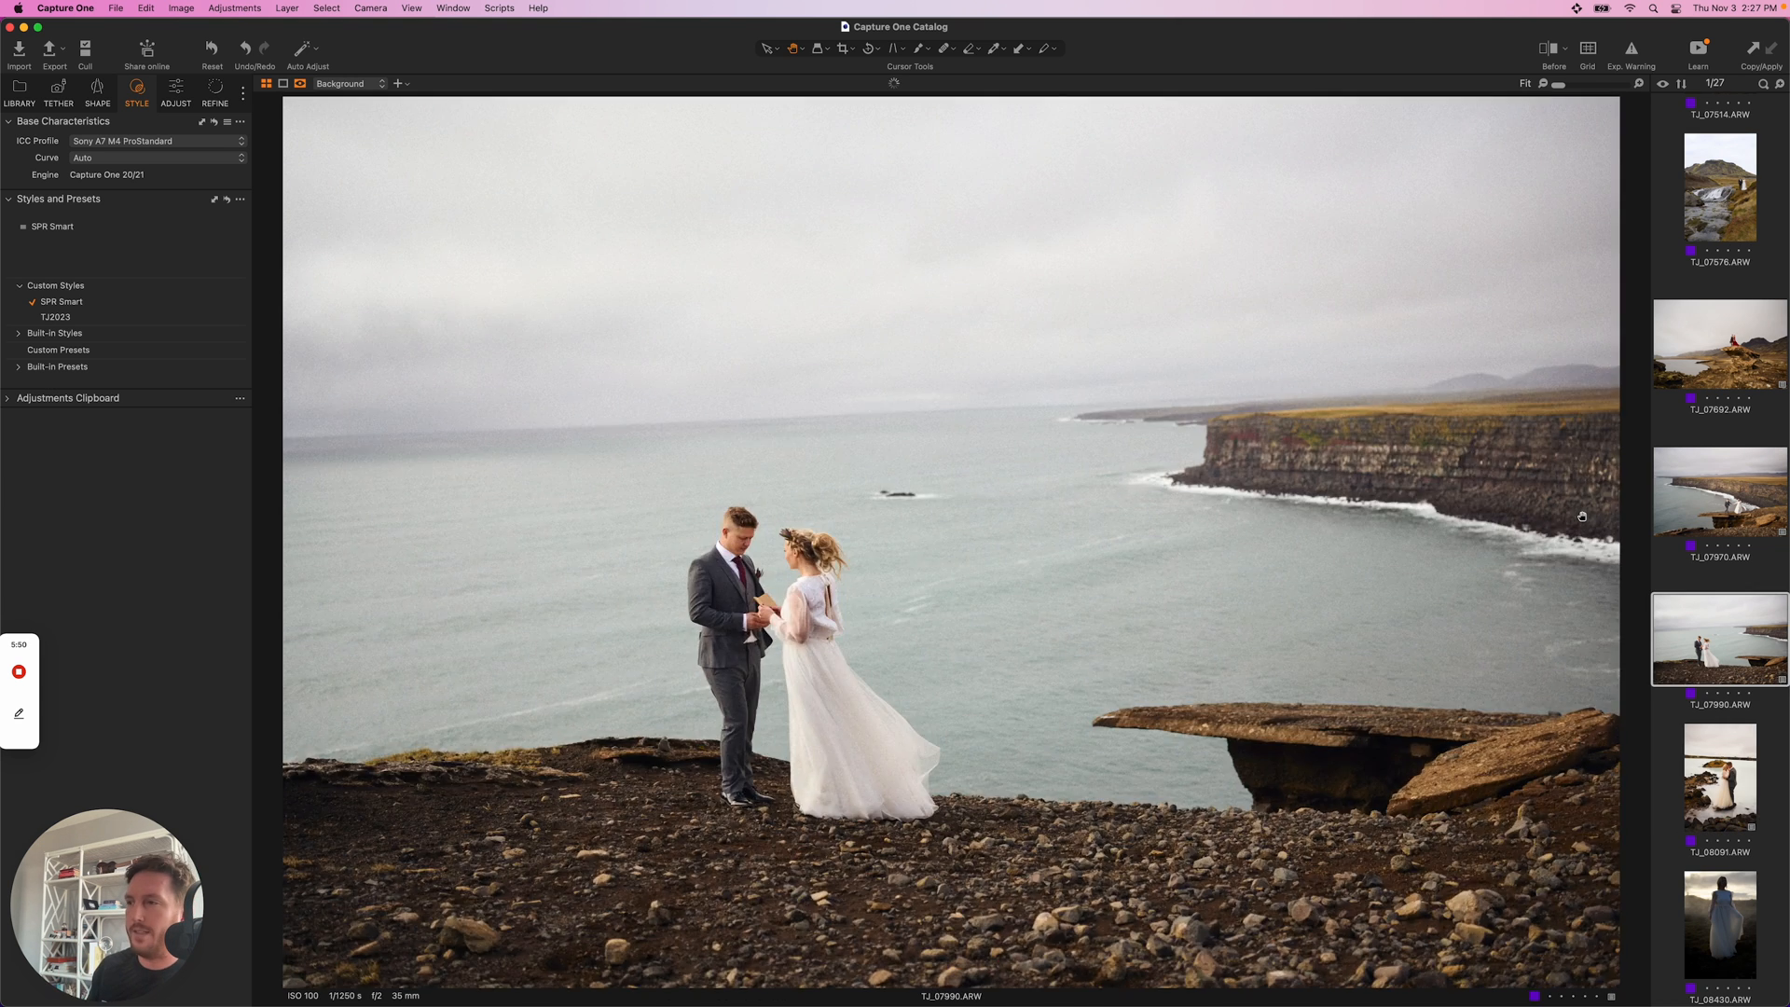
left_click(1718, 345)
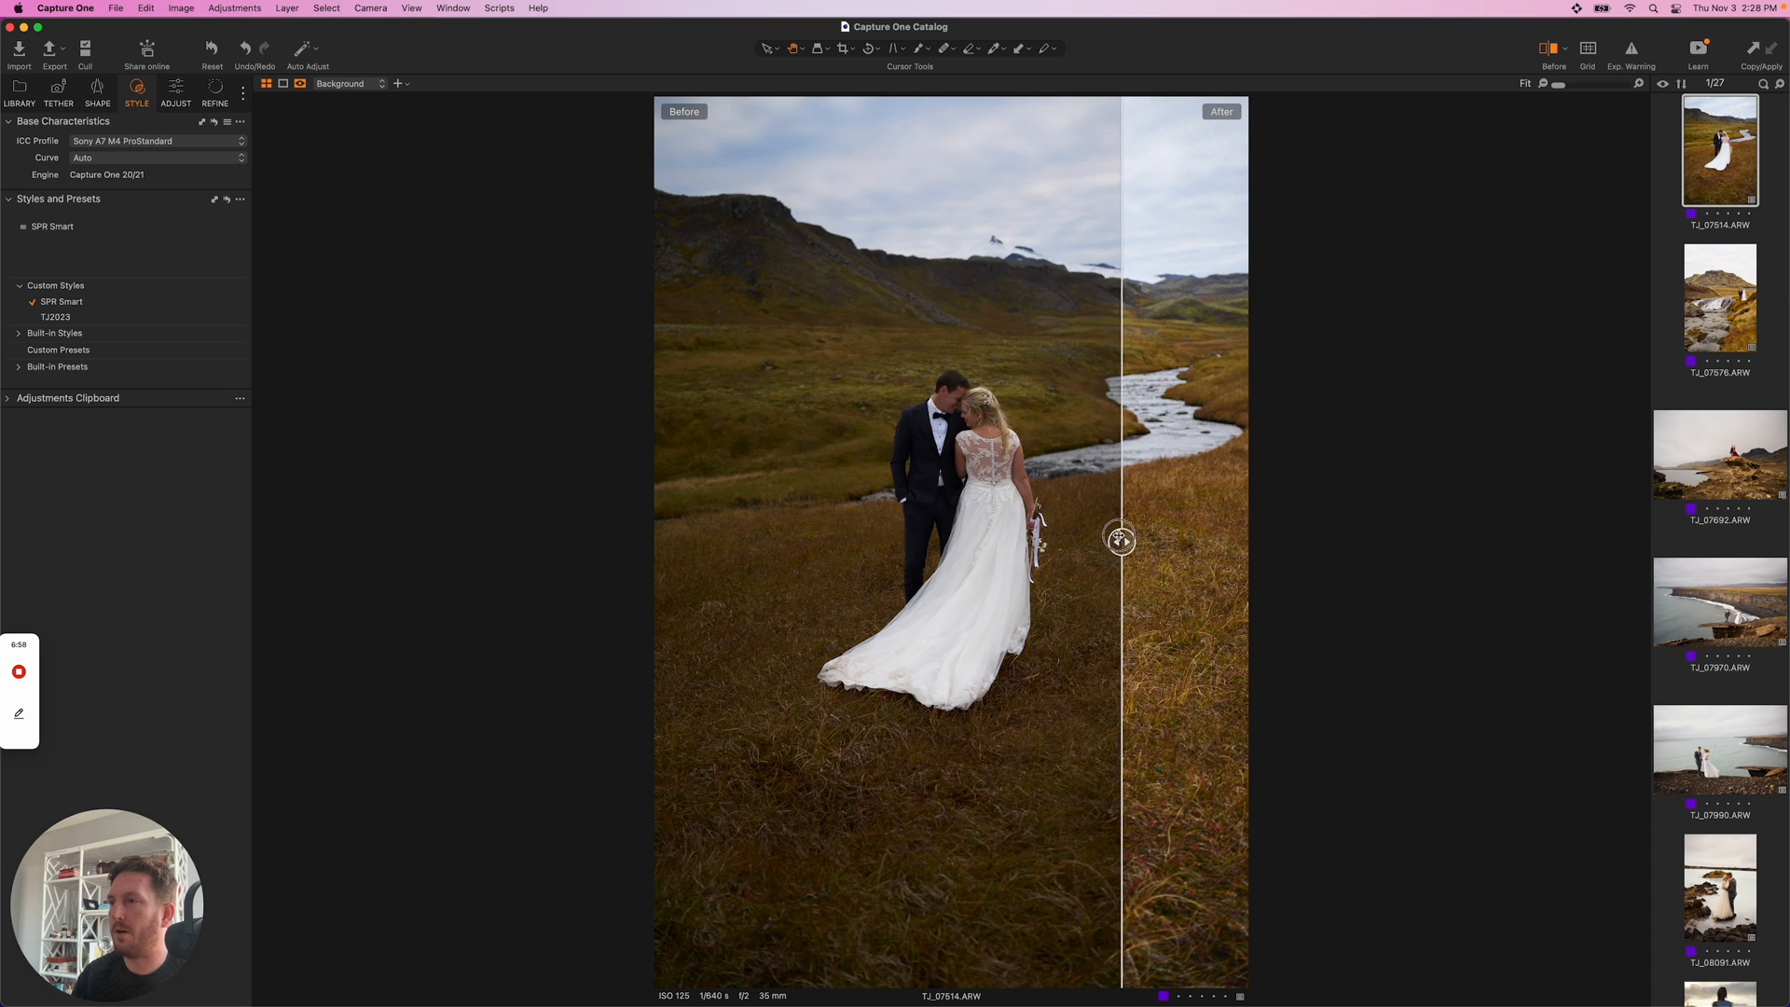
- Widen the After view, apply SPR Smart to the mountain, church and volcano road photos, and view white balance and exposure
left_click_drag(1120, 540, 756, 540)
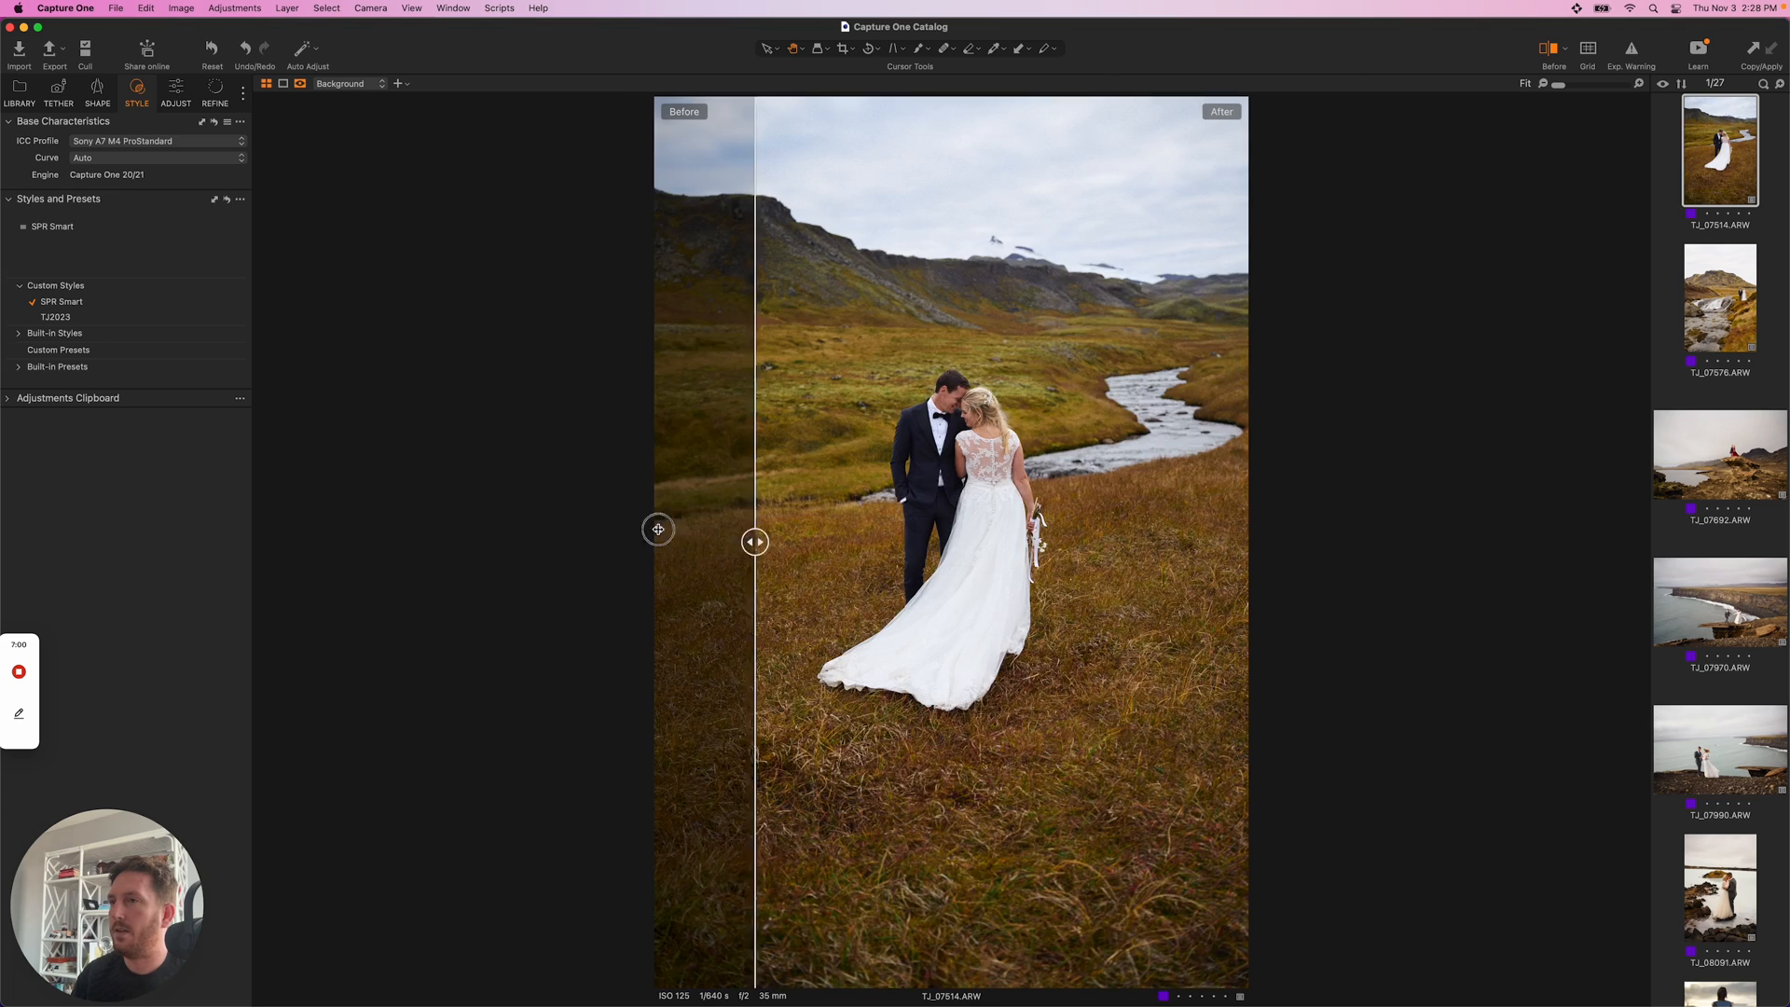
left_click(1718, 306)
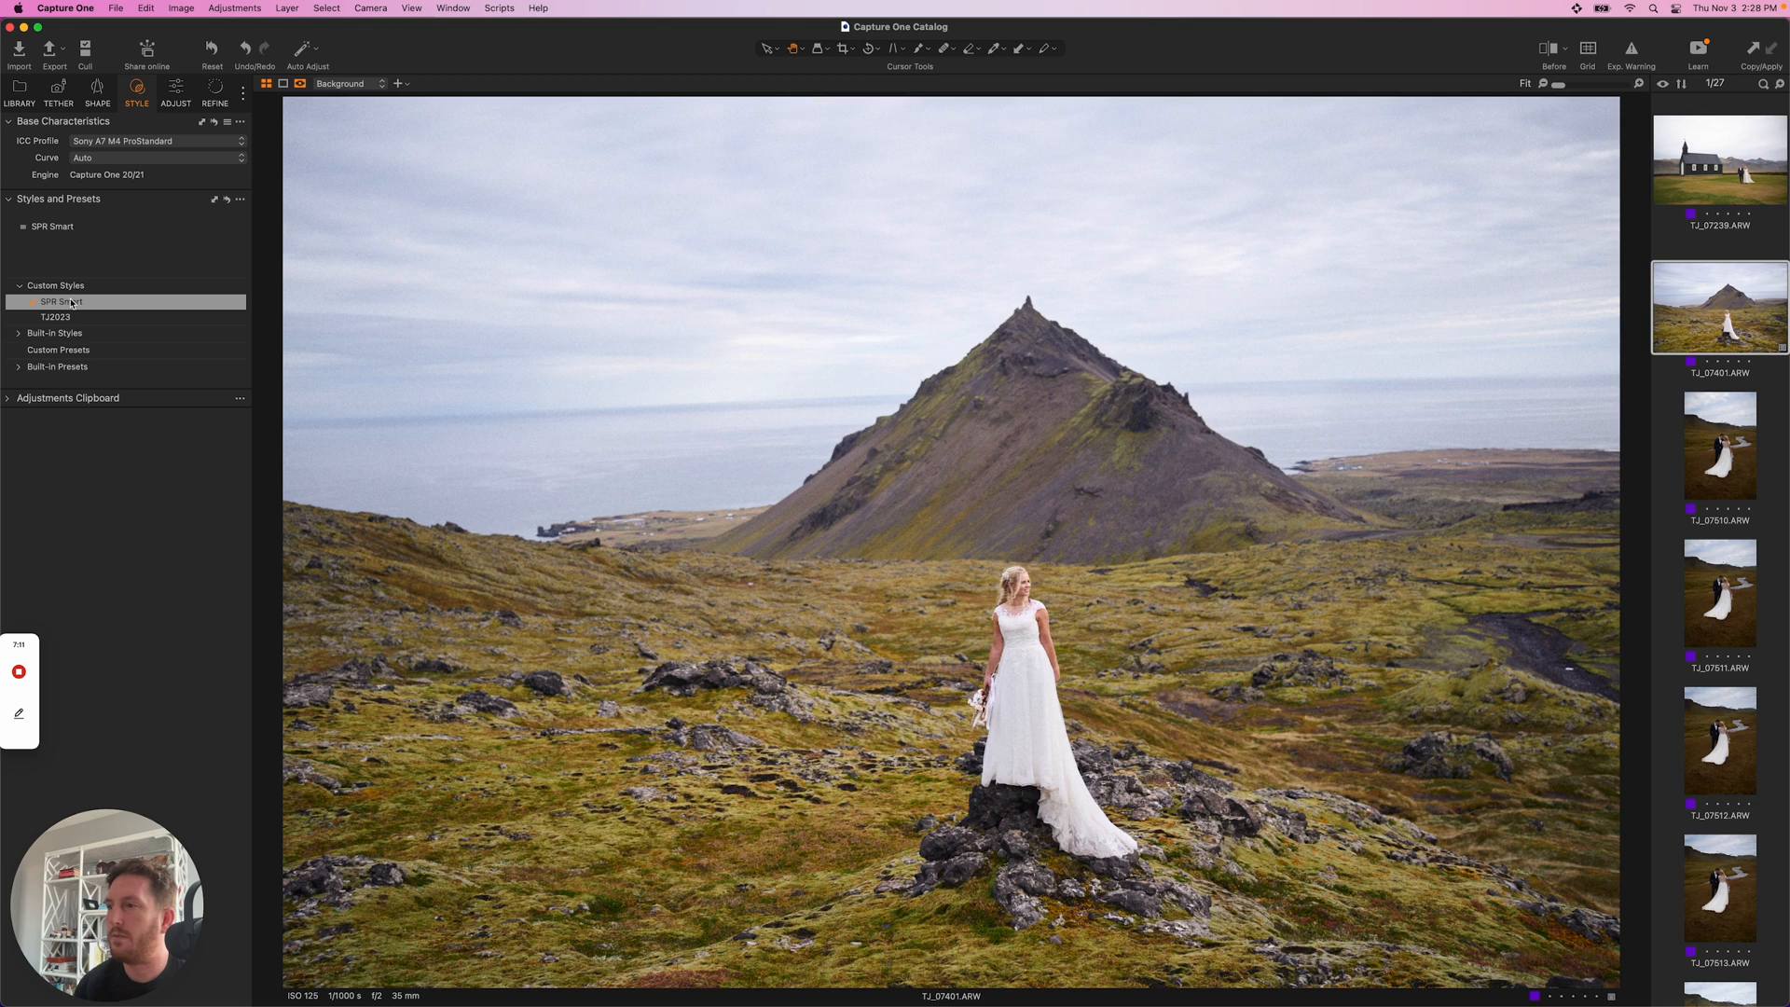
left_click(1718, 159)
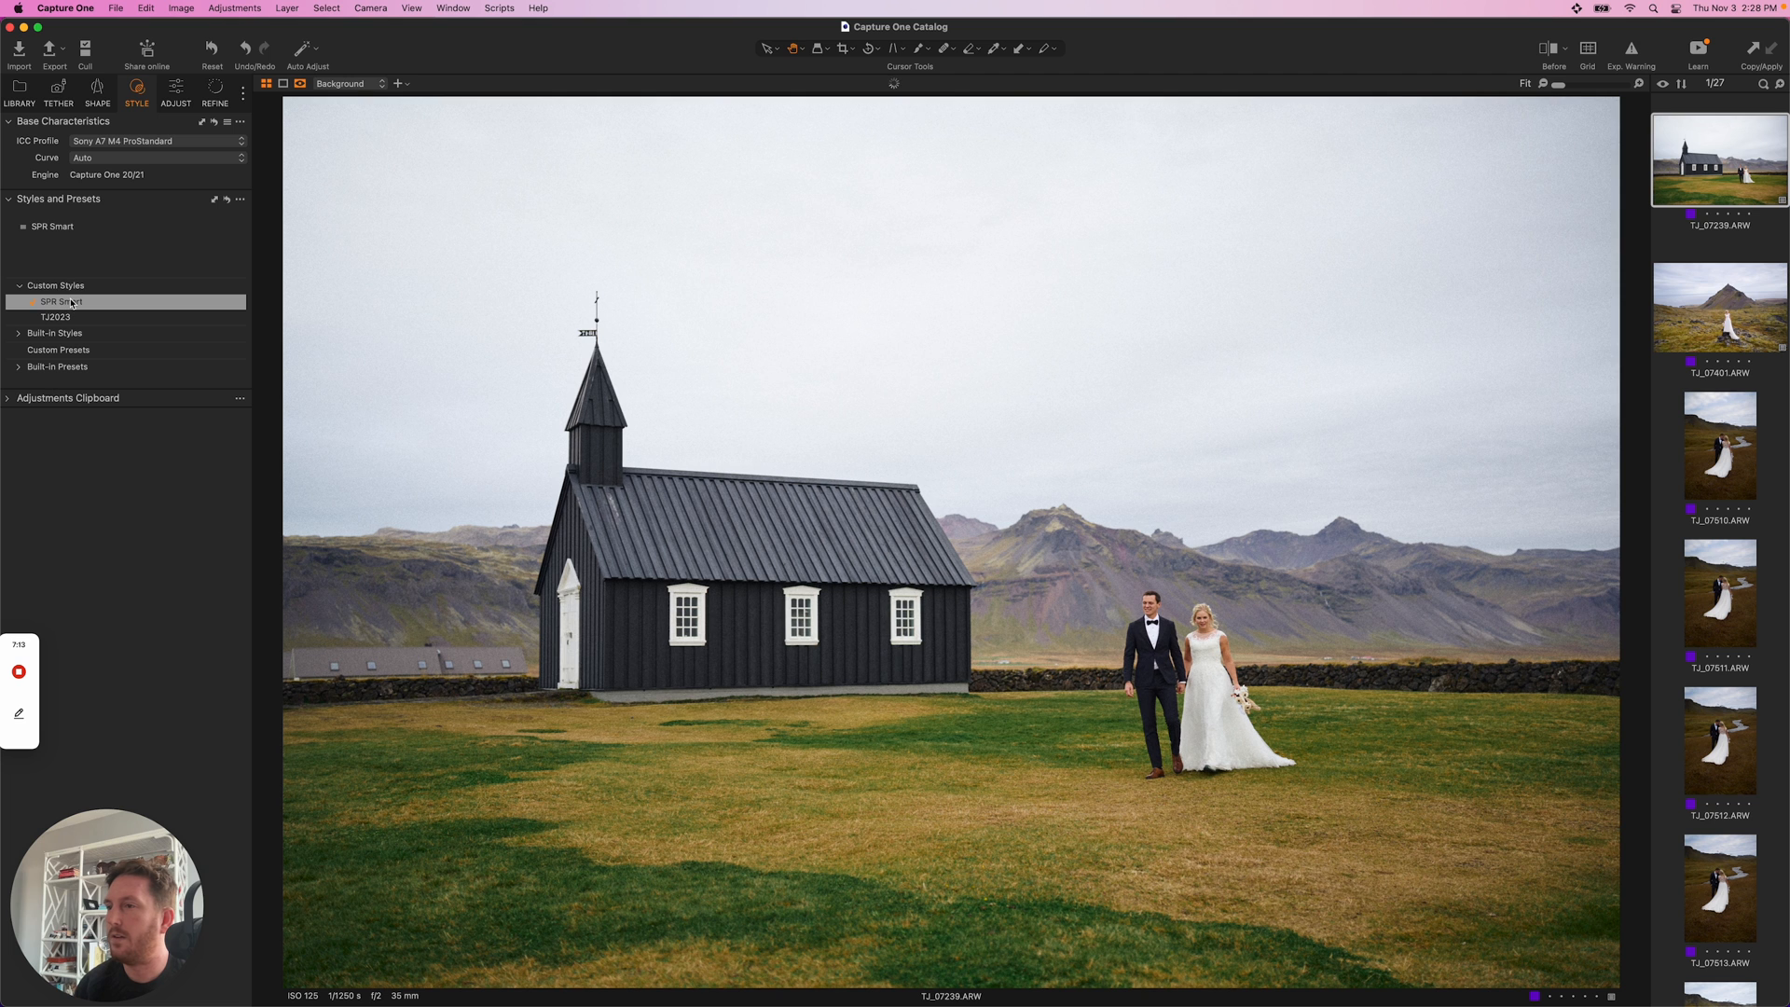
left_click(1718, 307)
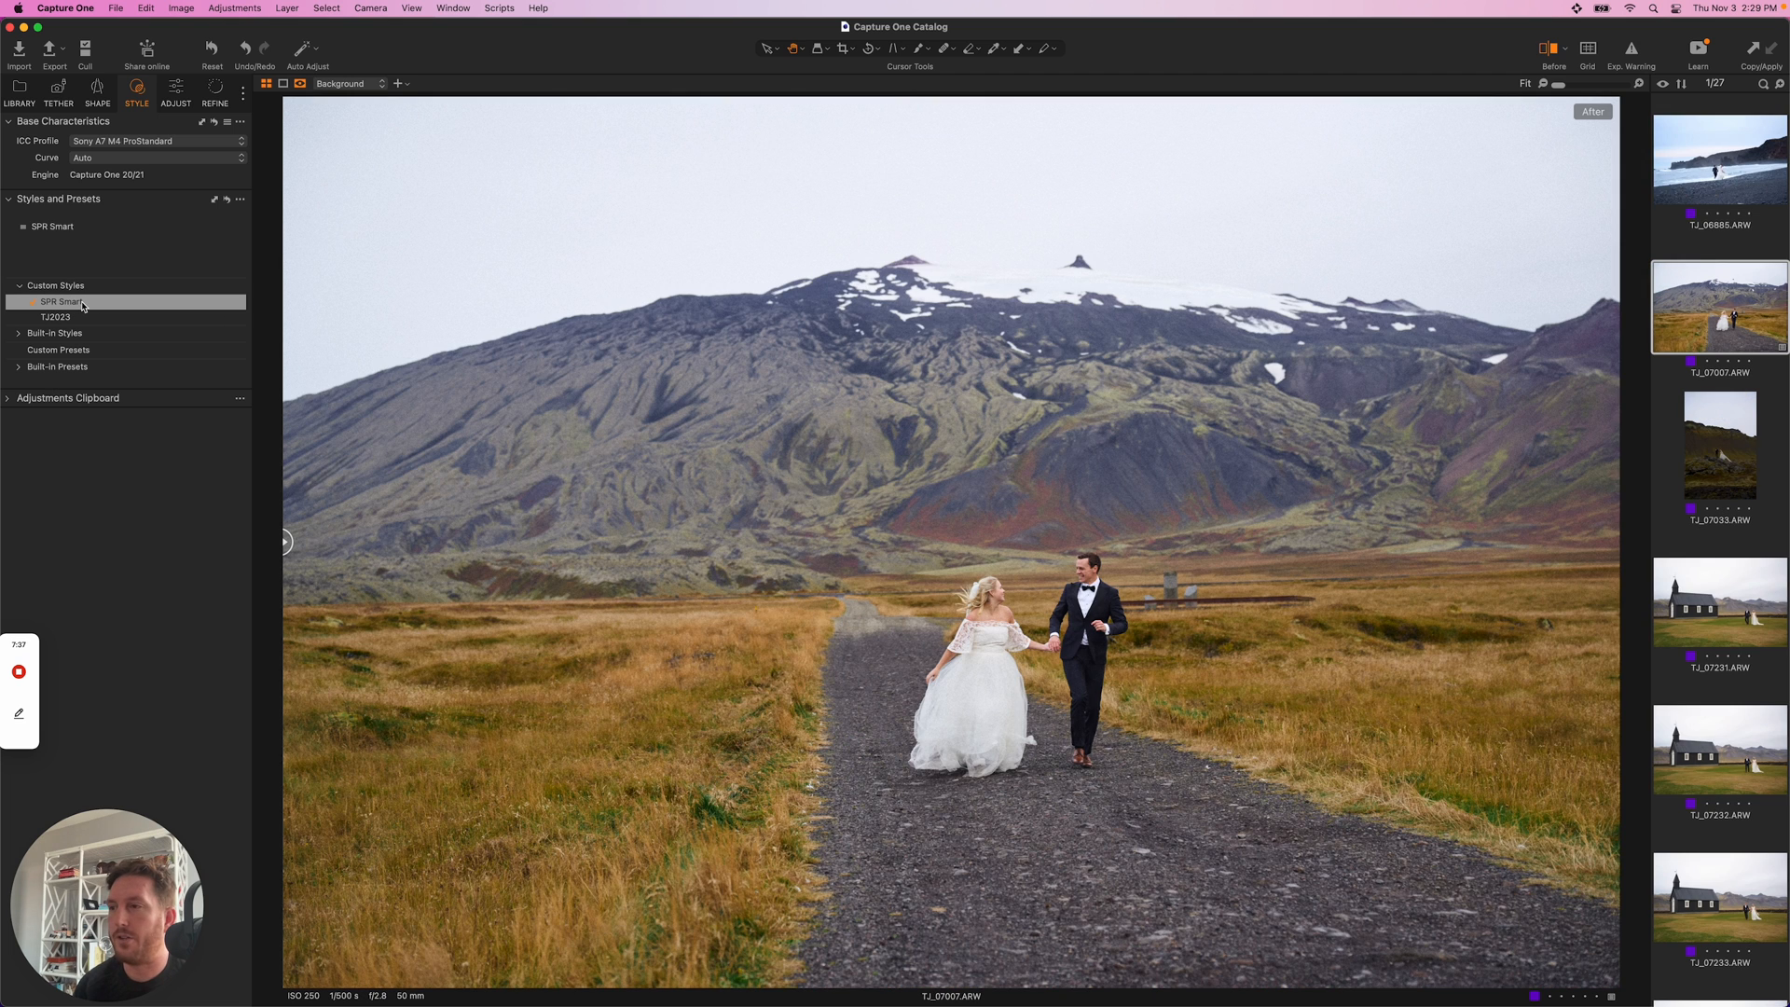
left_click(60, 300)
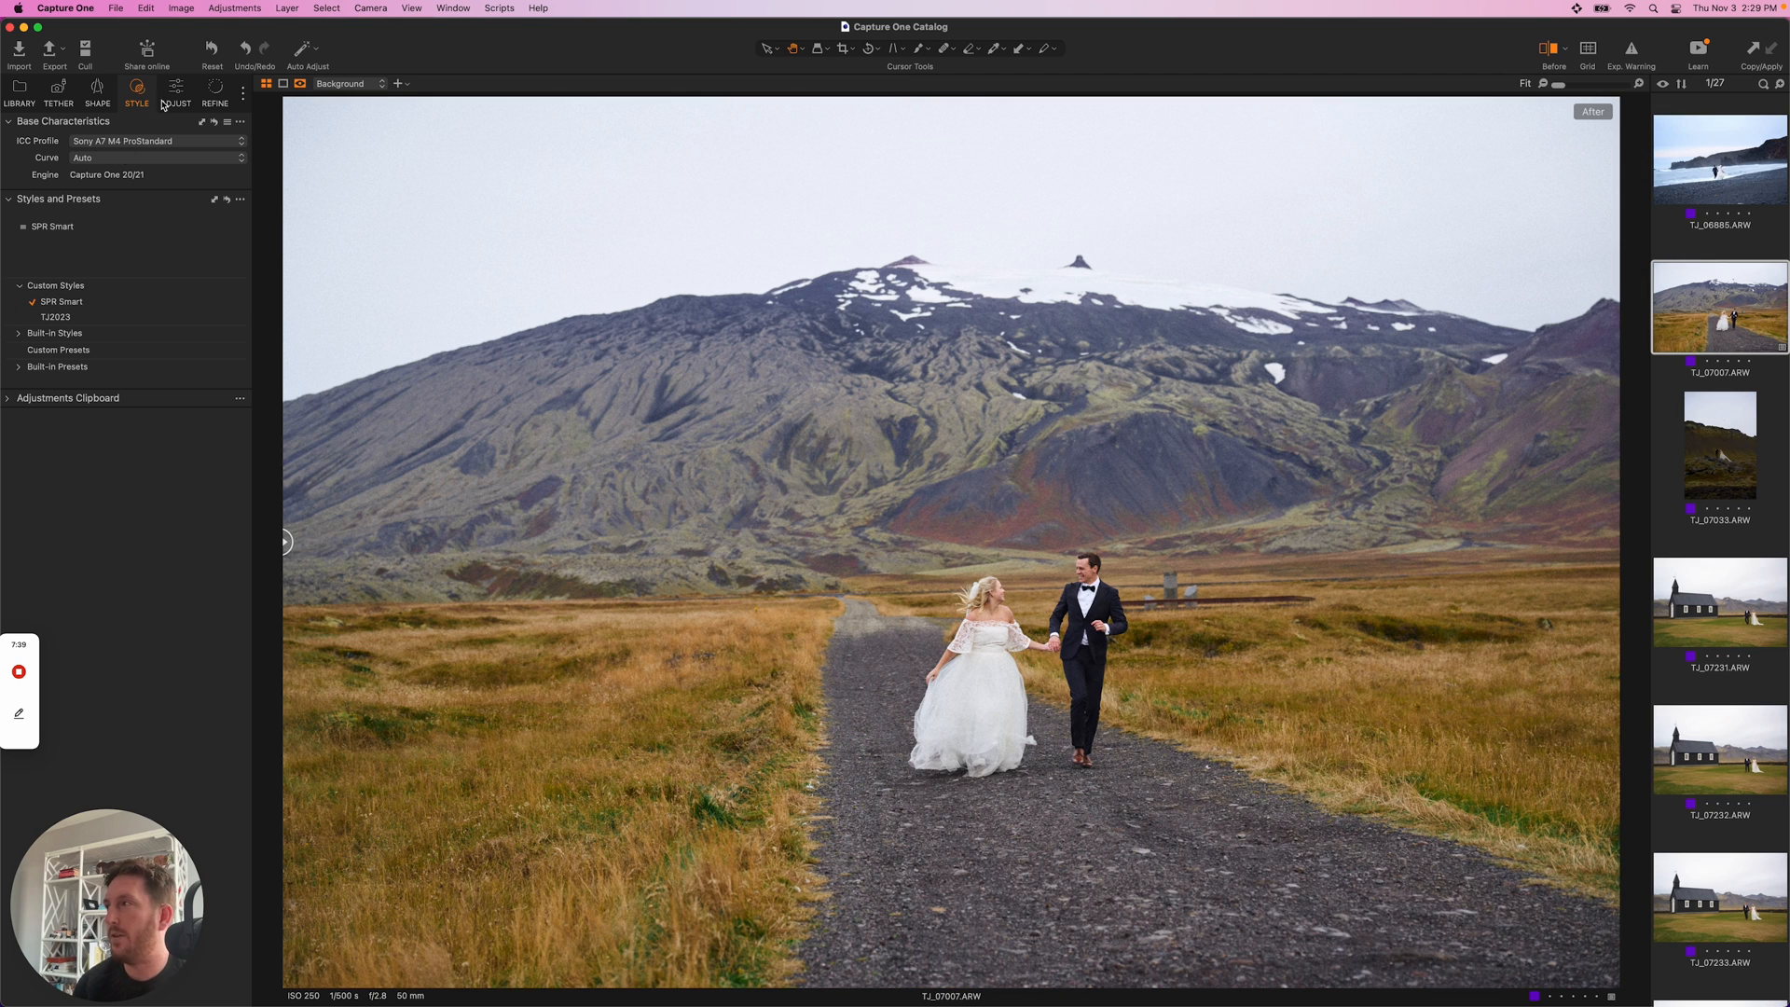
left_click(175, 92)
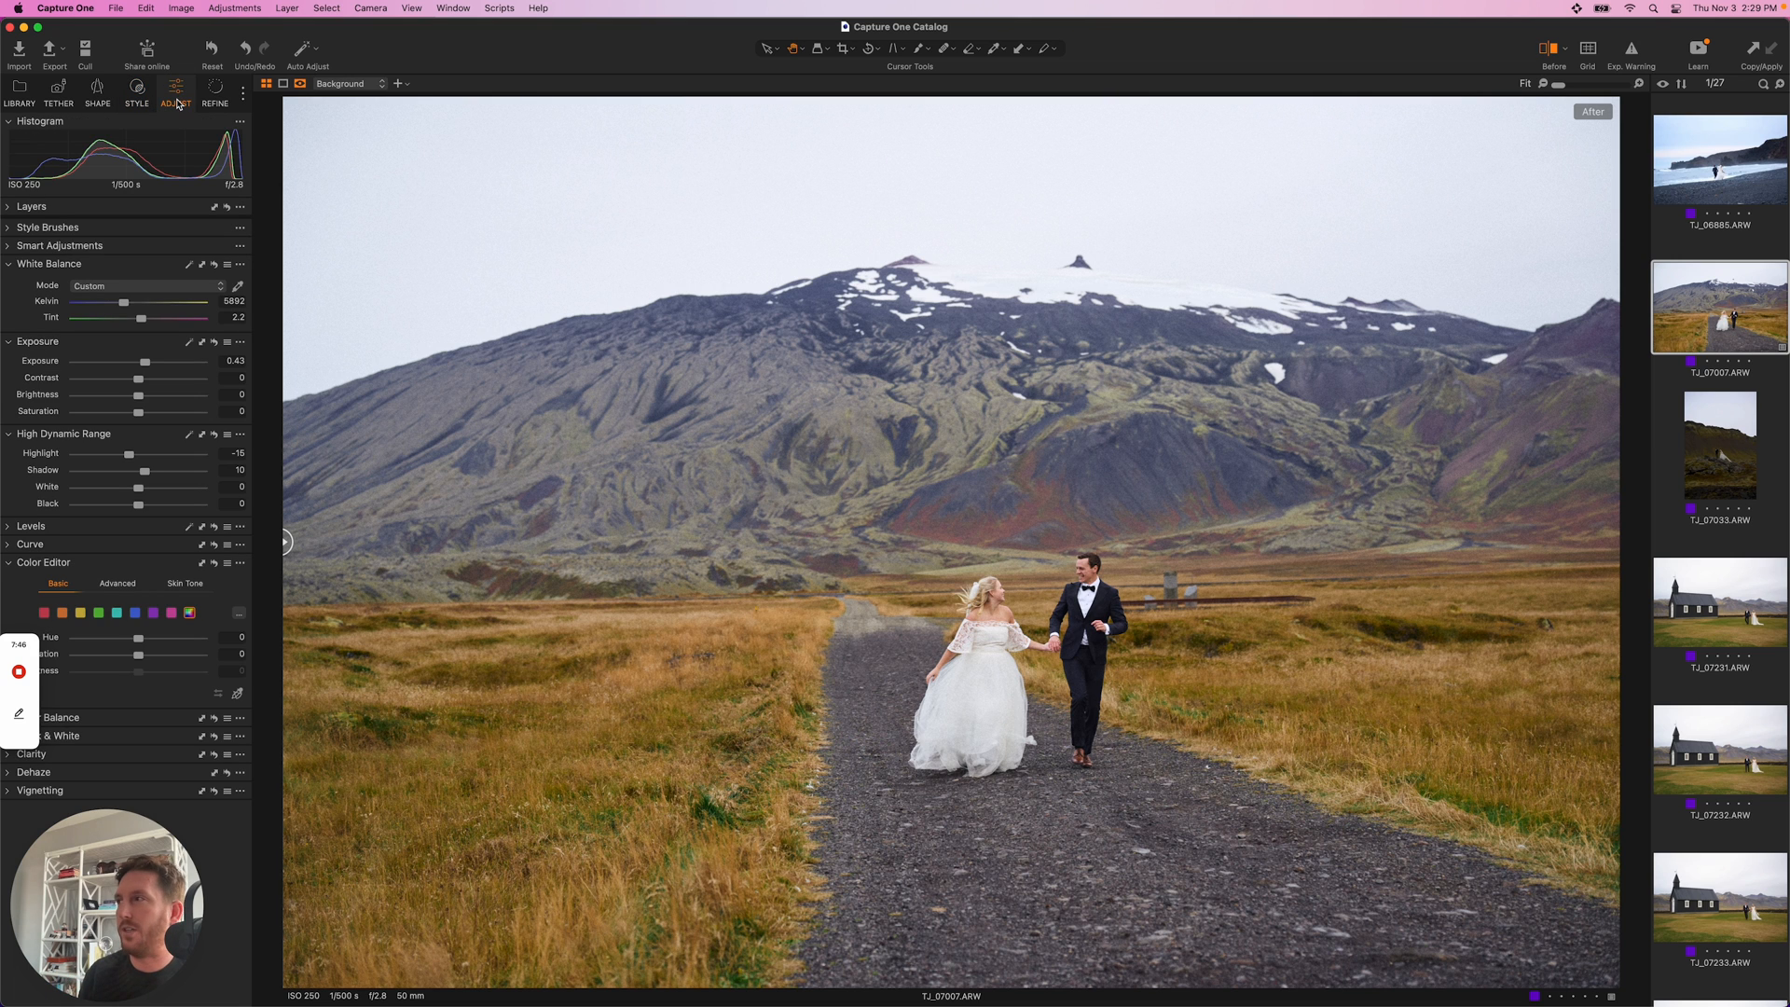
mouse_move(176, 97)
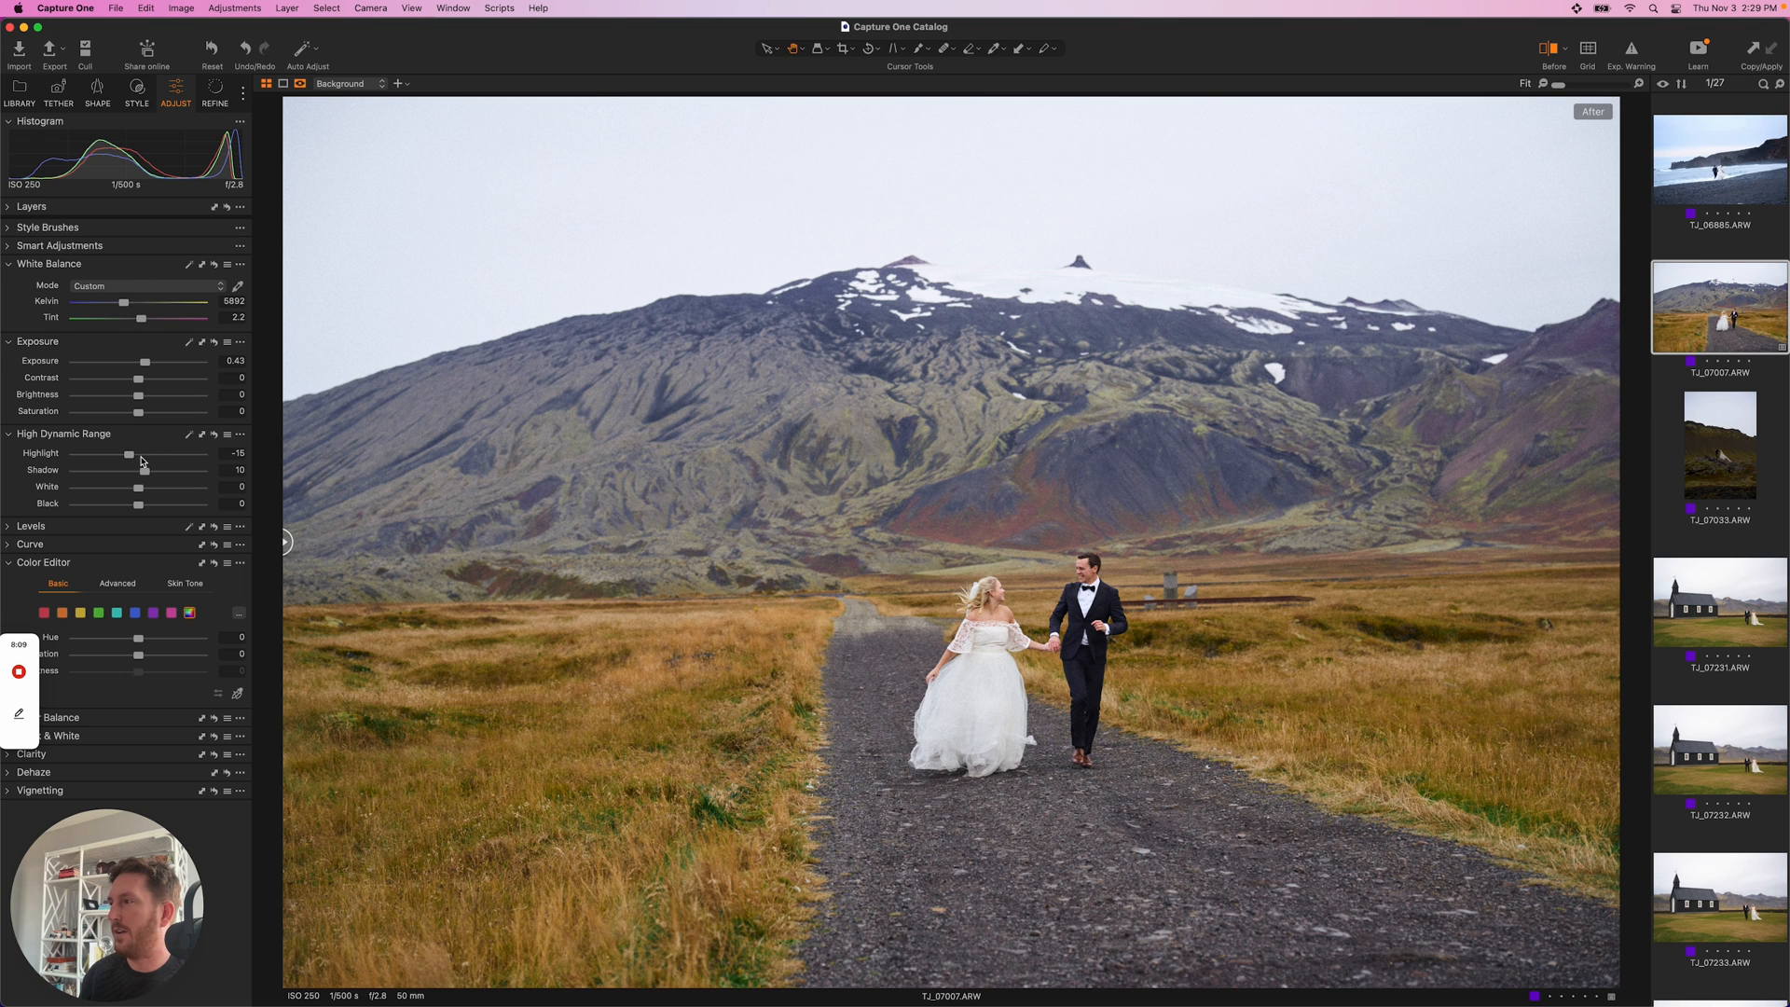
- Select the black-sand beach photo TJ_06885 and return to the Styles list
left_click_drag(128, 453, 114, 453)
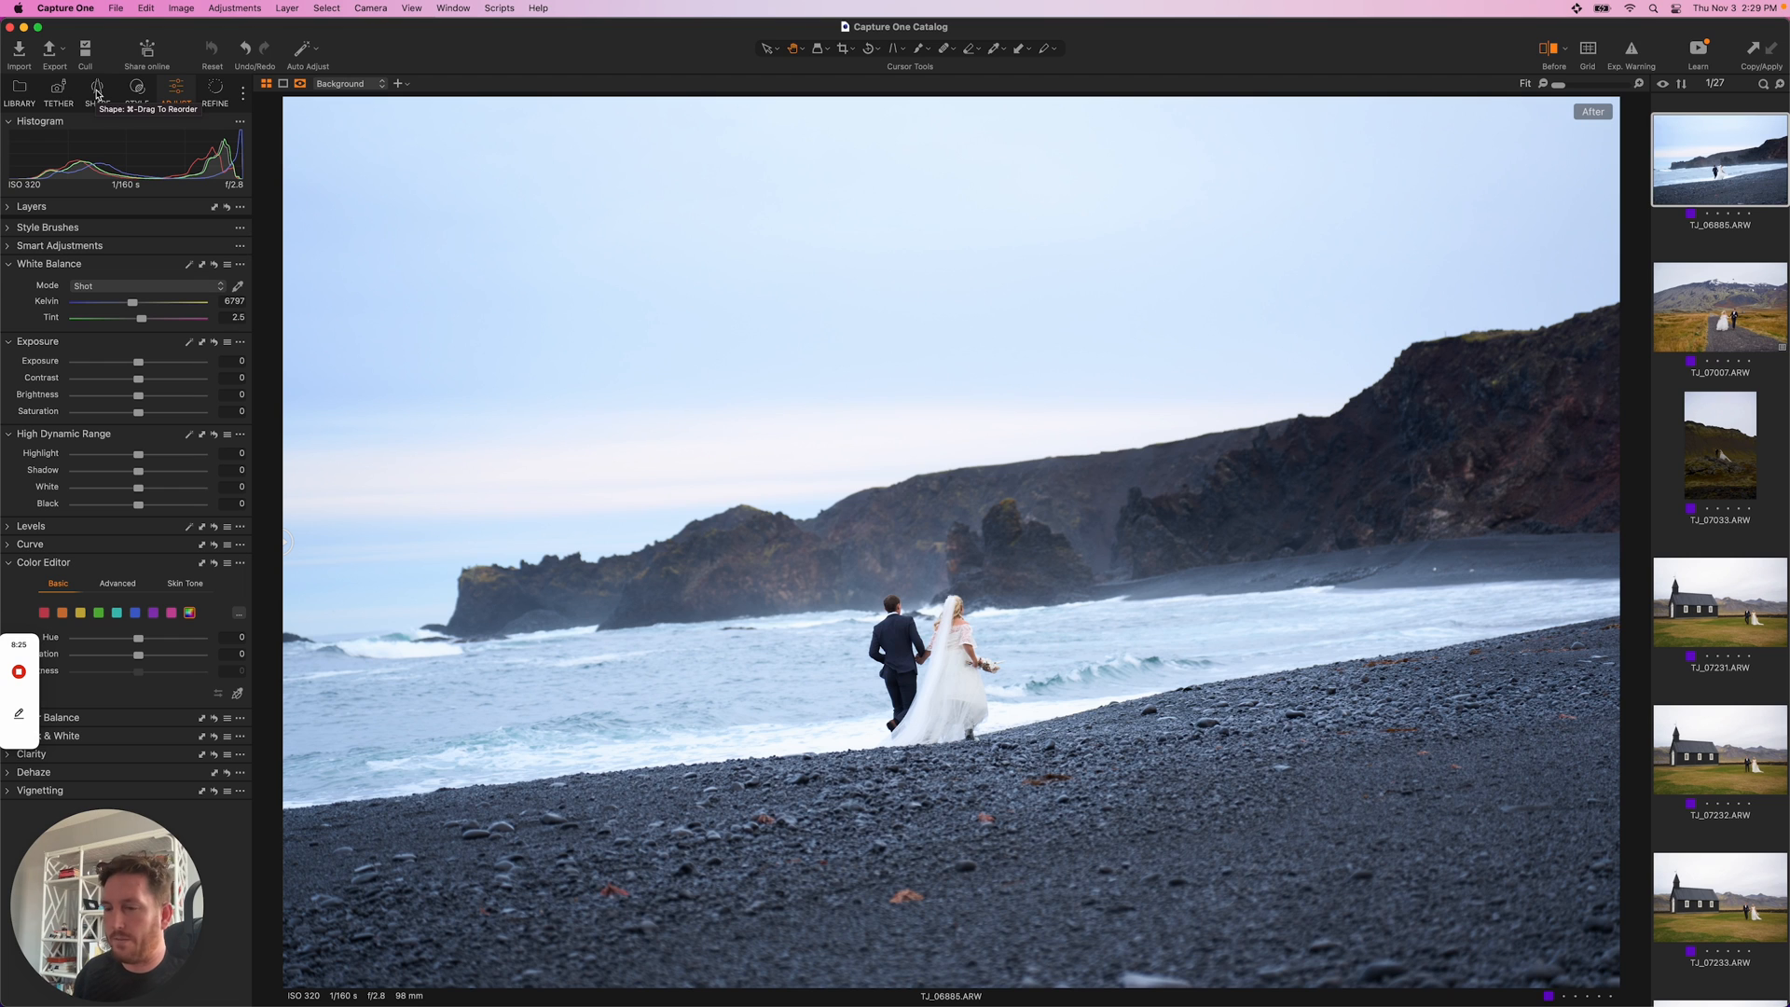
mouse_move(1072, 596)
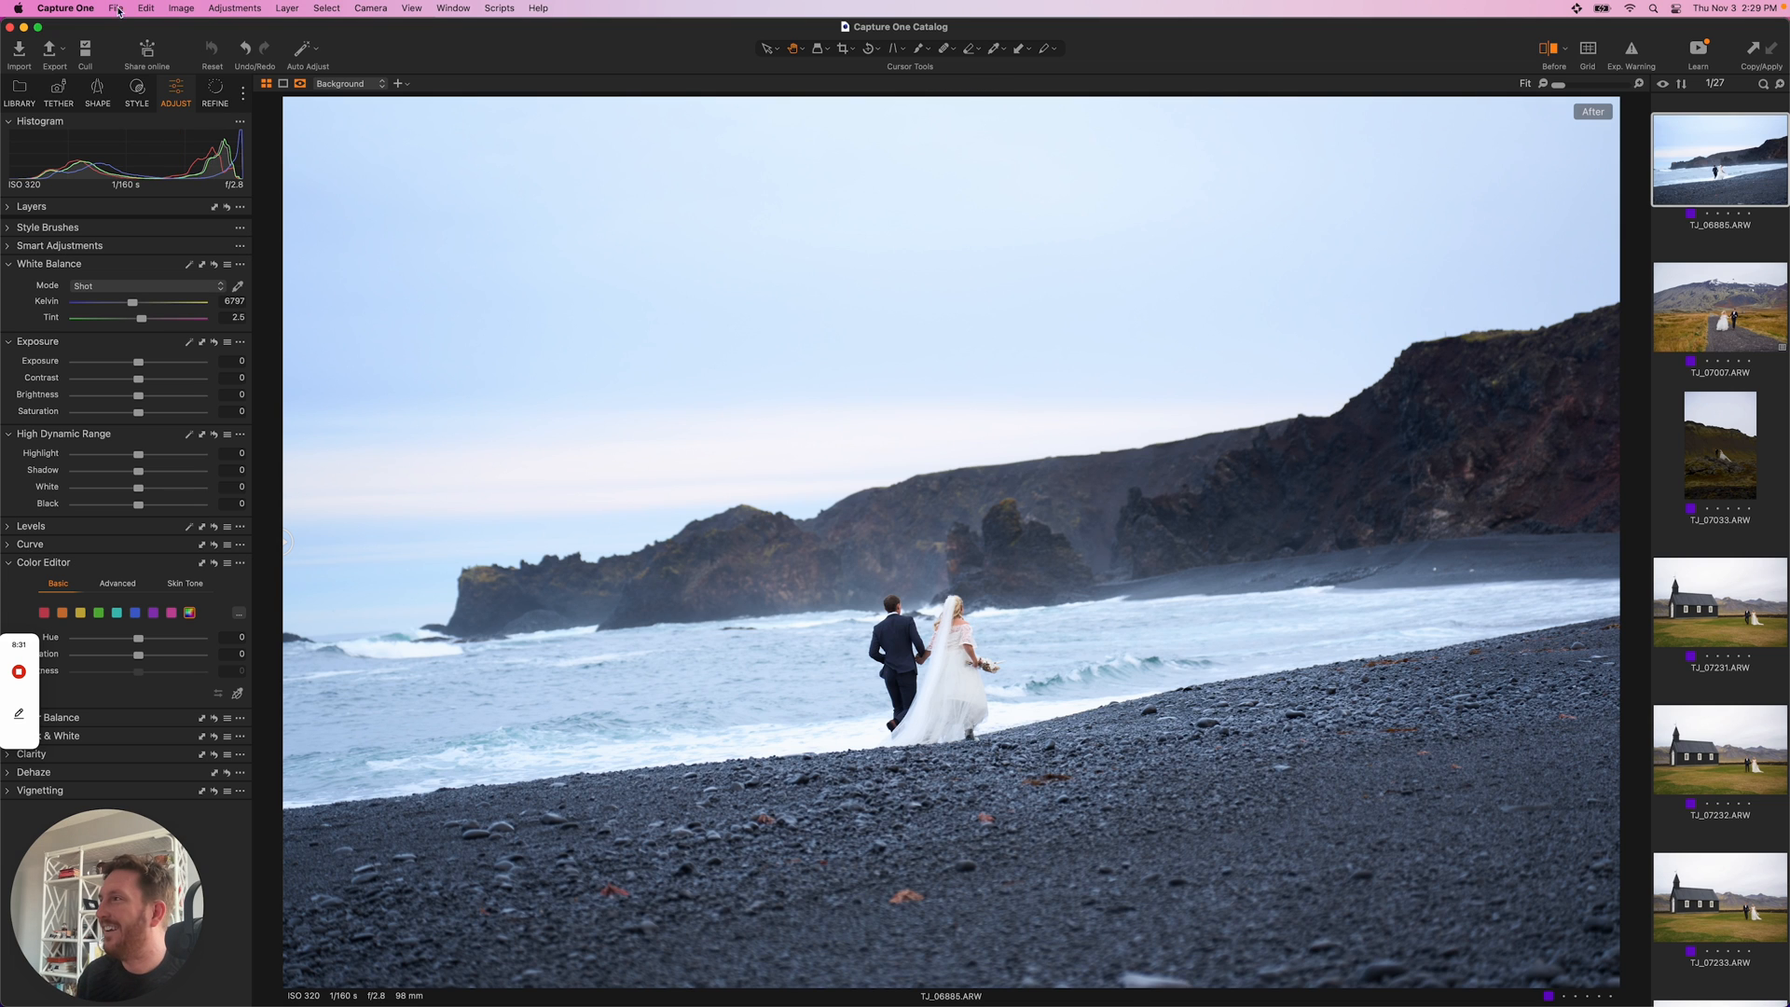
left_click(136, 91)
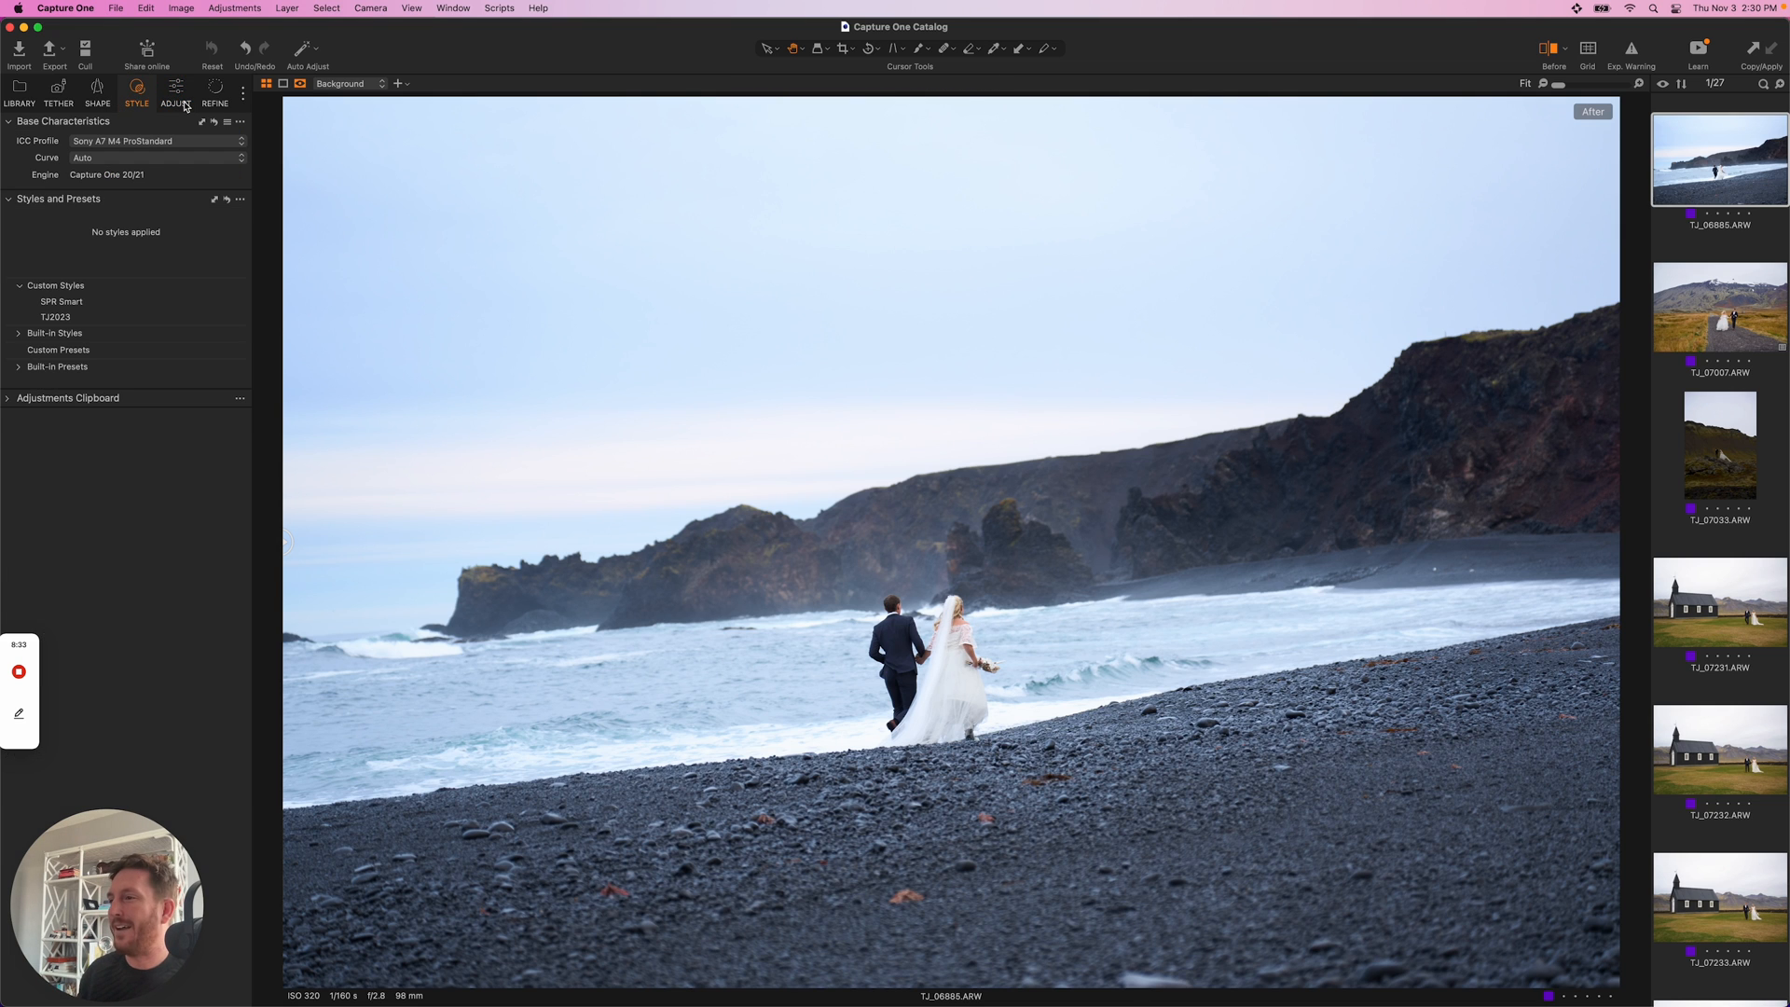
mouse_move(175, 93)
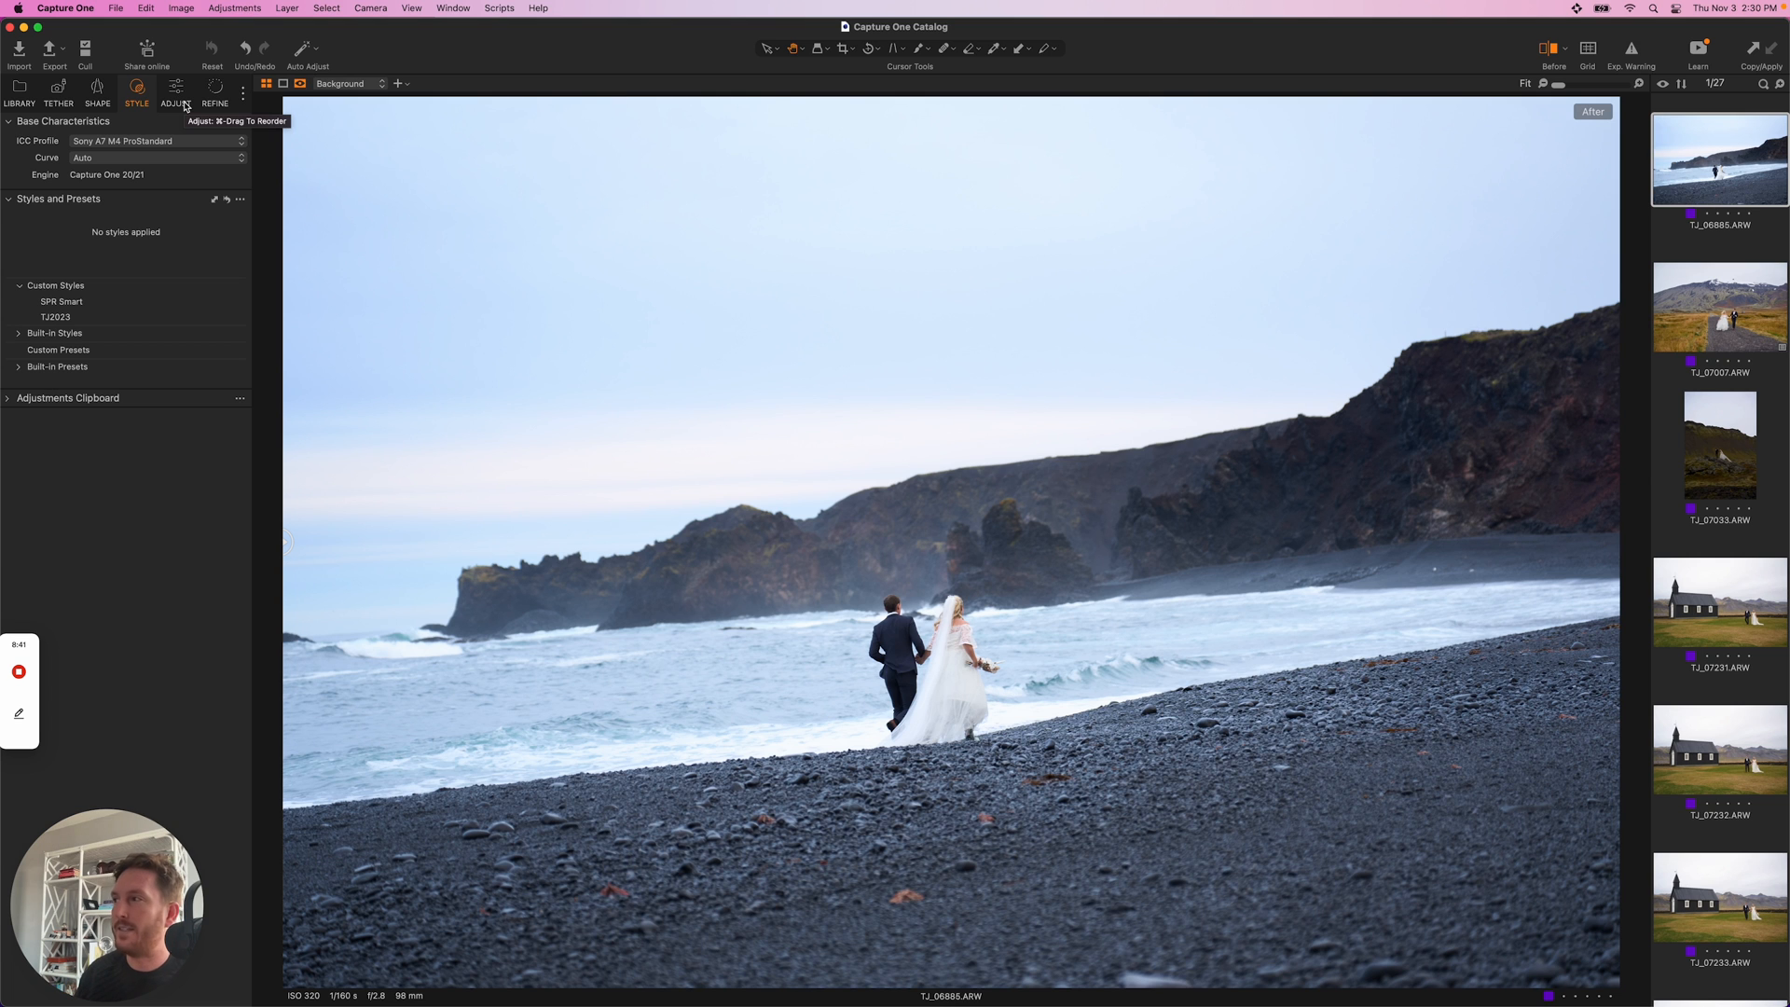
- Apply the SPR Smart custom style to the black-sand beach photo, giving it a cooler, muted look
left_click(61, 301)
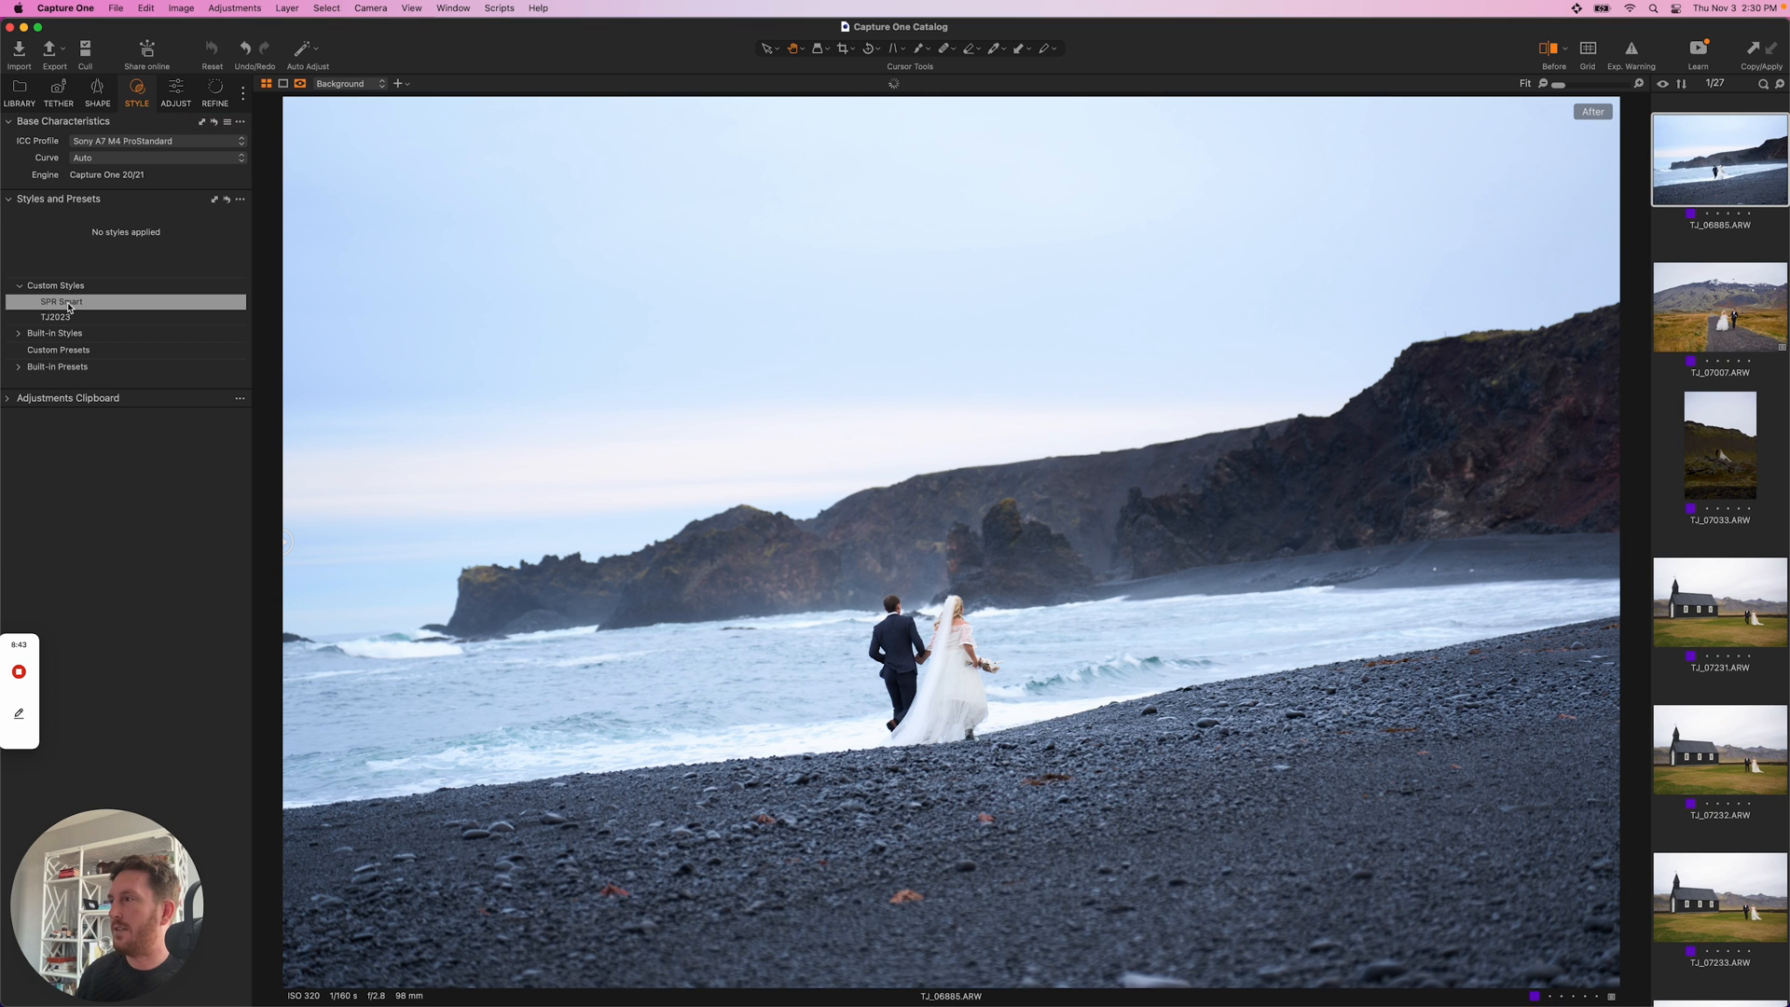
left_click(60, 301)
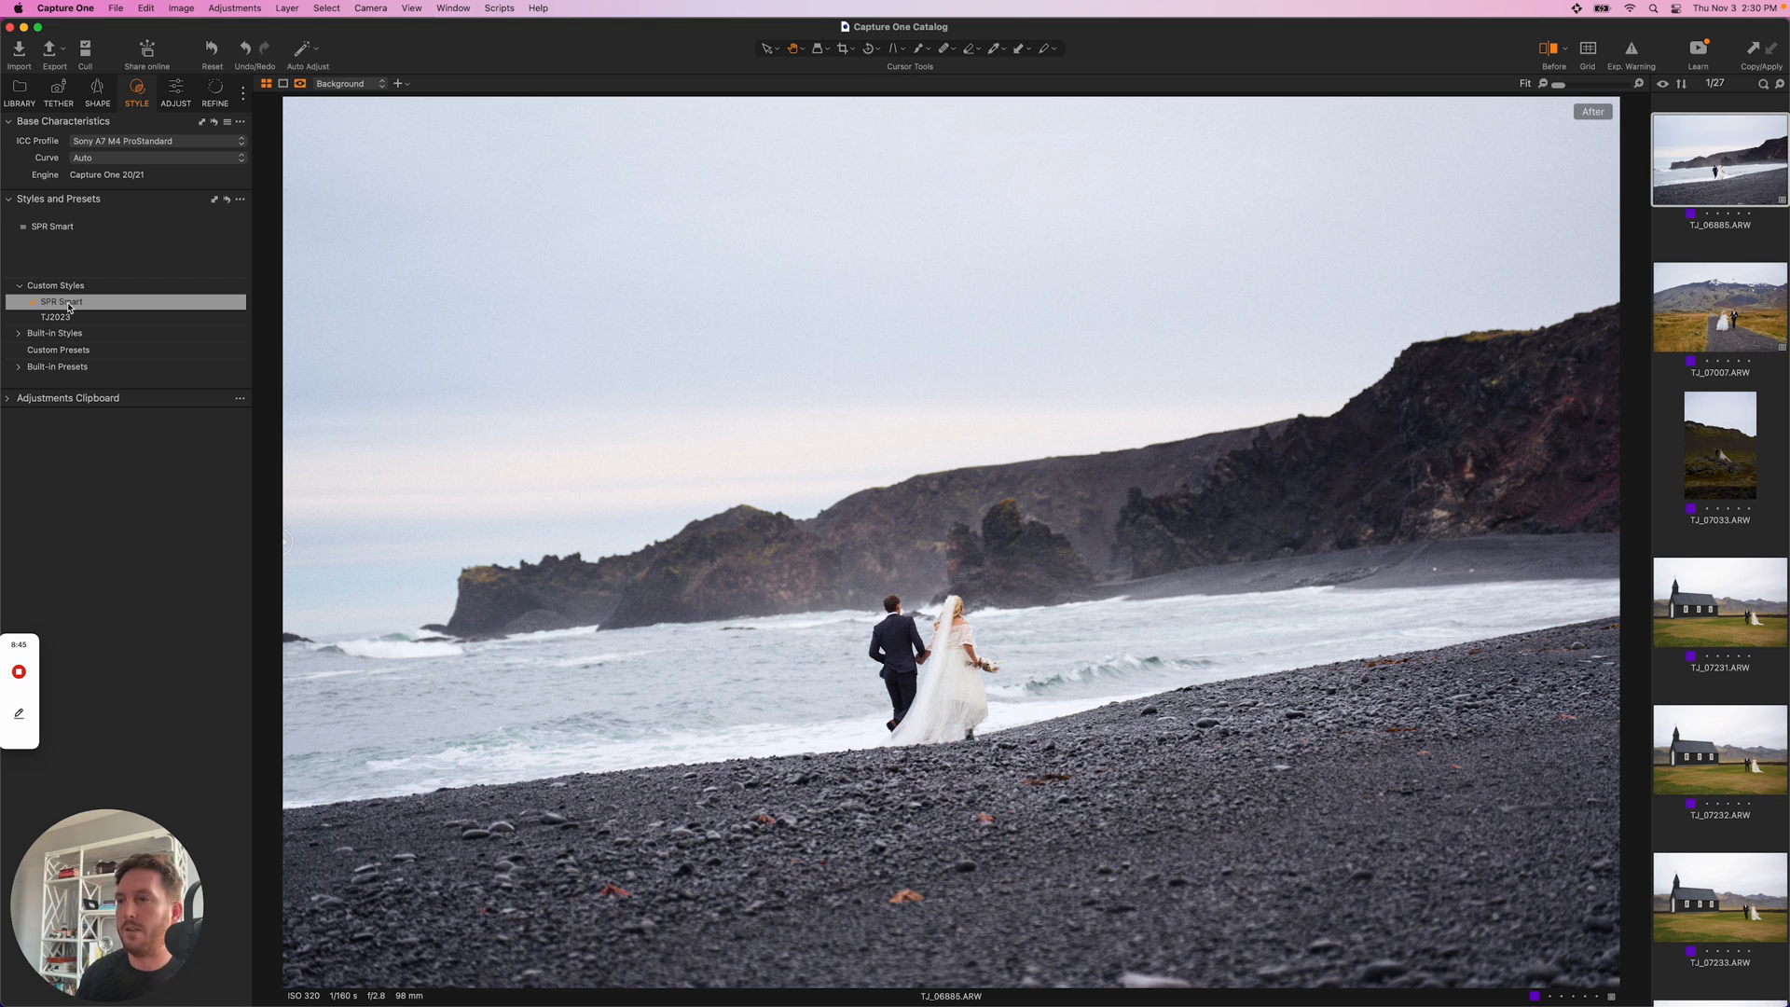